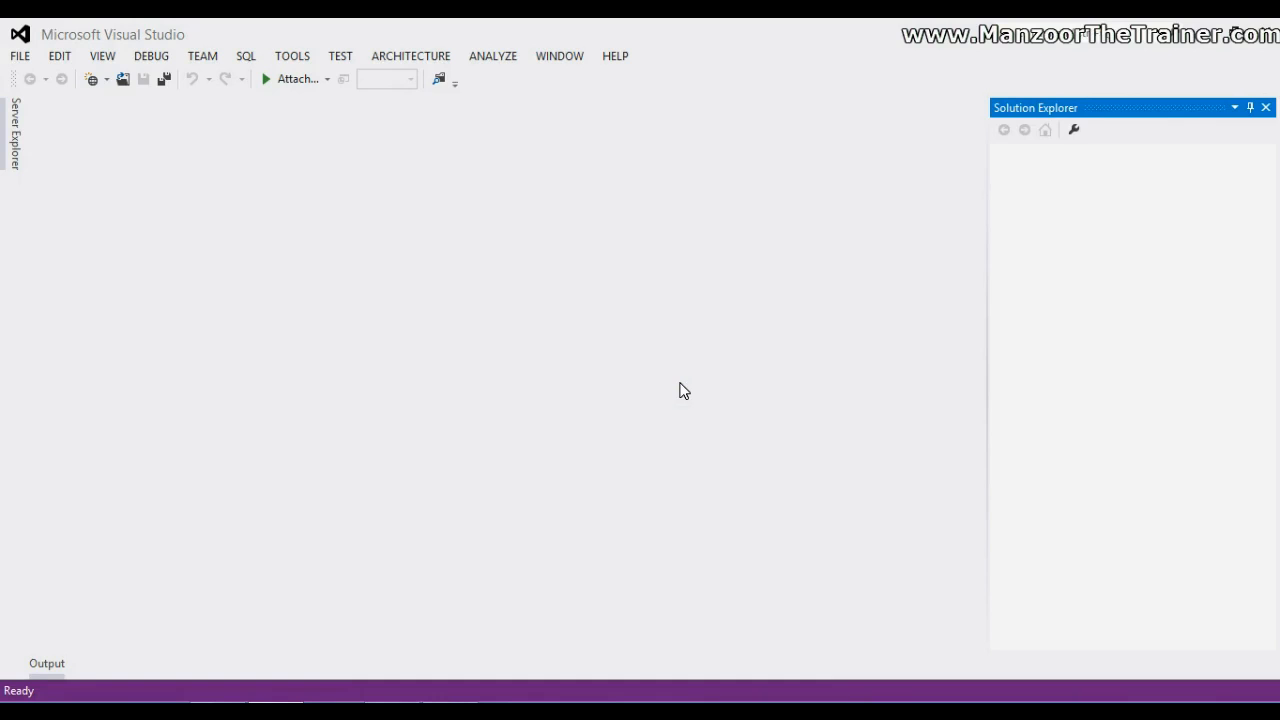
# Create a new ASP.NET MVC 4 Web Application project named MyFbApp
pyautogui.click(20, 56)
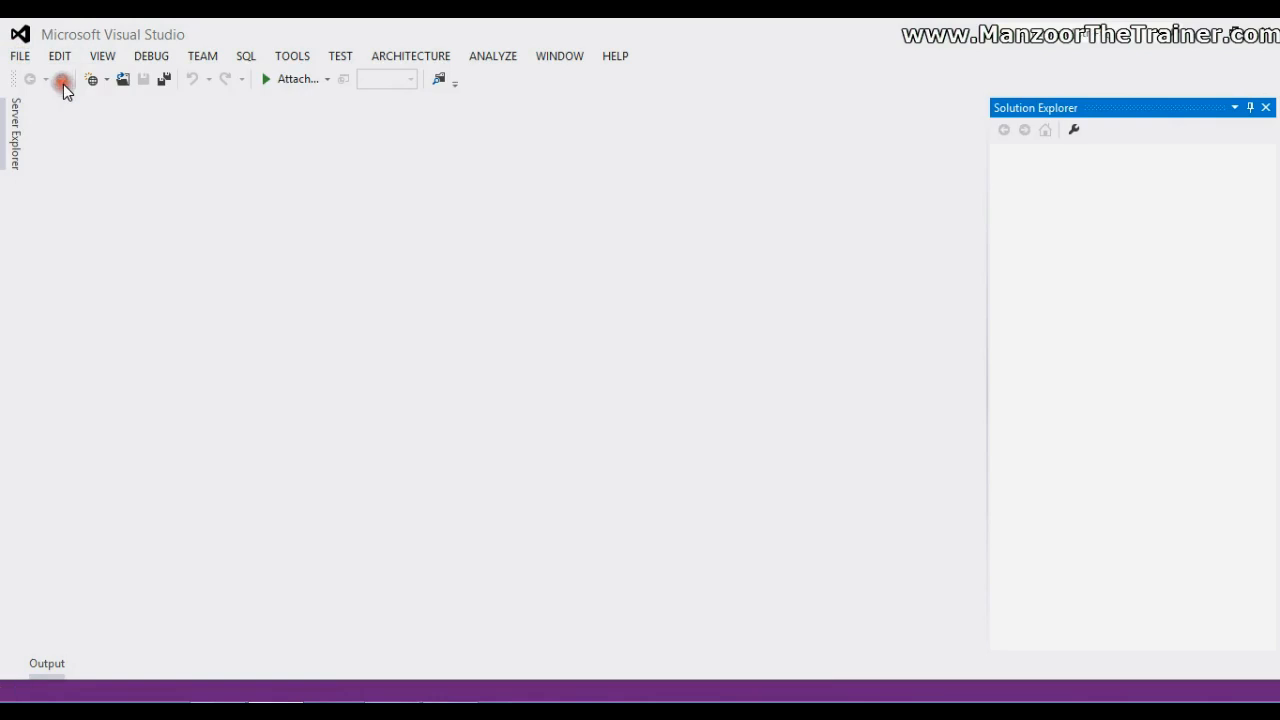
pyautogui.click(64, 80)
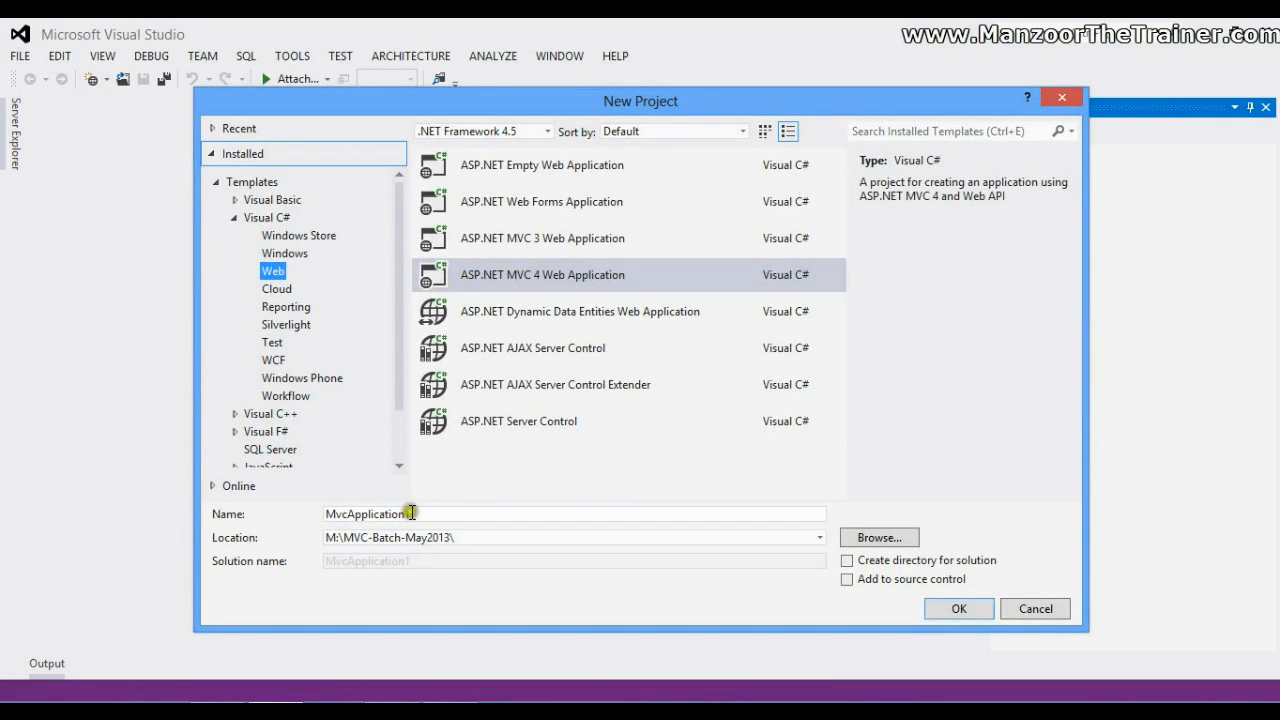
pyautogui.write('M')
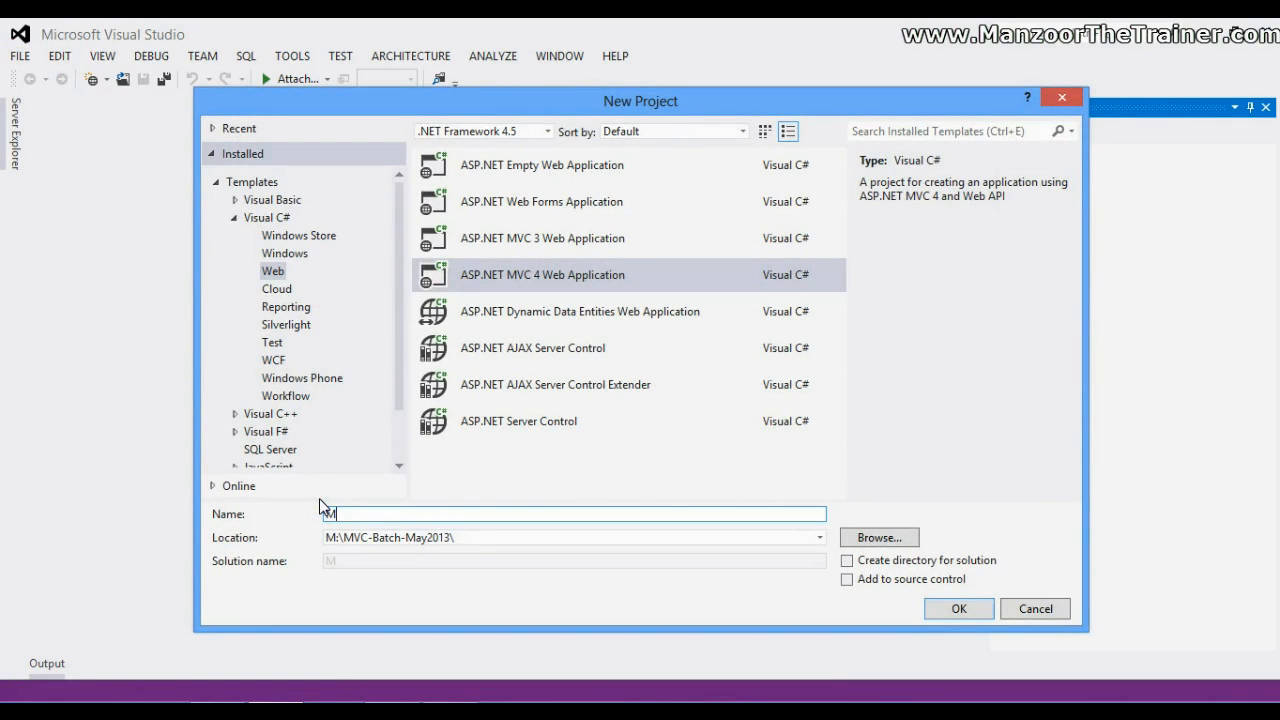
pyautogui.write('yFbApp')
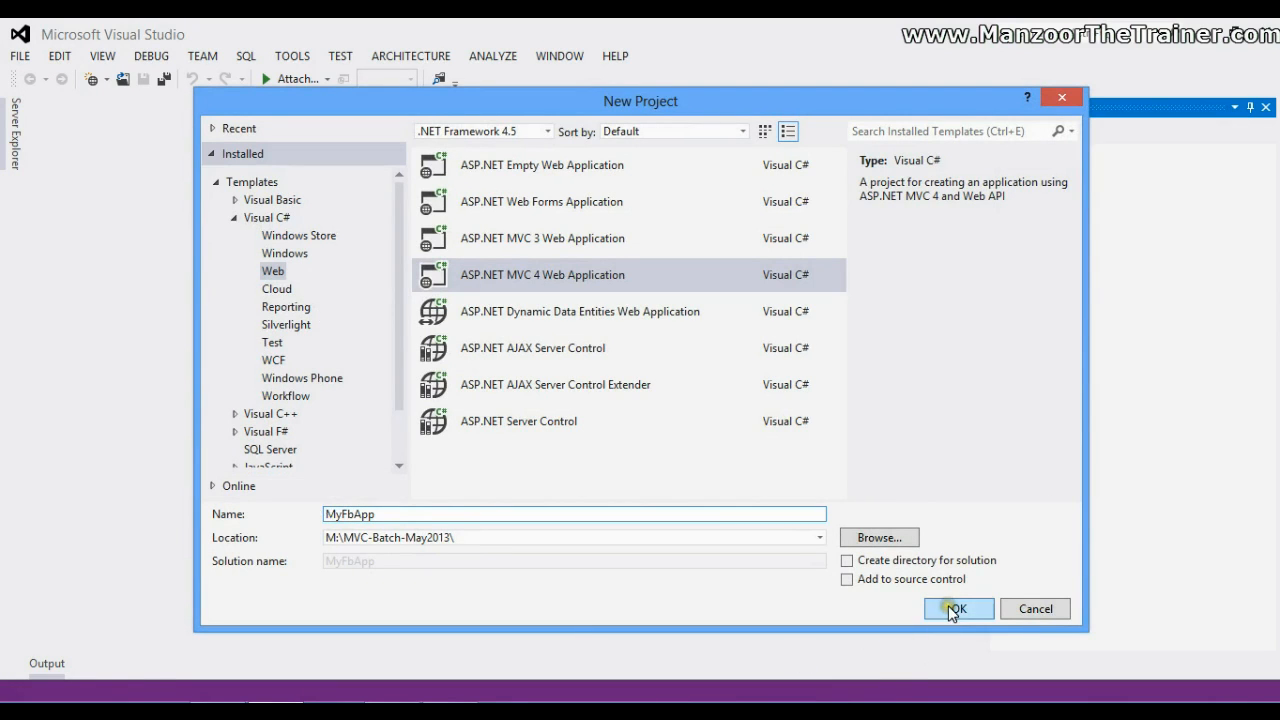
pyautogui.click(956, 608)
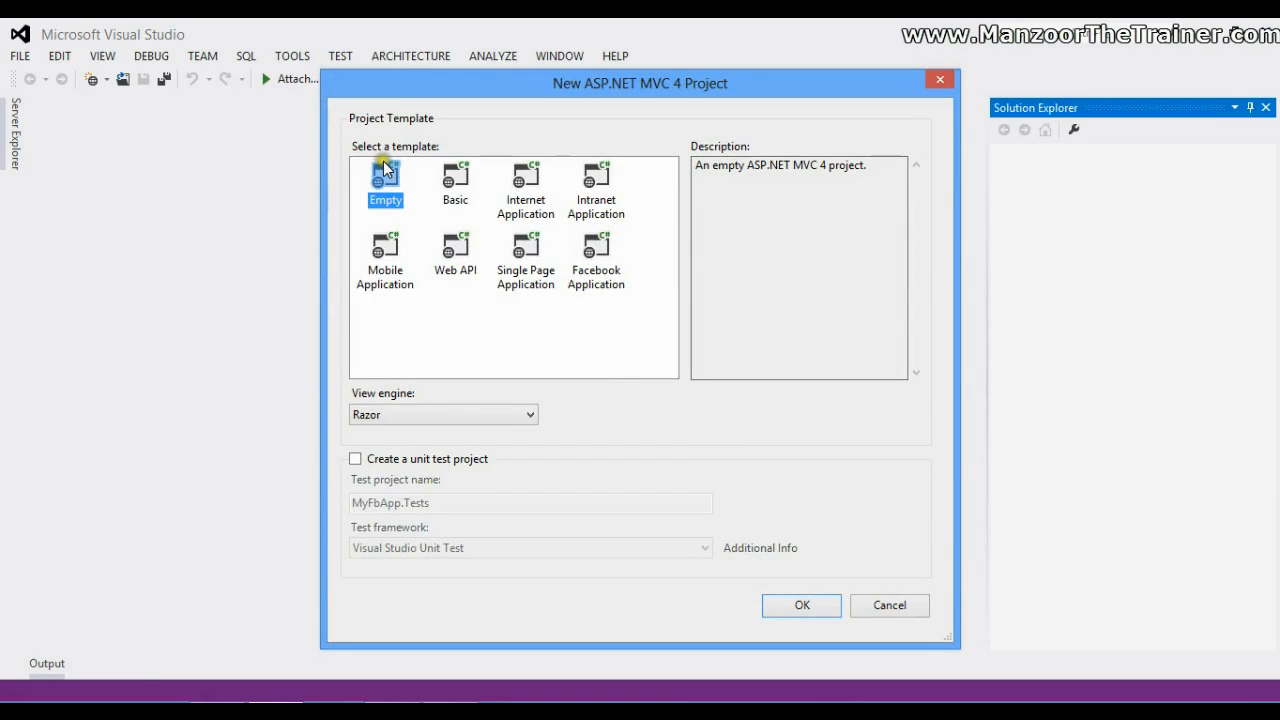
pyautogui.moveTo(572, 248)
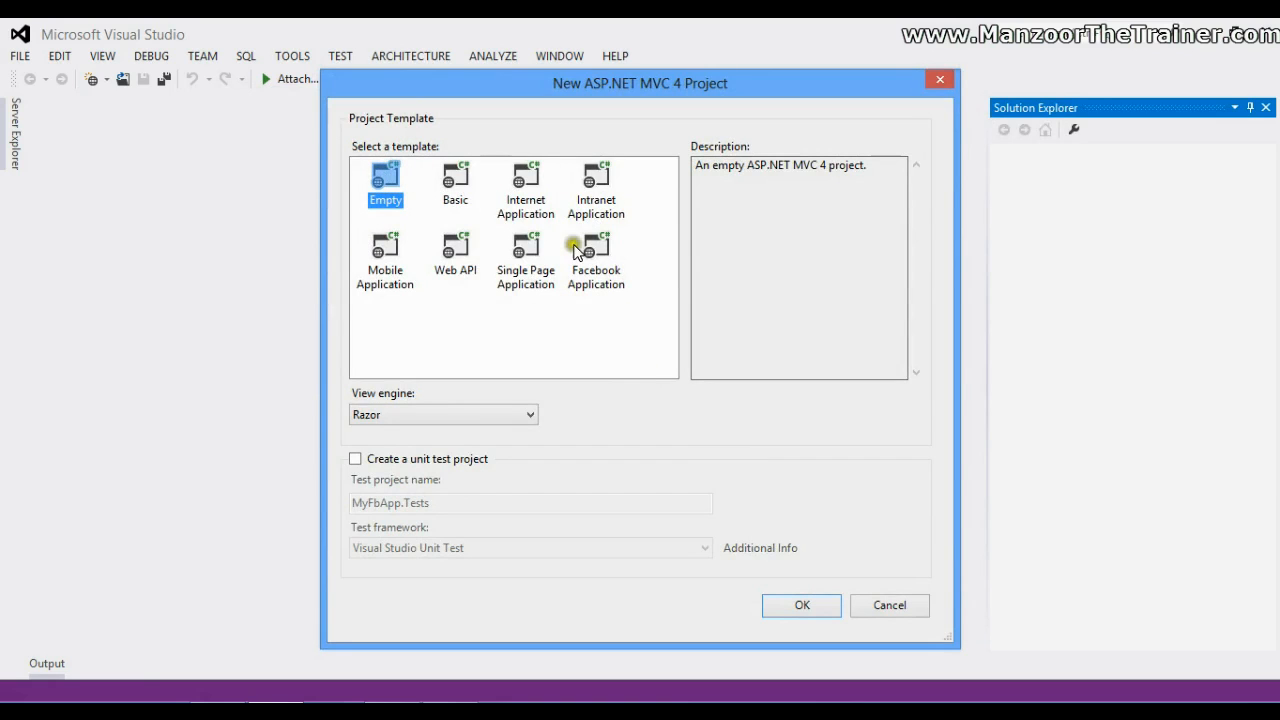
# Select the Facebook Application template for the new MVC 4 project
pyautogui.click(596, 256)
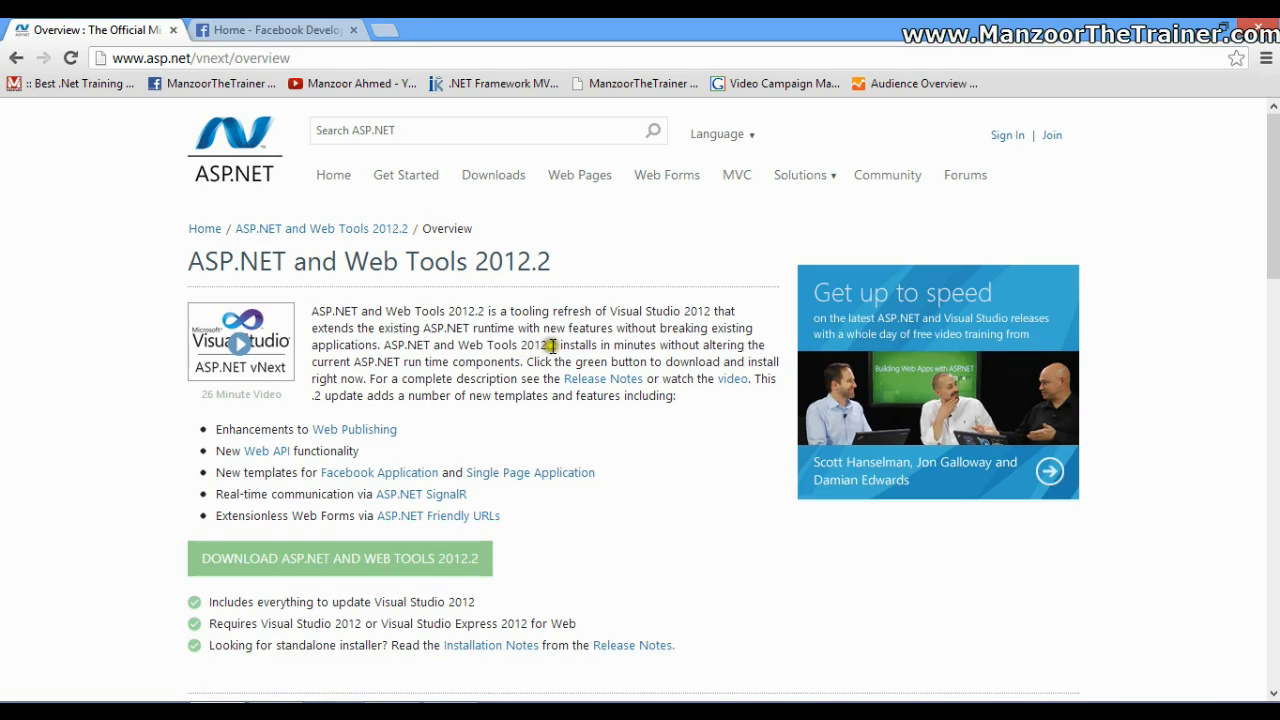
# Highlight the 'New templates for Facebook Application and Single Page Application' line
pyautogui.moveTo(244, 472); pyautogui.dragTo(596, 472)
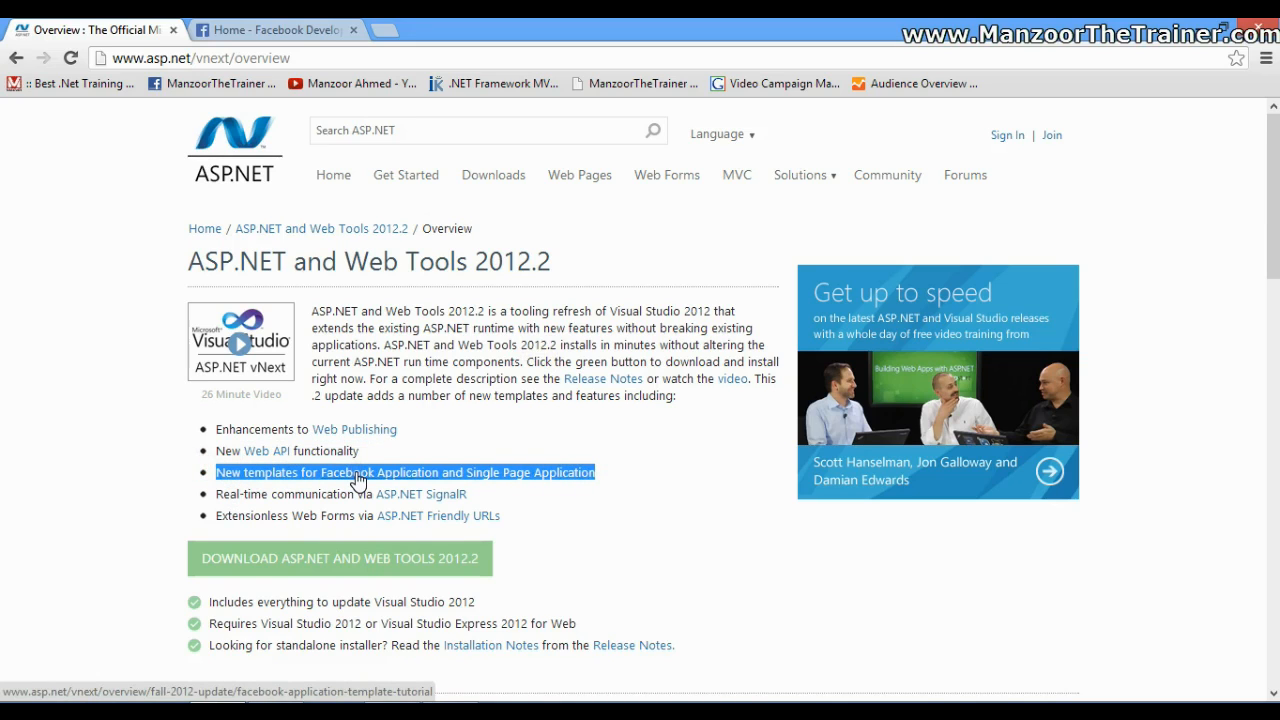
pyautogui.moveTo(418, 558)
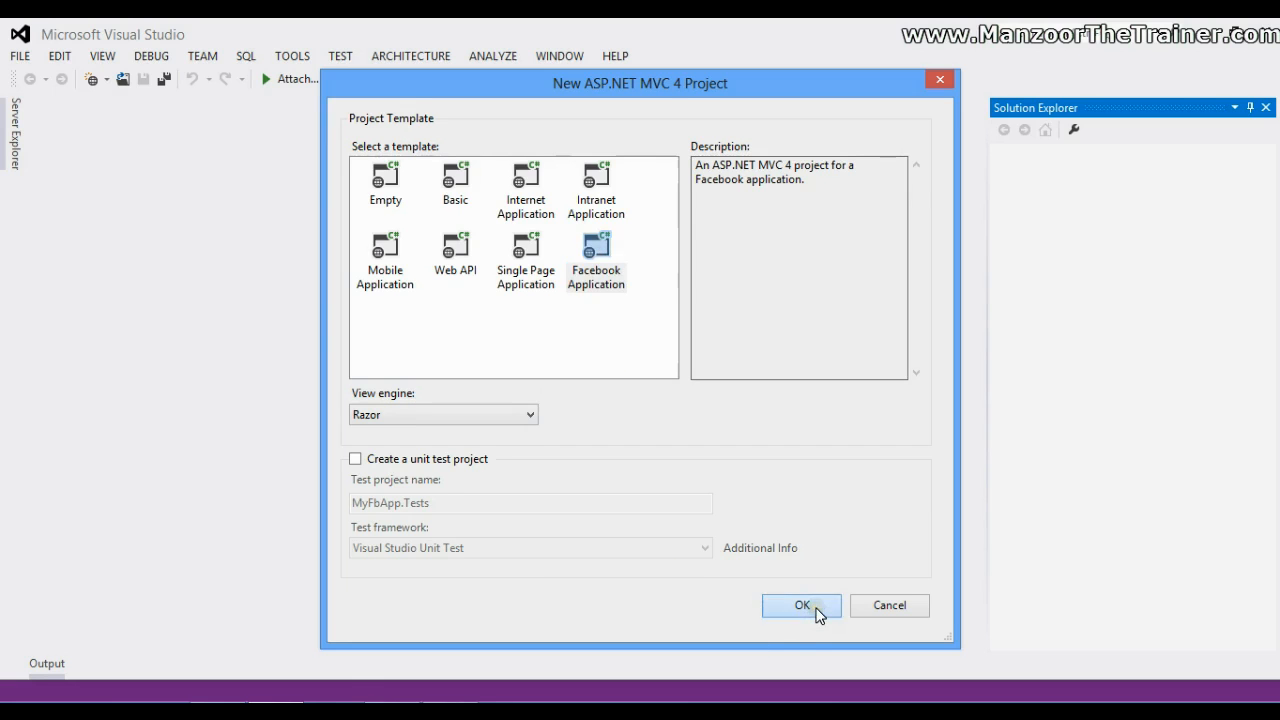
# Create MyFbApp from the Facebook template and select its project node in Solution Explorer
pyautogui.click(800, 604)
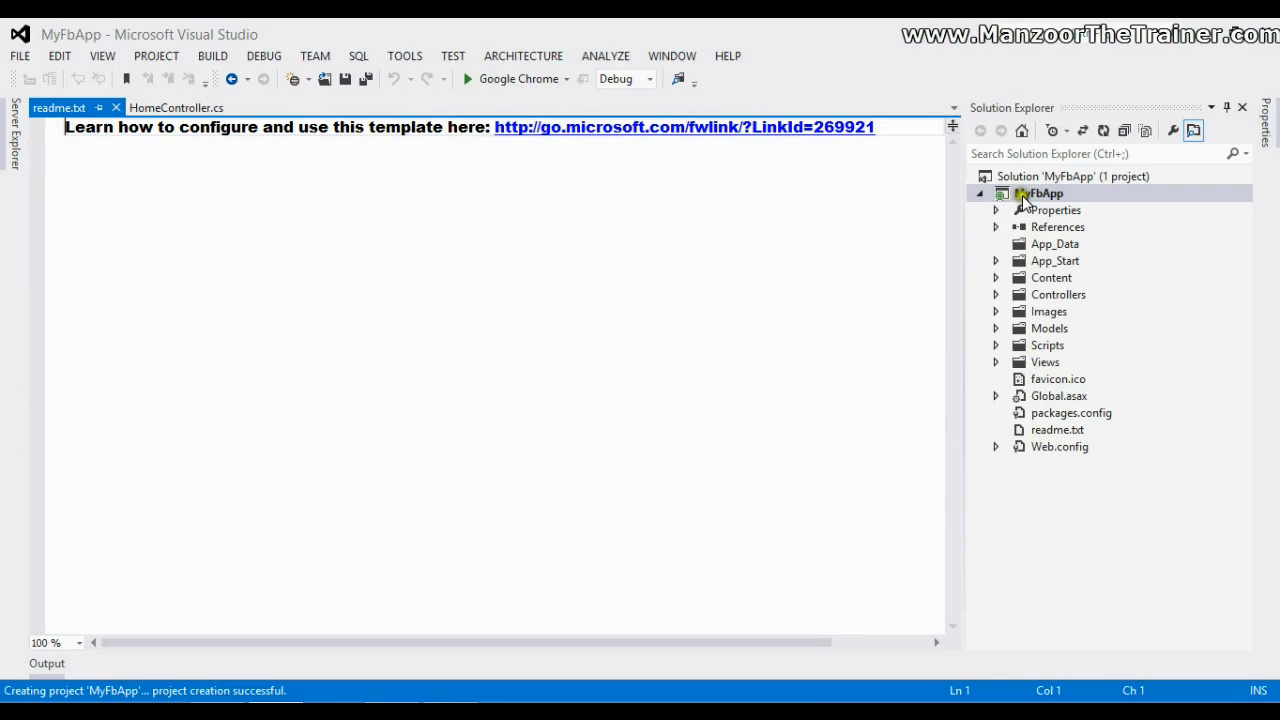
pyautogui.click(1046, 192)
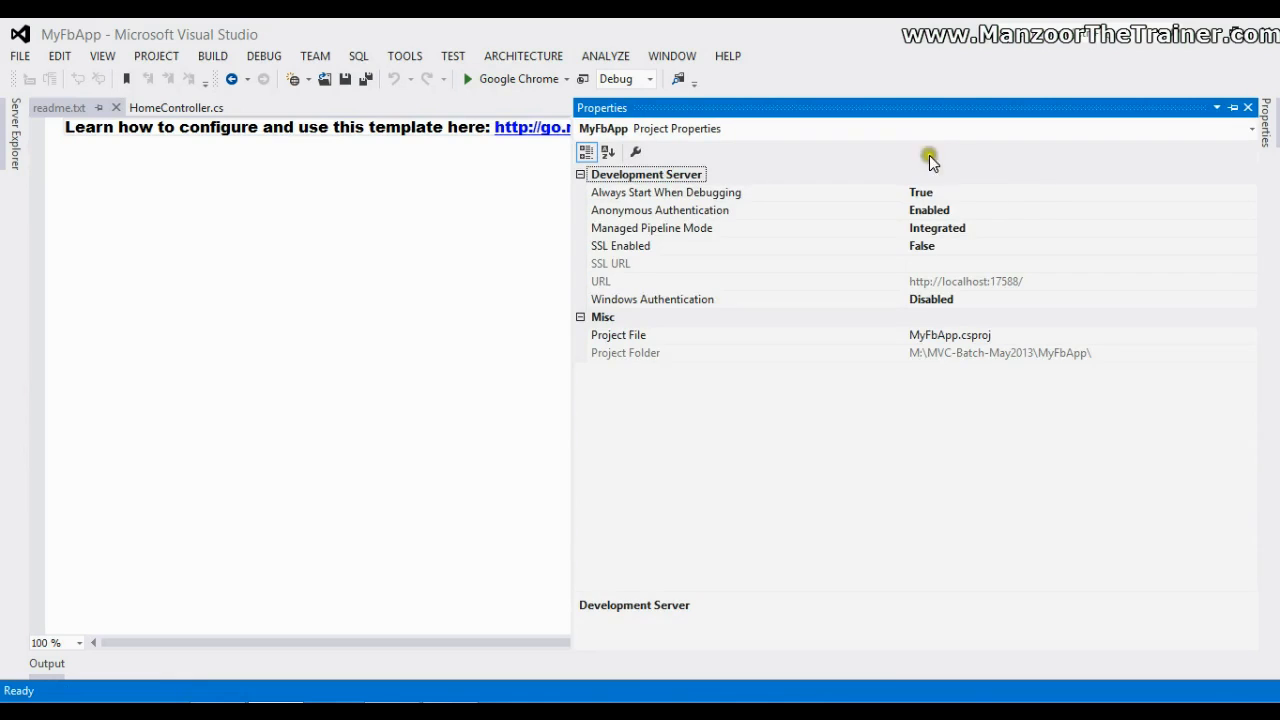
pyautogui.moveTo(648, 260)
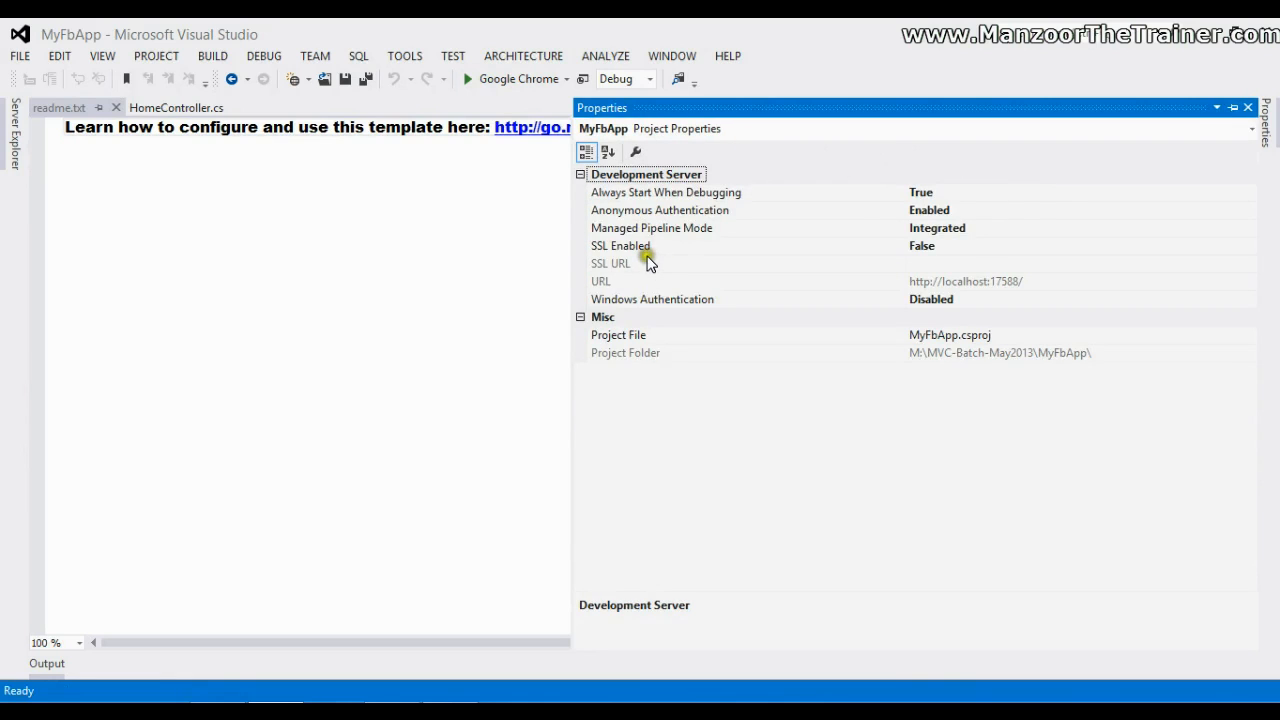
pyautogui.click(620, 246)
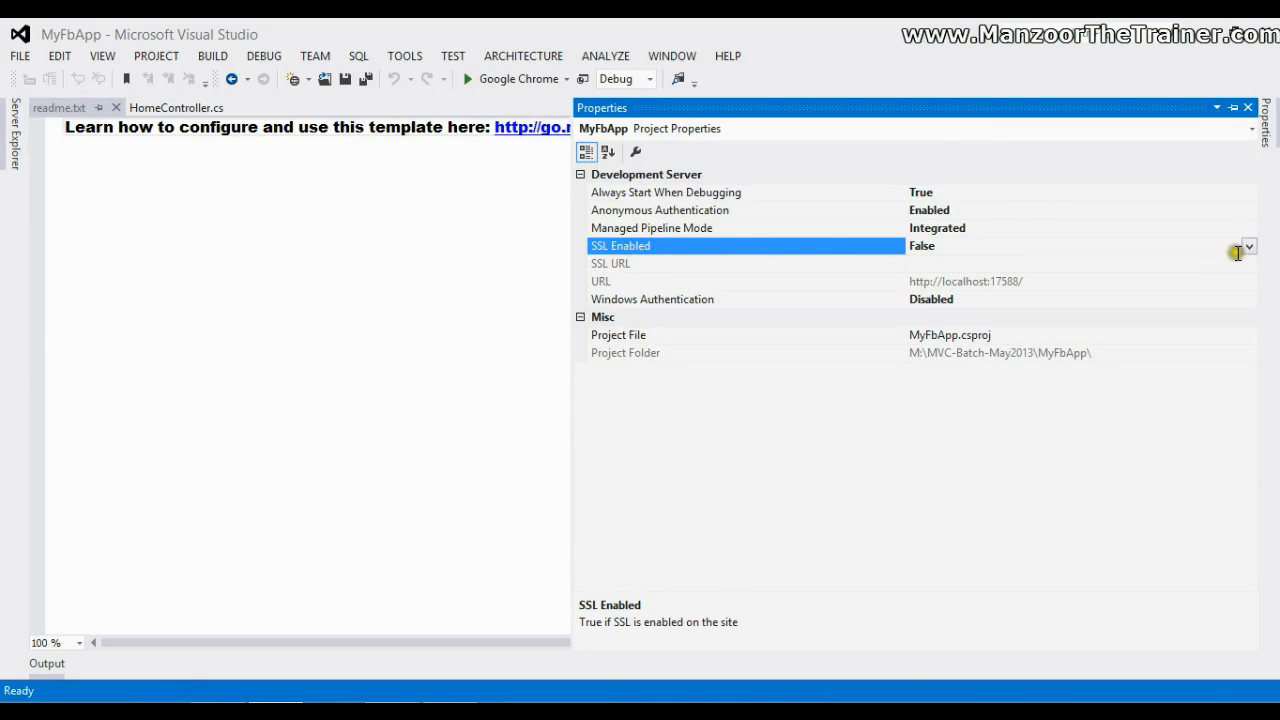
pyautogui.click(1248, 244)
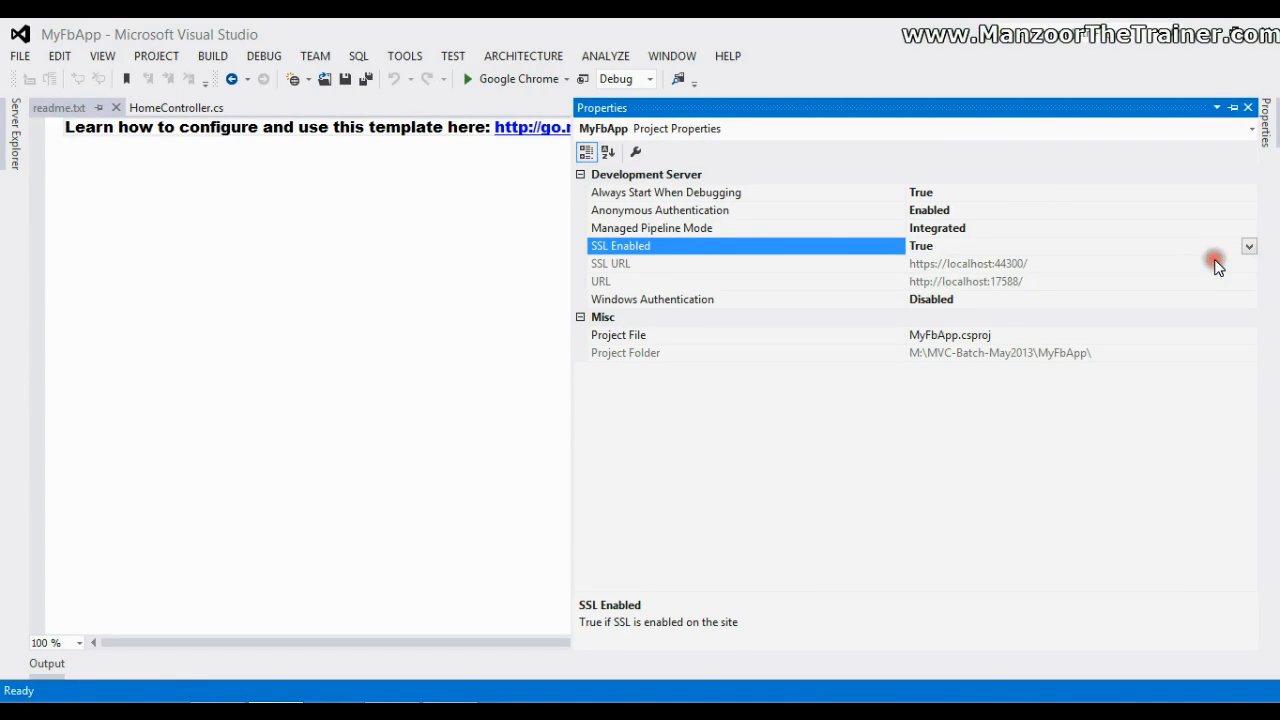
pyautogui.moveTo(1116, 278)
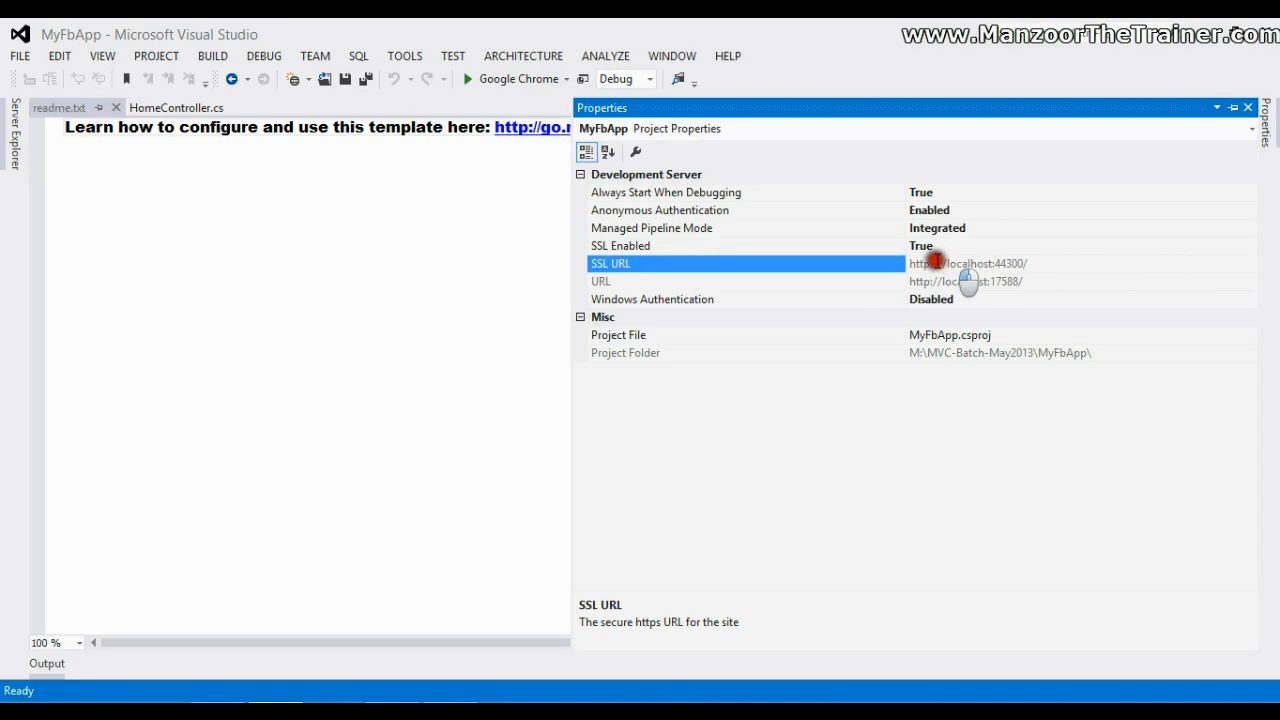
pyautogui.rightClick(968, 264)
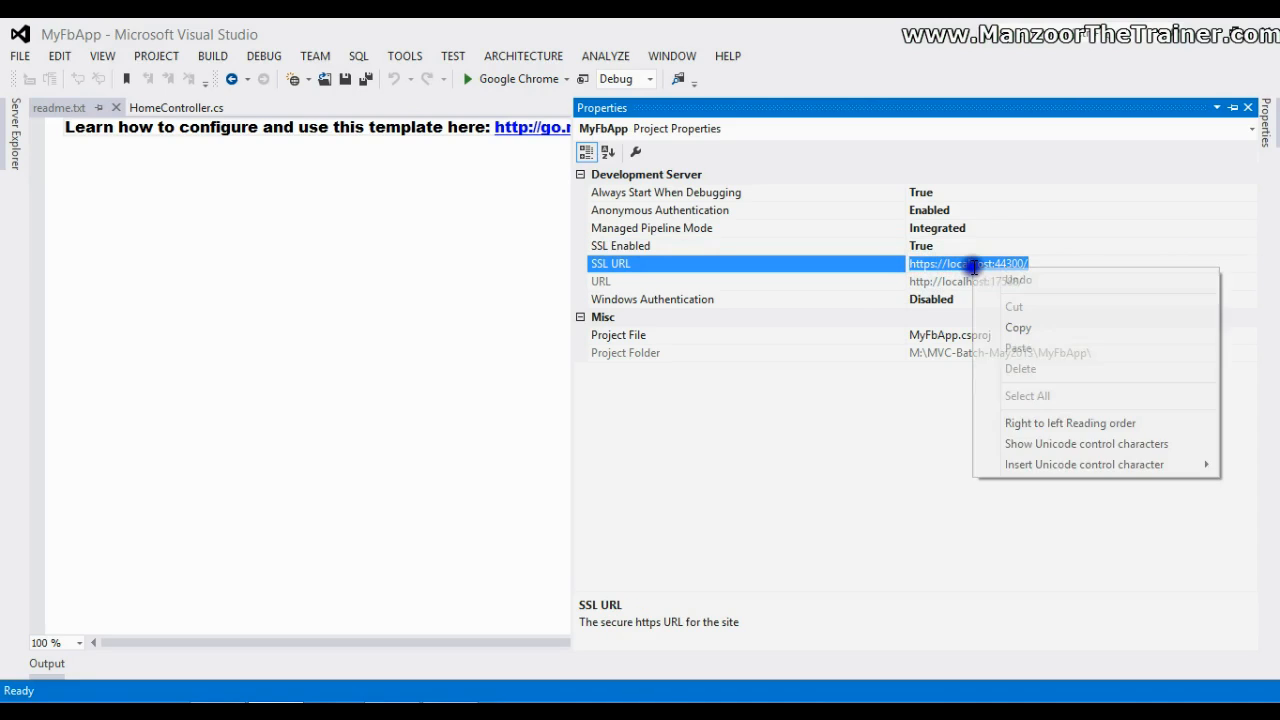
pyautogui.click(524, 224)
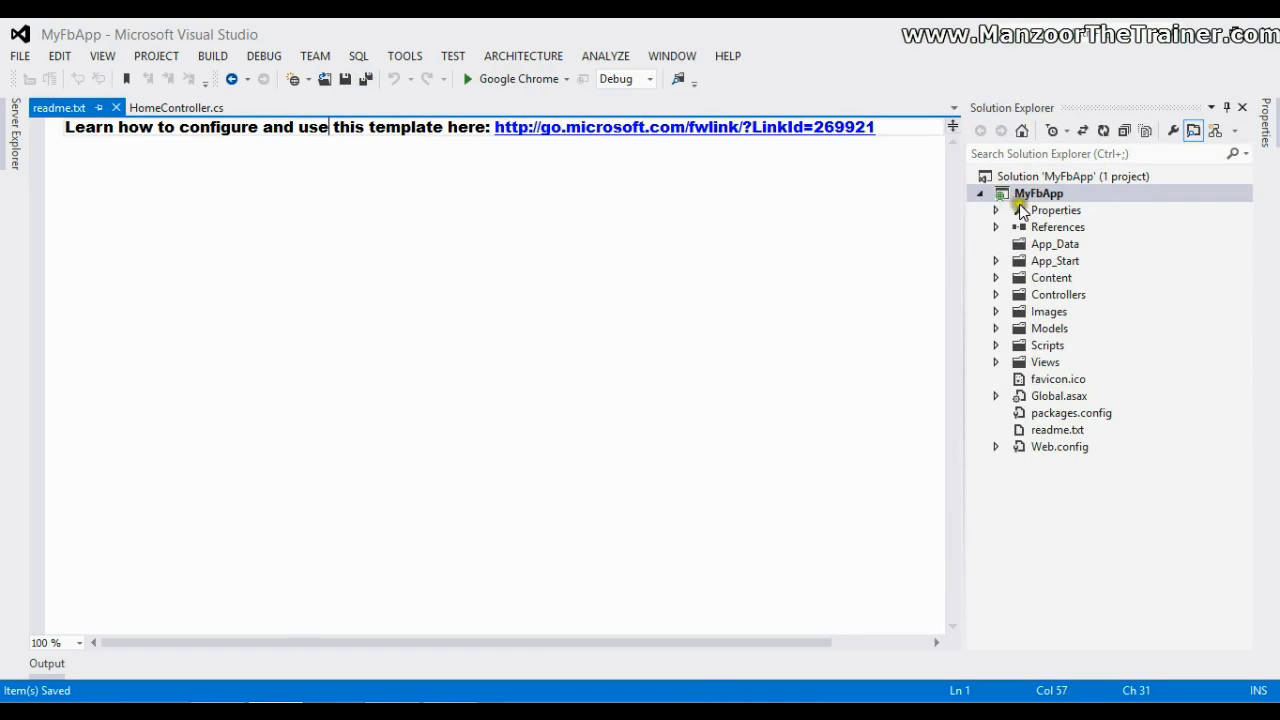
# Bring up MyFbApp's project properties on the Web settings page
pyautogui.click(1038, 192)
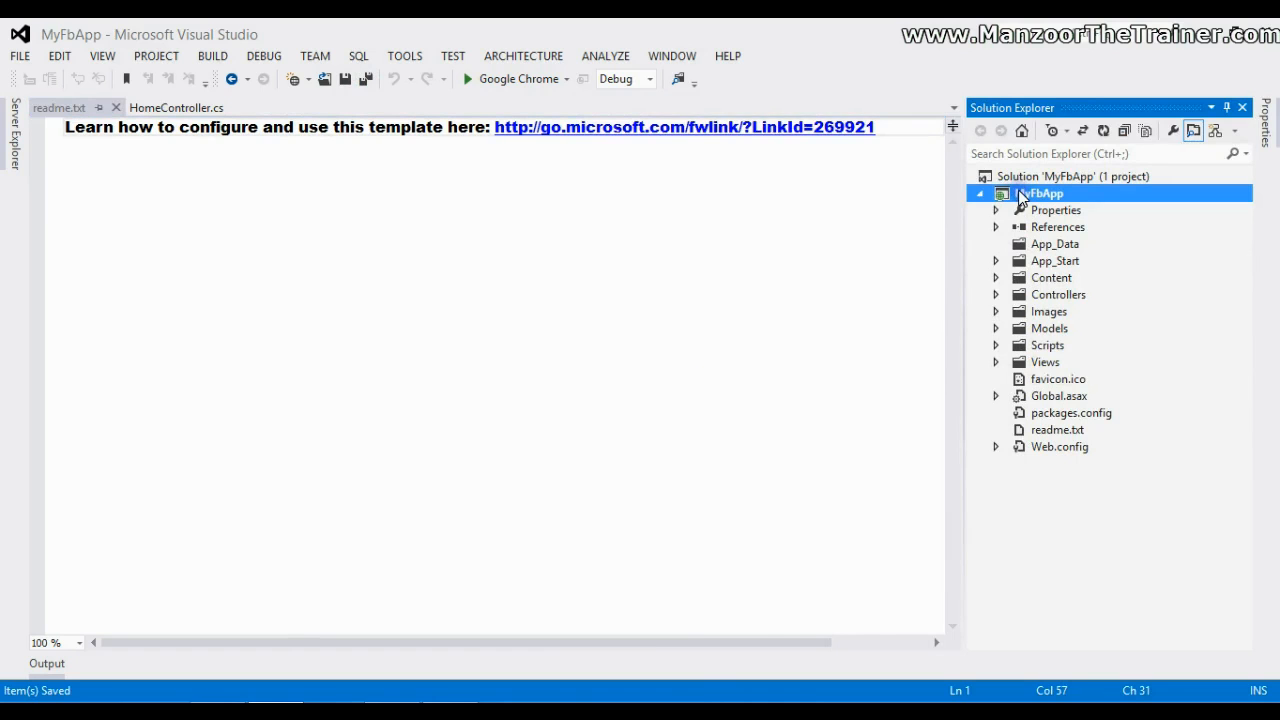
pyautogui.rightClick(1040, 192)
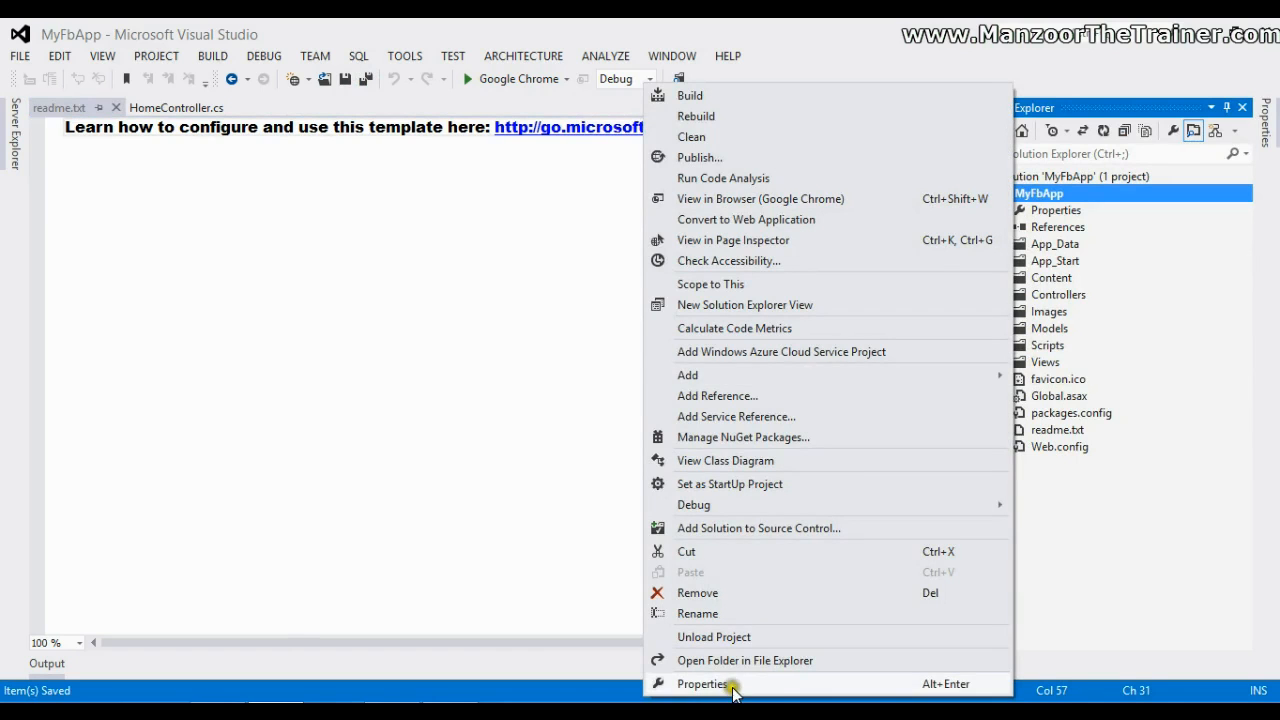
pyautogui.click(700, 684)
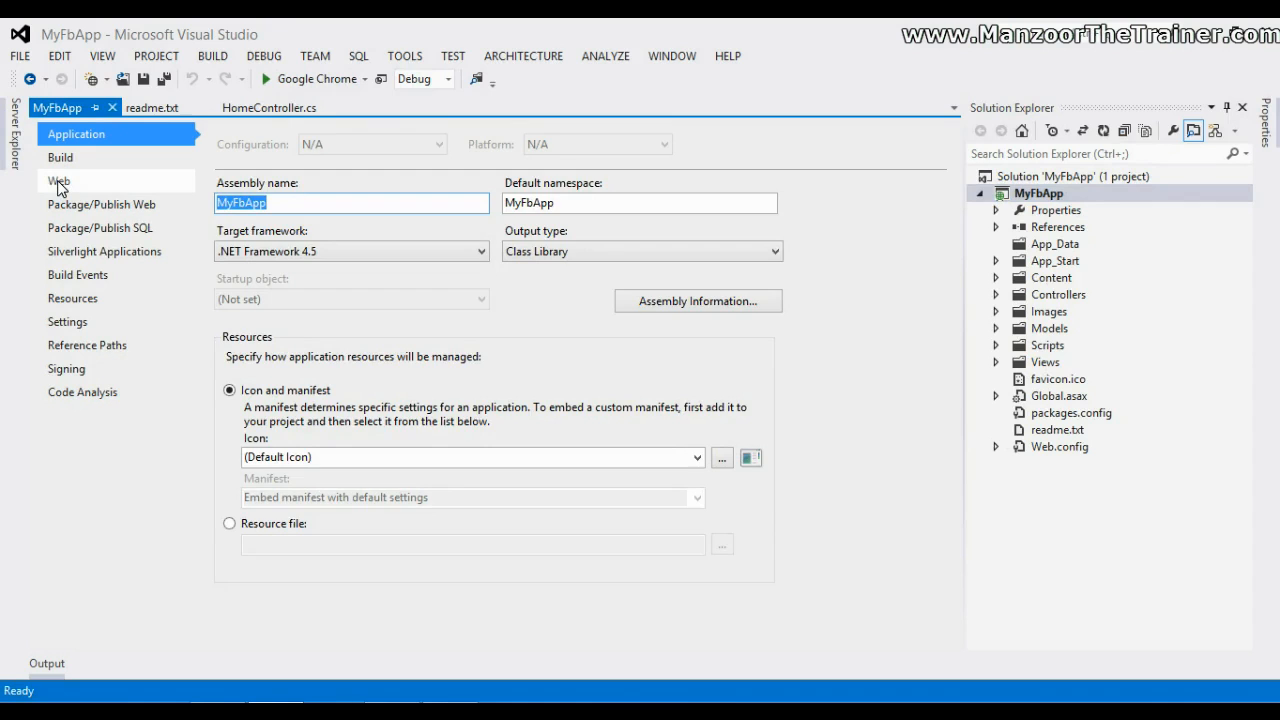
pyautogui.click(58, 180)
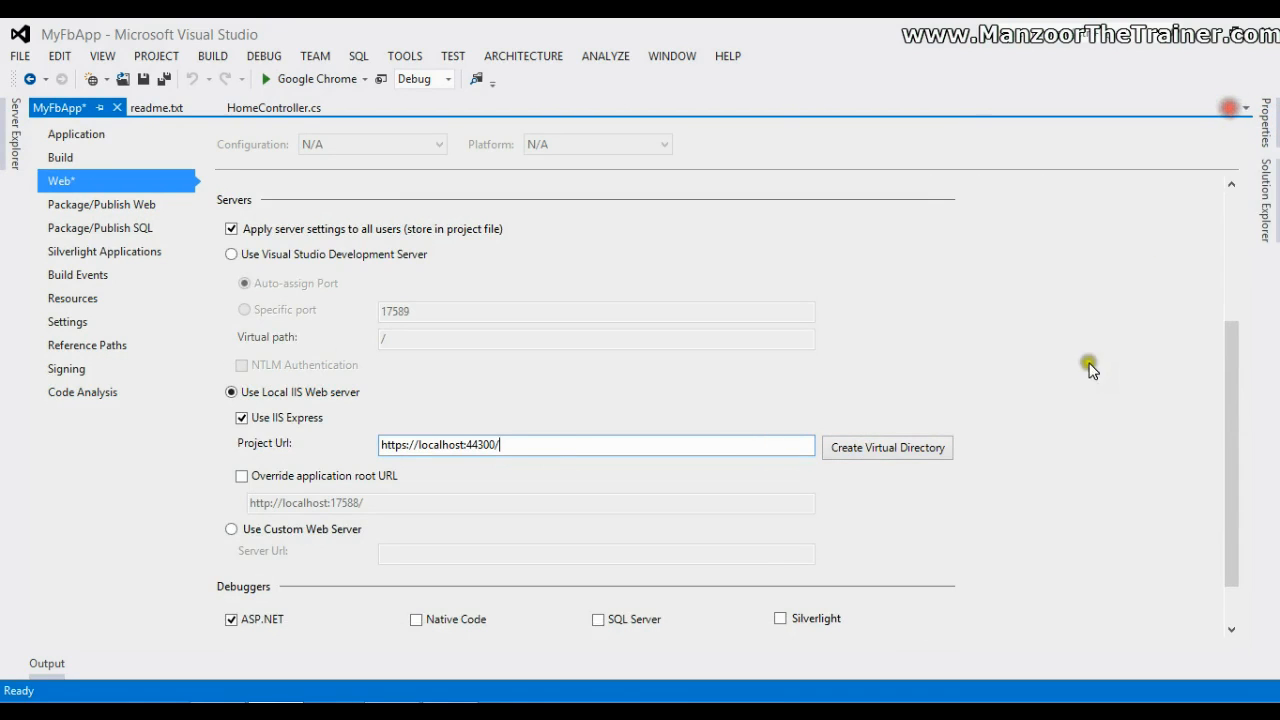
pyautogui.click(886, 448)
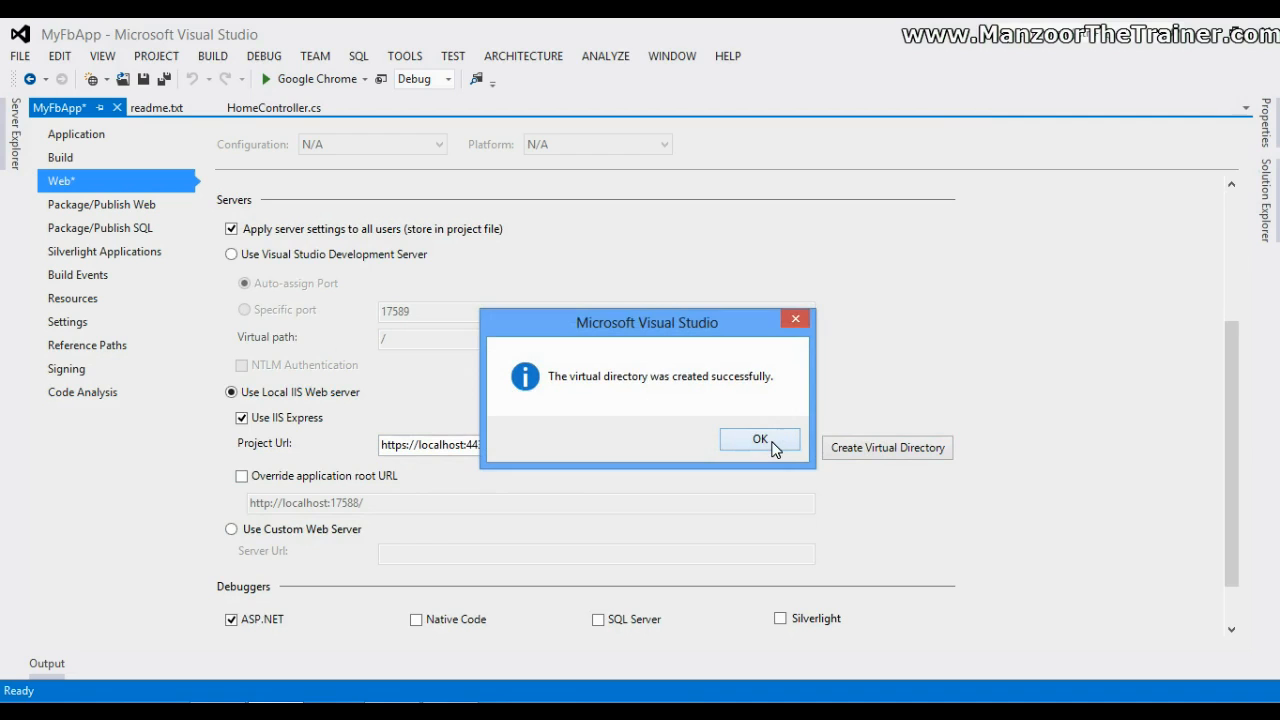
pyautogui.click(760, 440)
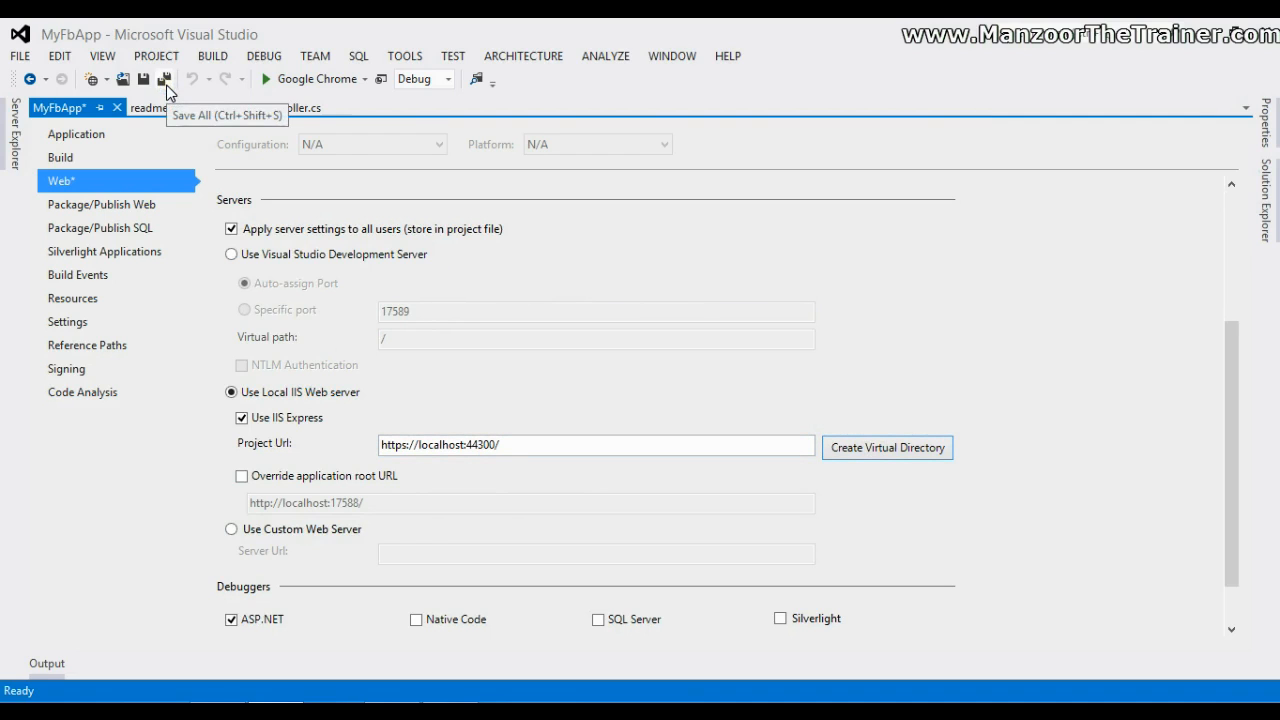
pyautogui.click(164, 80)
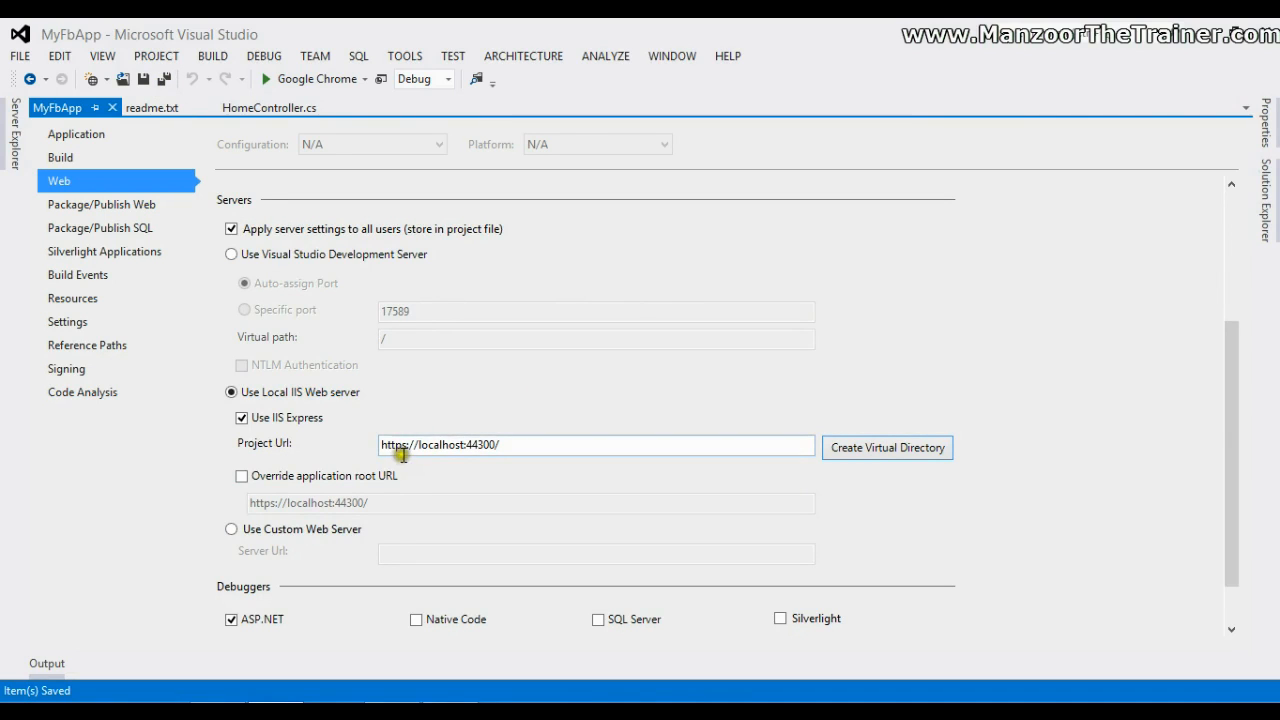
pyautogui.doubleClick(440, 444)
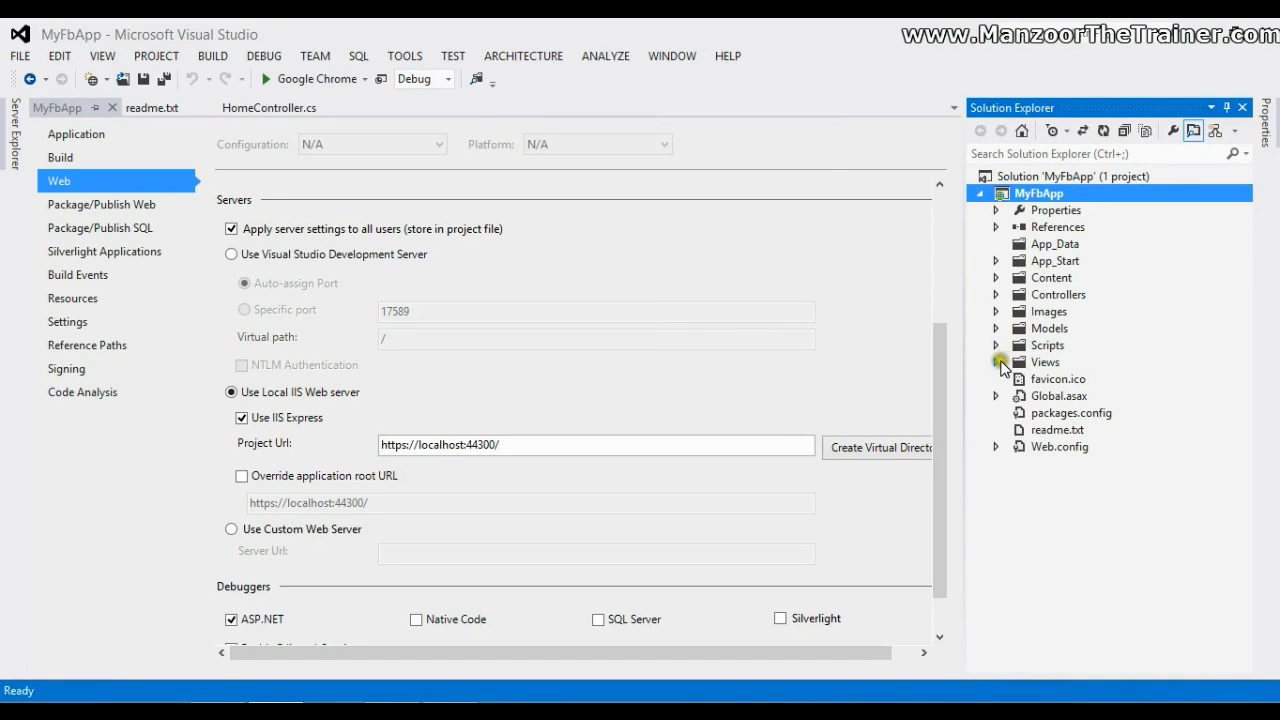
# Open Views > Home > Index.cshtml in the editor
pyautogui.click(996, 362)
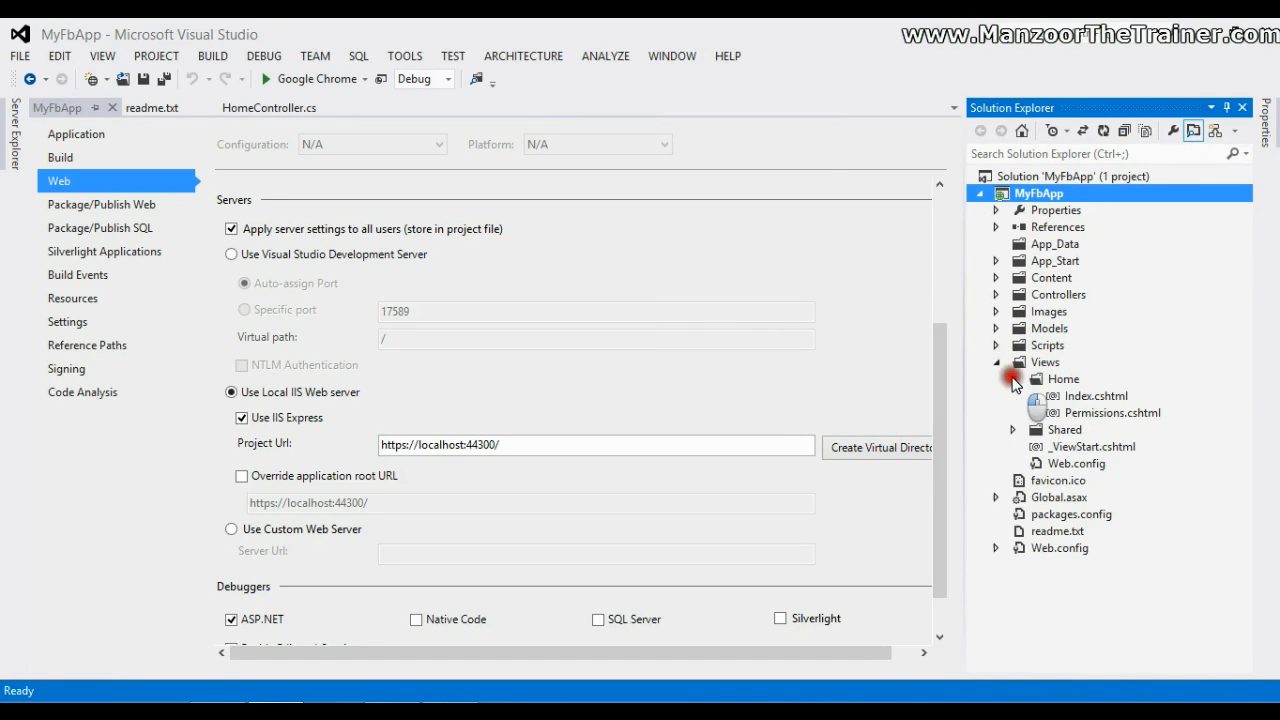
pyautogui.click(1096, 396)
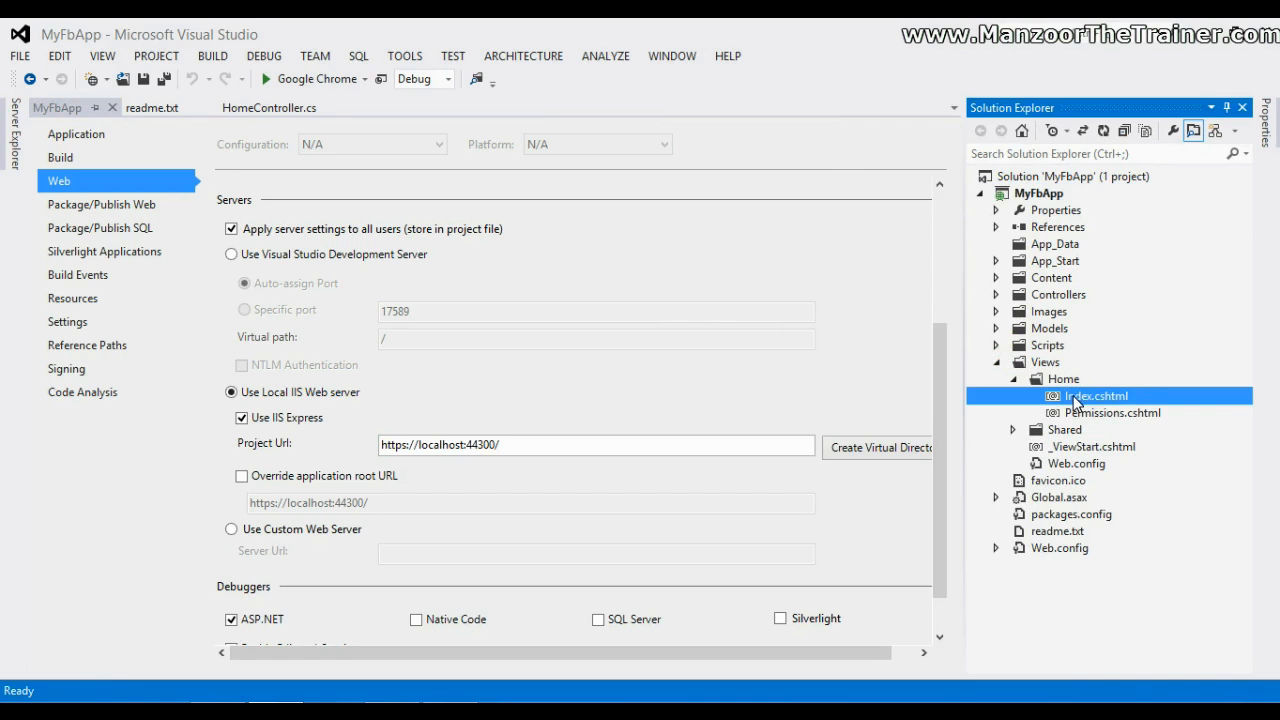
pyautogui.doubleClick(1096, 396)
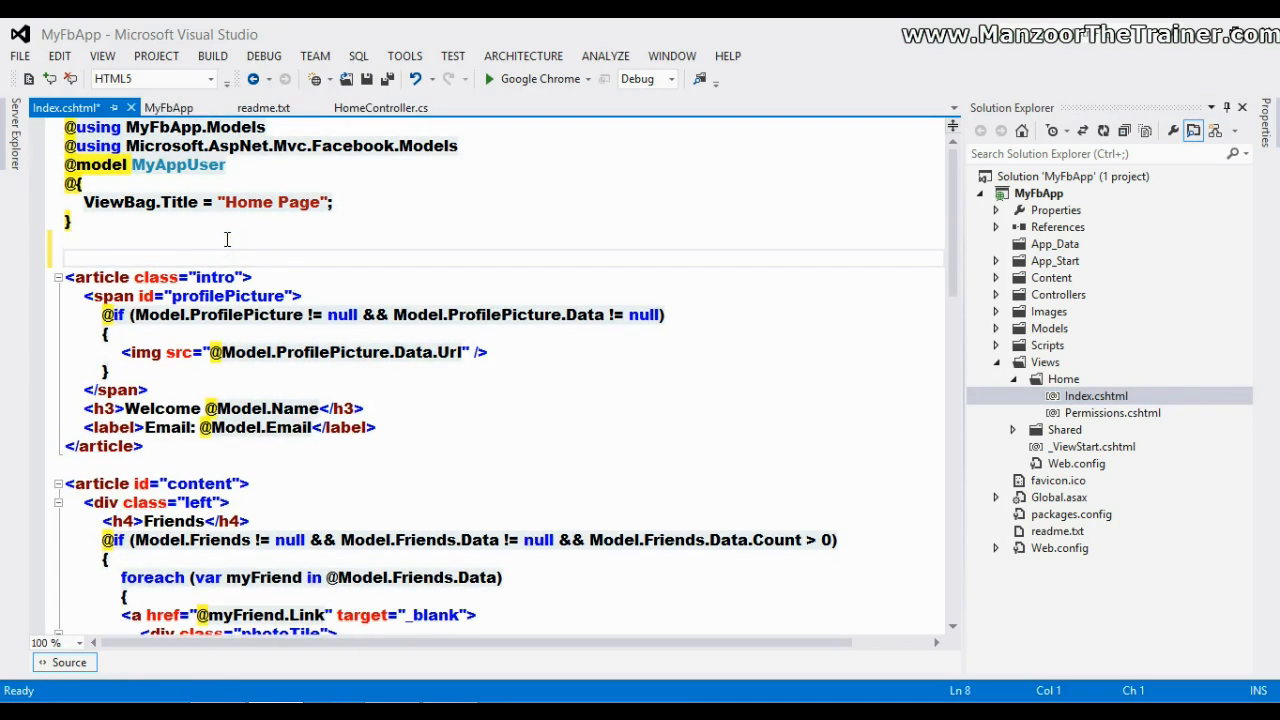
# Make the <h1> heading read "This is My First FB App. It is really cool"
pyautogui.write('<h1></h1>')
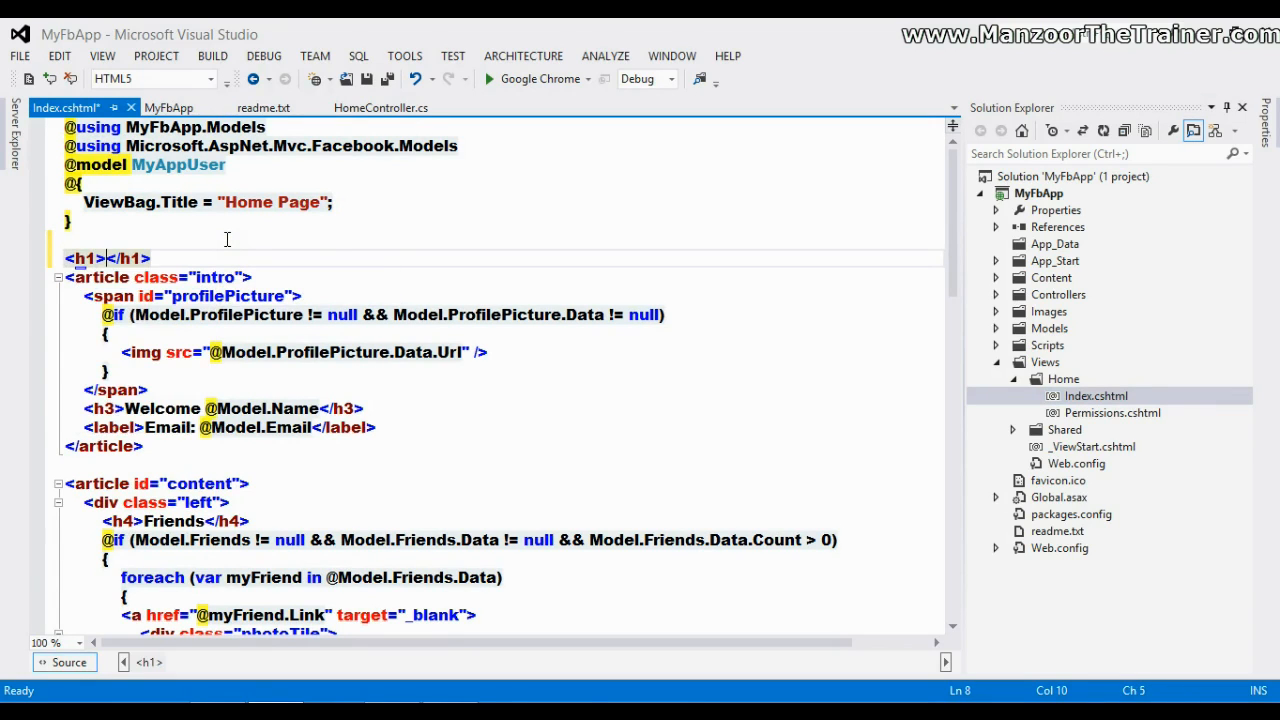
pyautogui.write('This is')
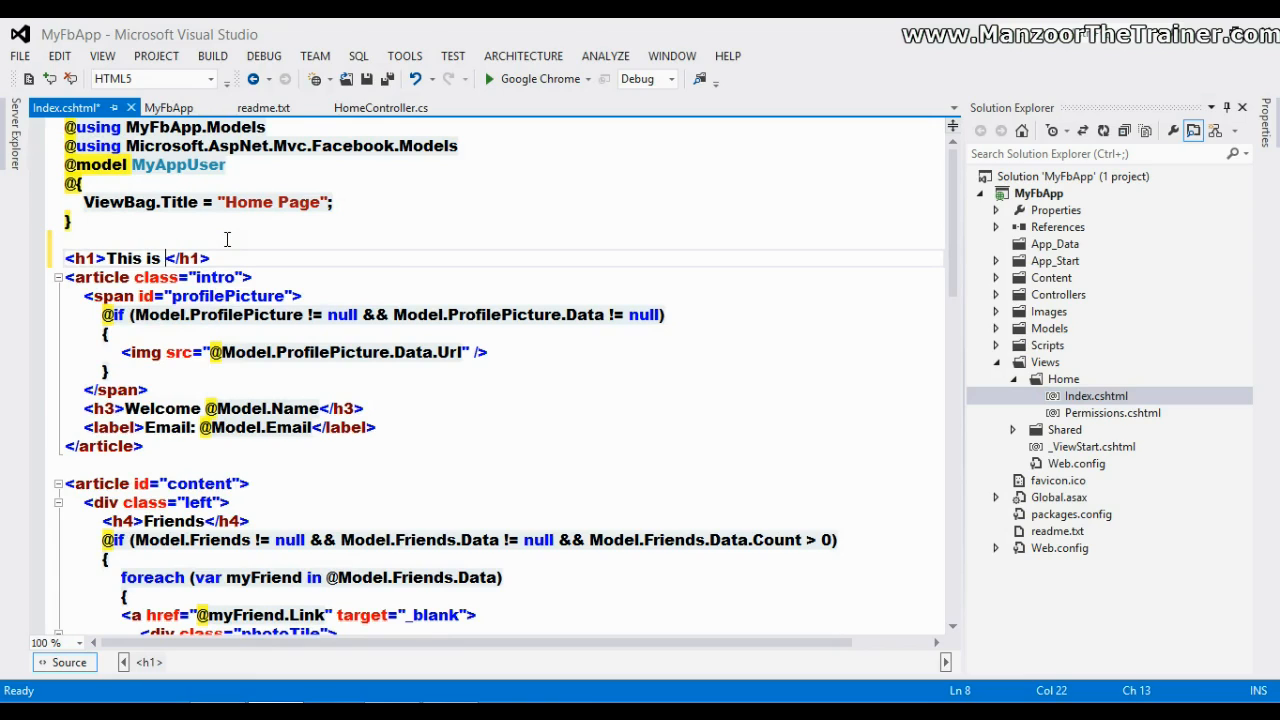
pyautogui.write('My First F')
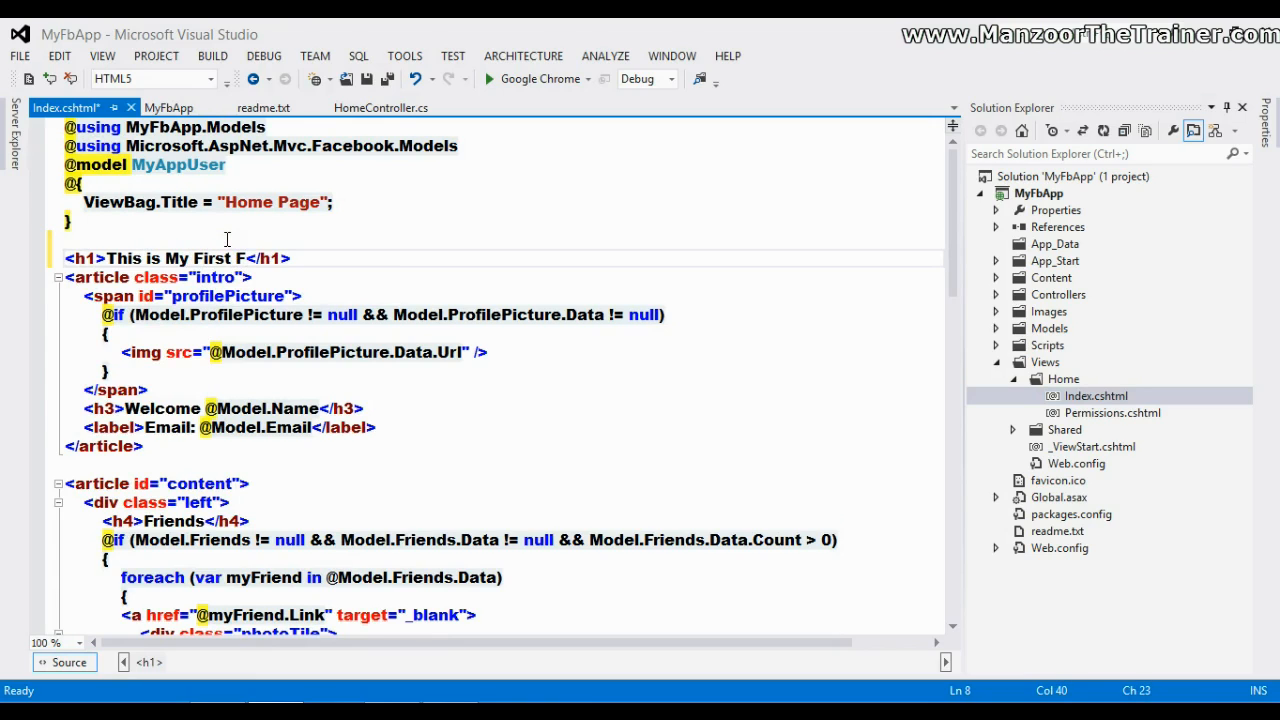
pyautogui.write('B App. It')
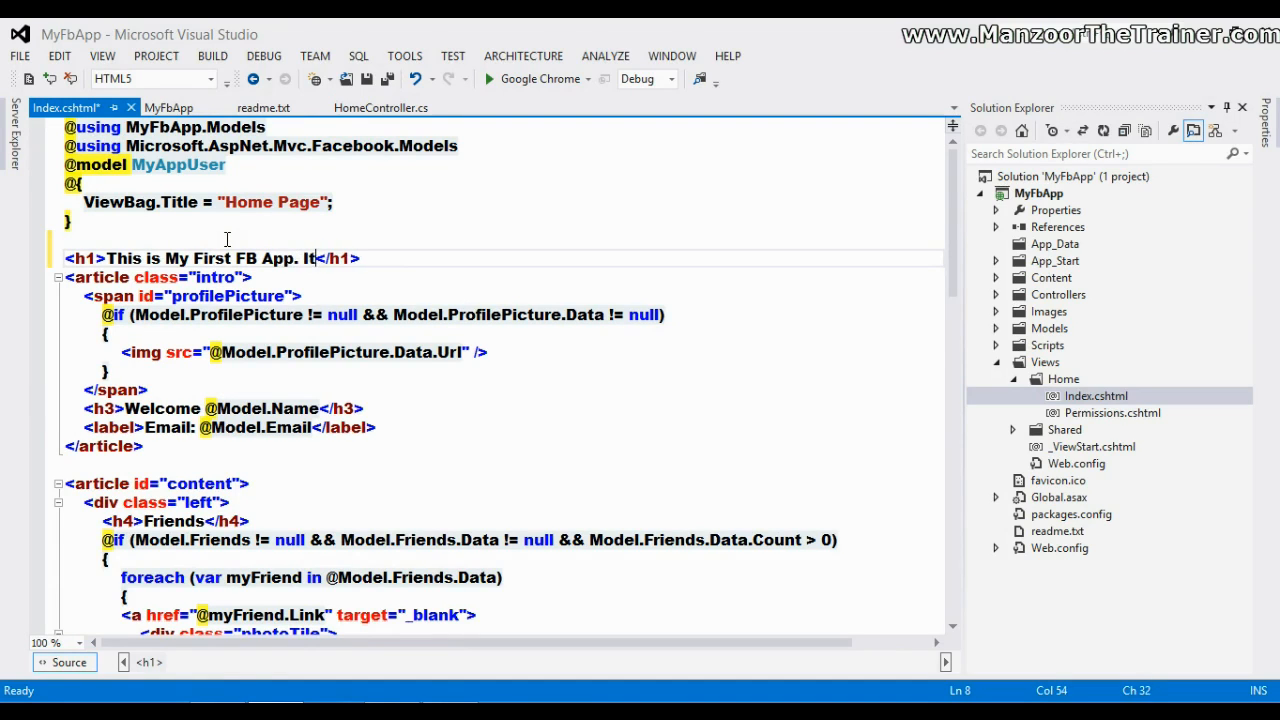
pyautogui.write('is reall')
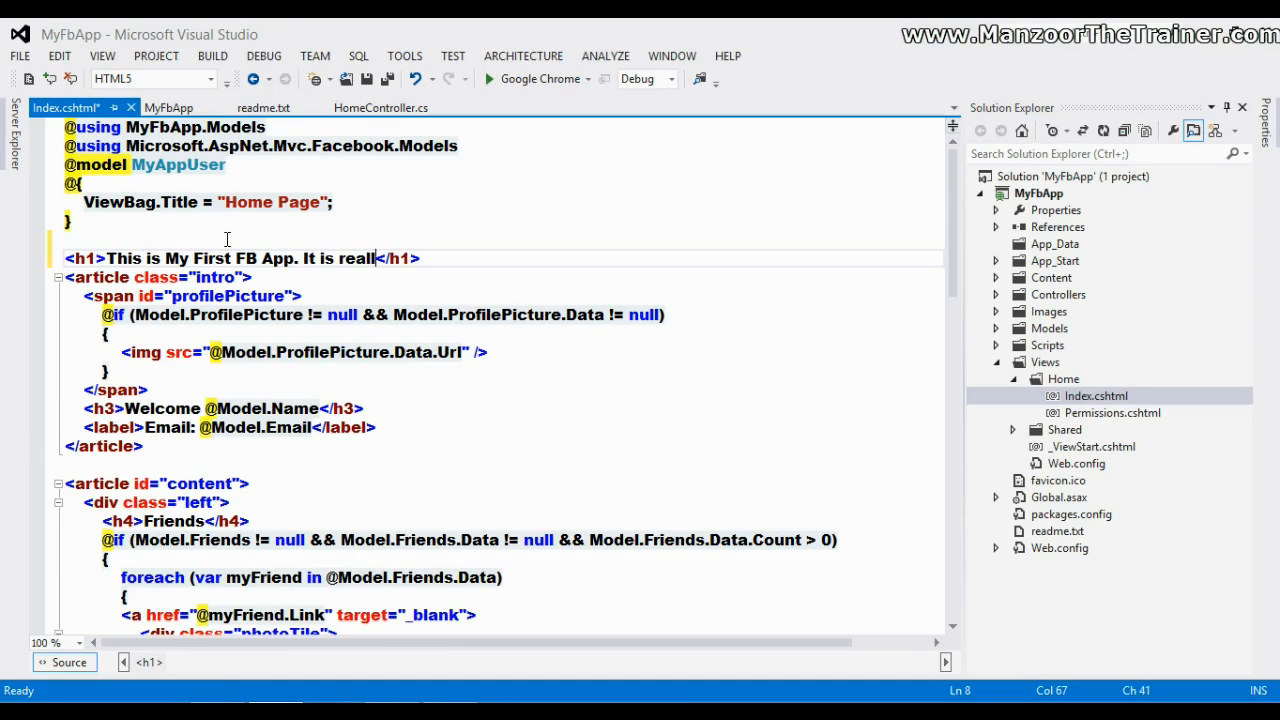
pyautogui.write('y coo')
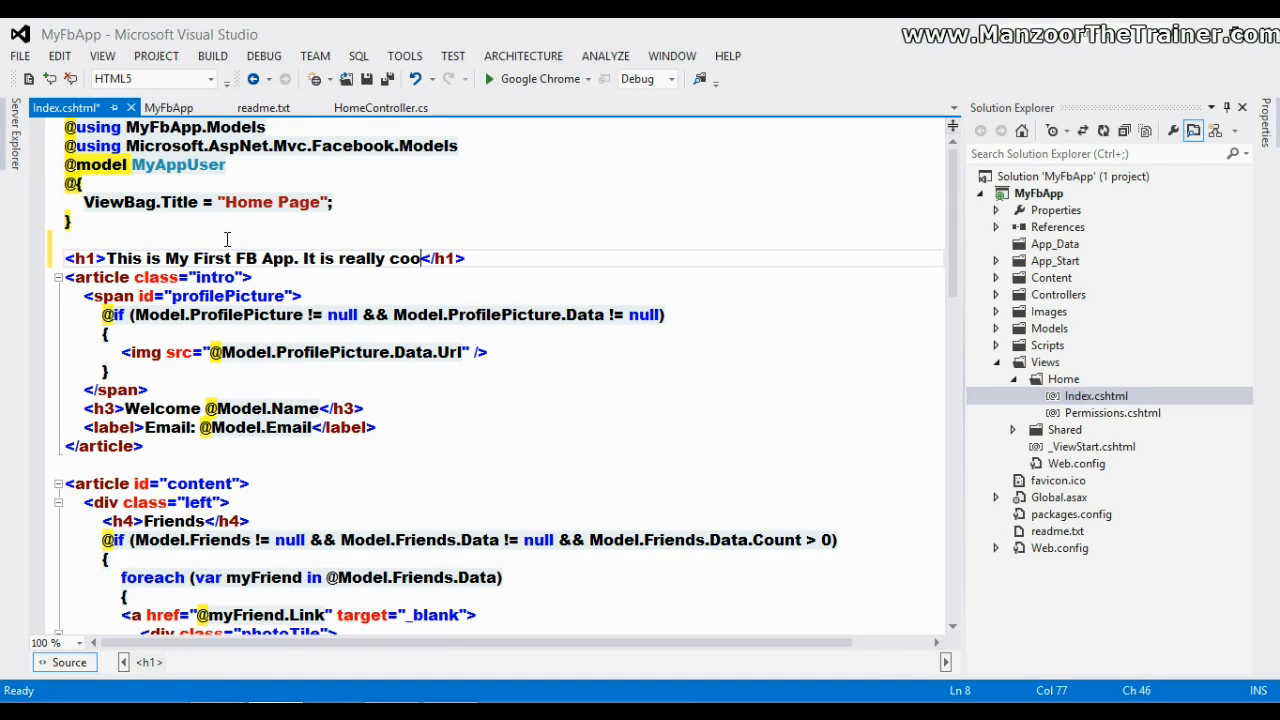
pyautogui.write('l')
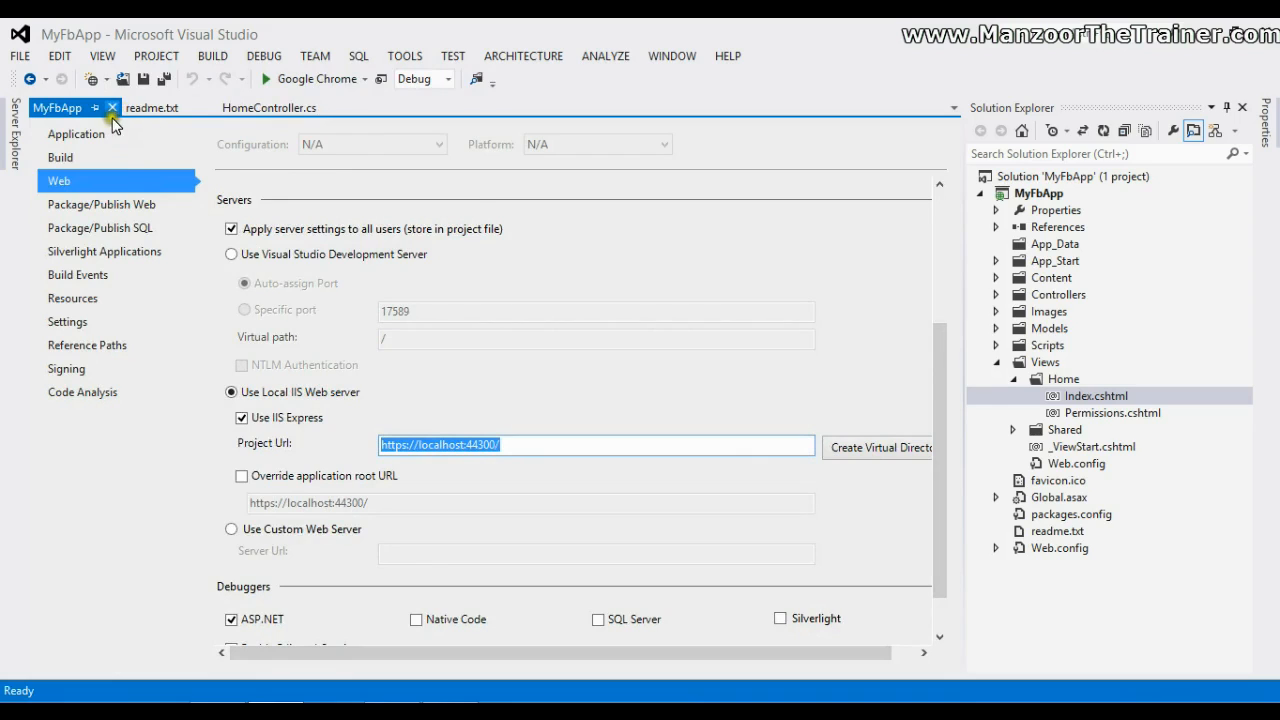
pyautogui.moveTo(476, 206)
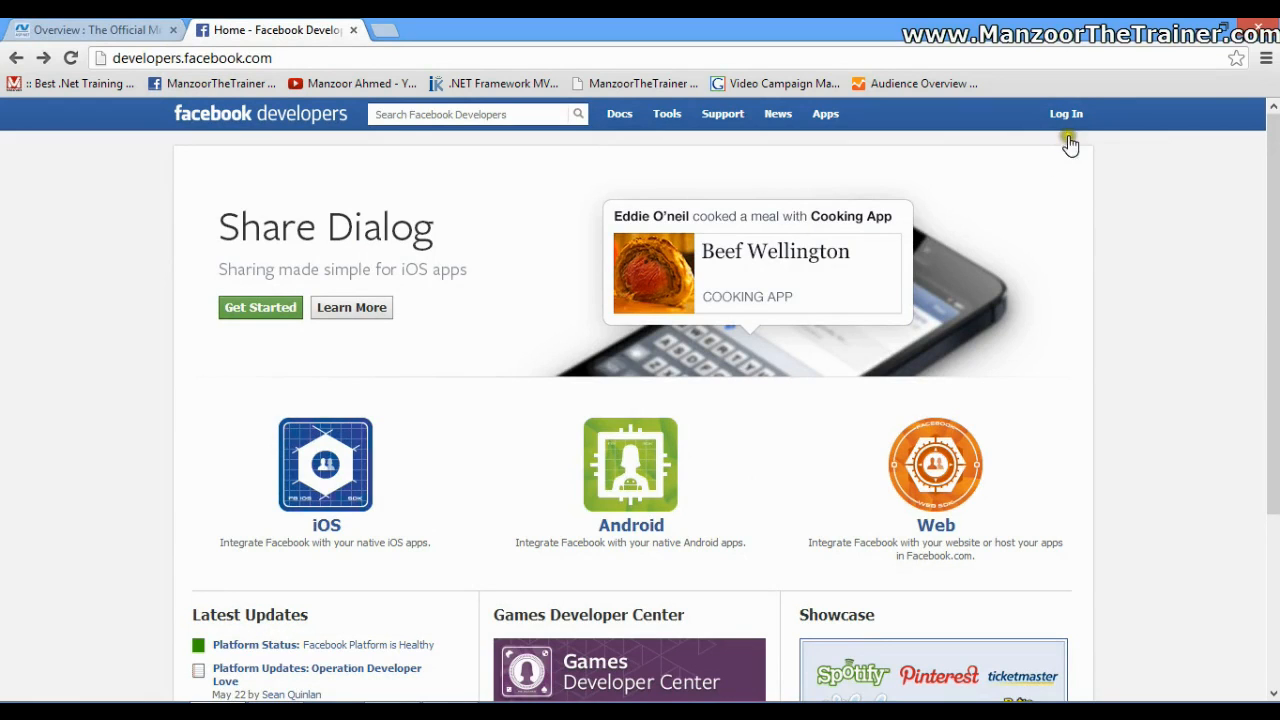
# Log in to Facebook Developers with the saved account email and password
pyautogui.click(1066, 112)
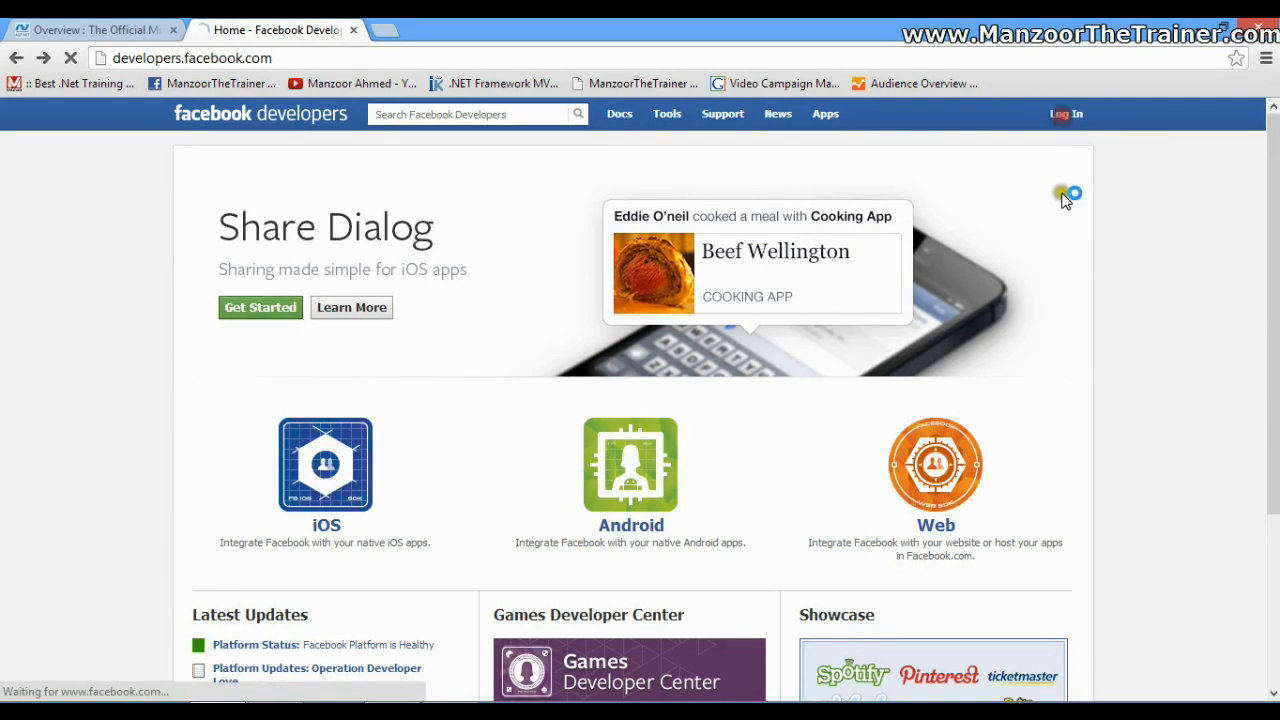
pyautogui.click(1064, 112)
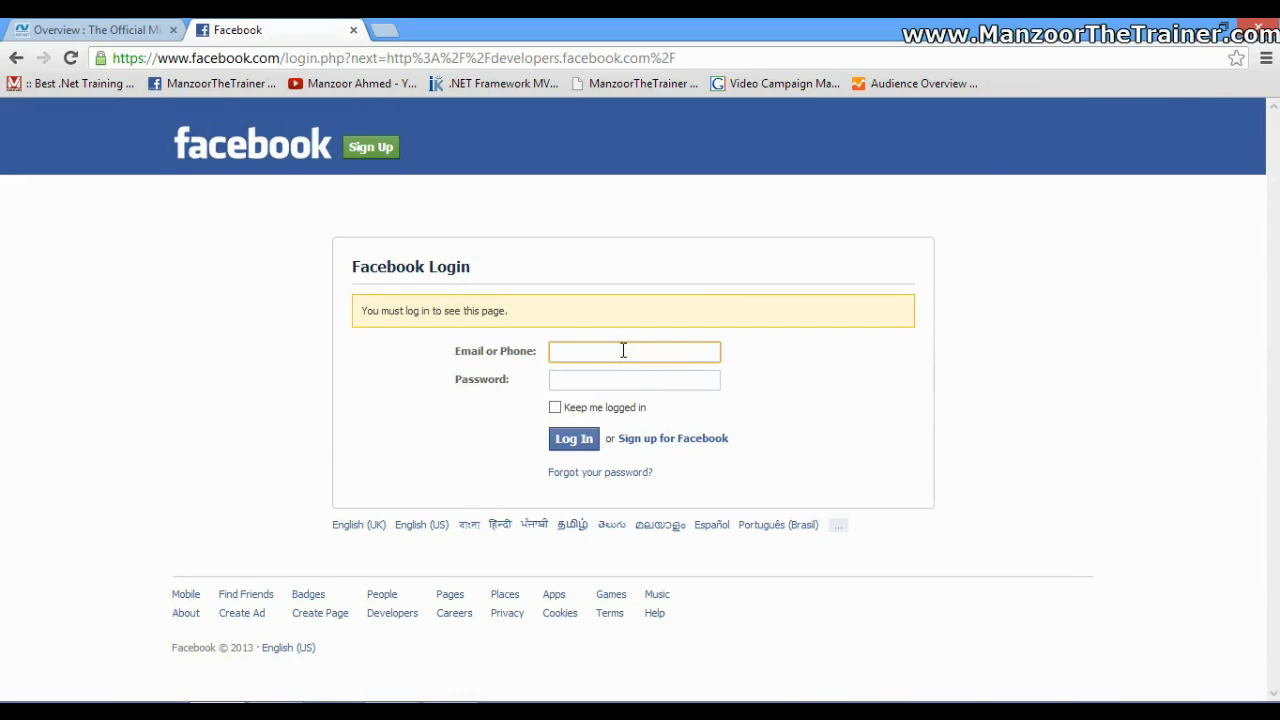
pyautogui.write('fa')
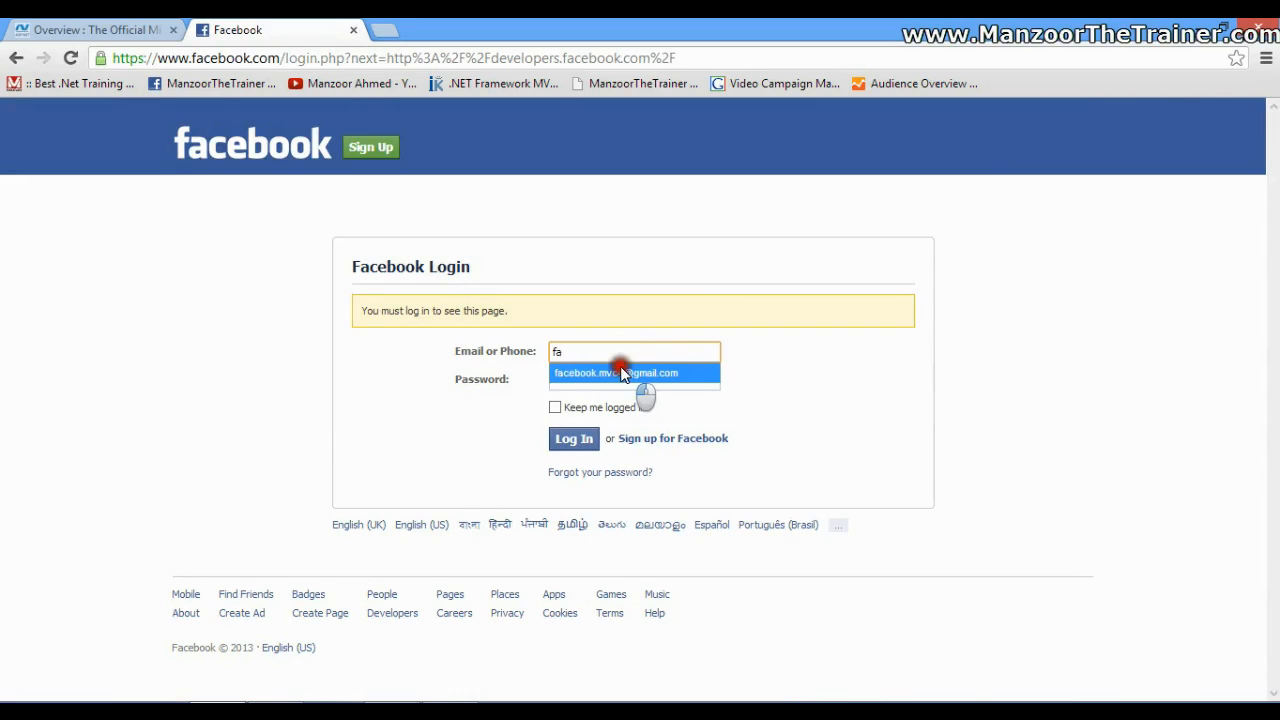
pyautogui.click(616, 374)
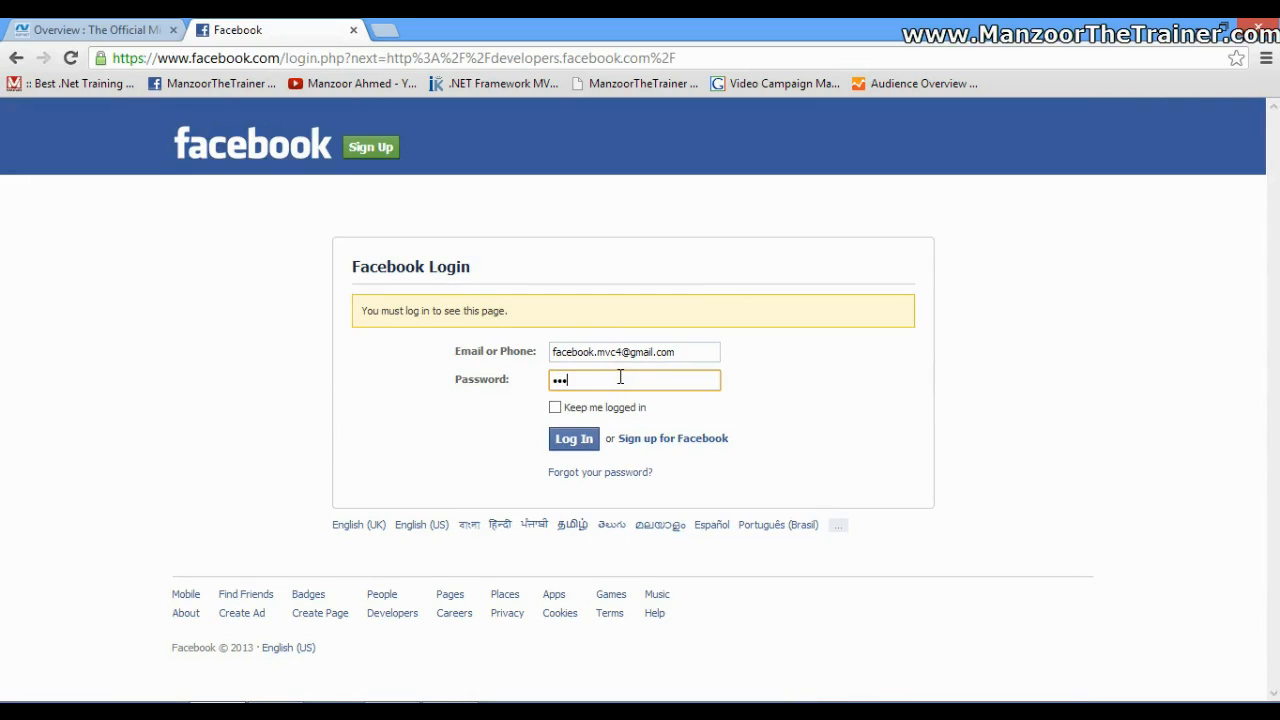
pyautogui.write('password')
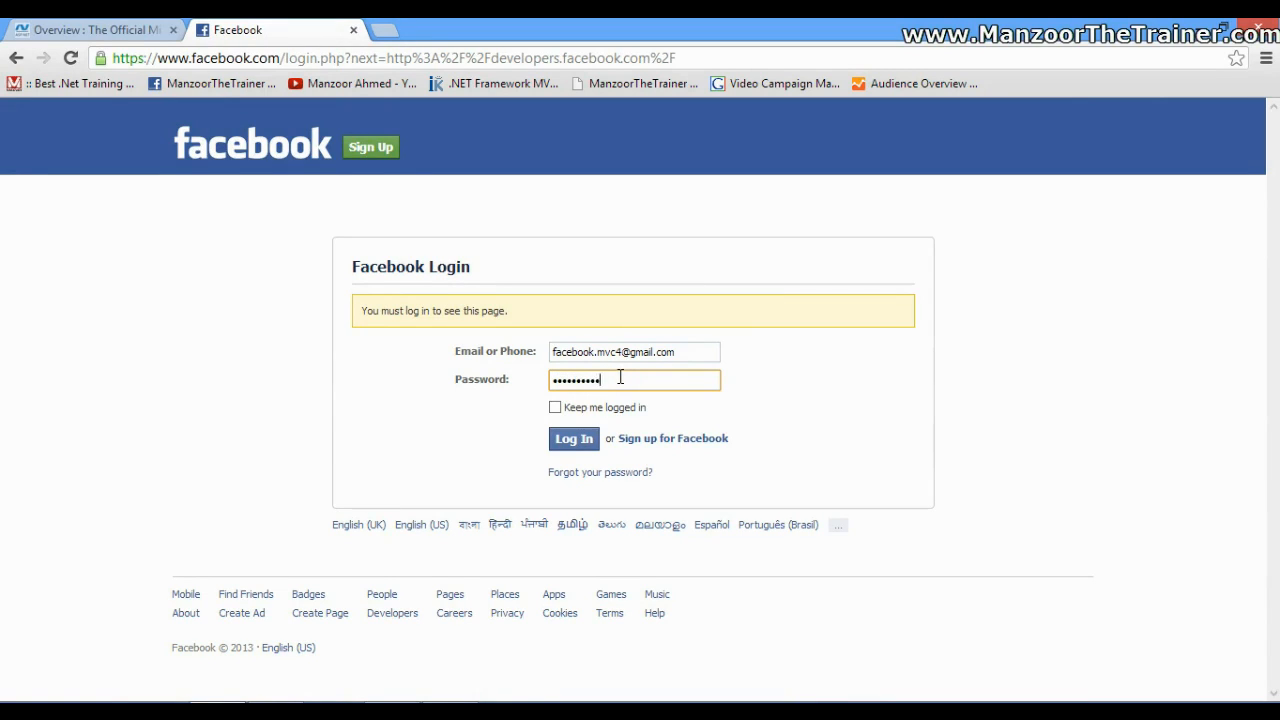
pyautogui.click(572, 438)
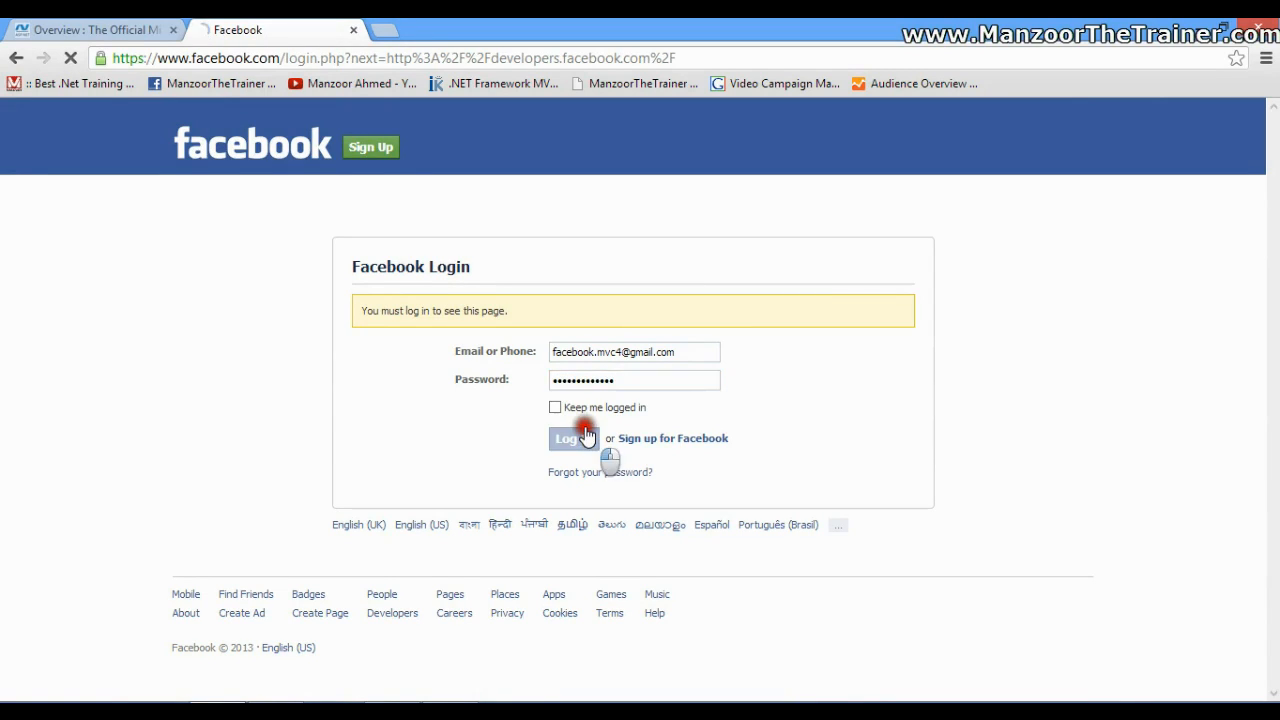
pyautogui.click(568, 438)
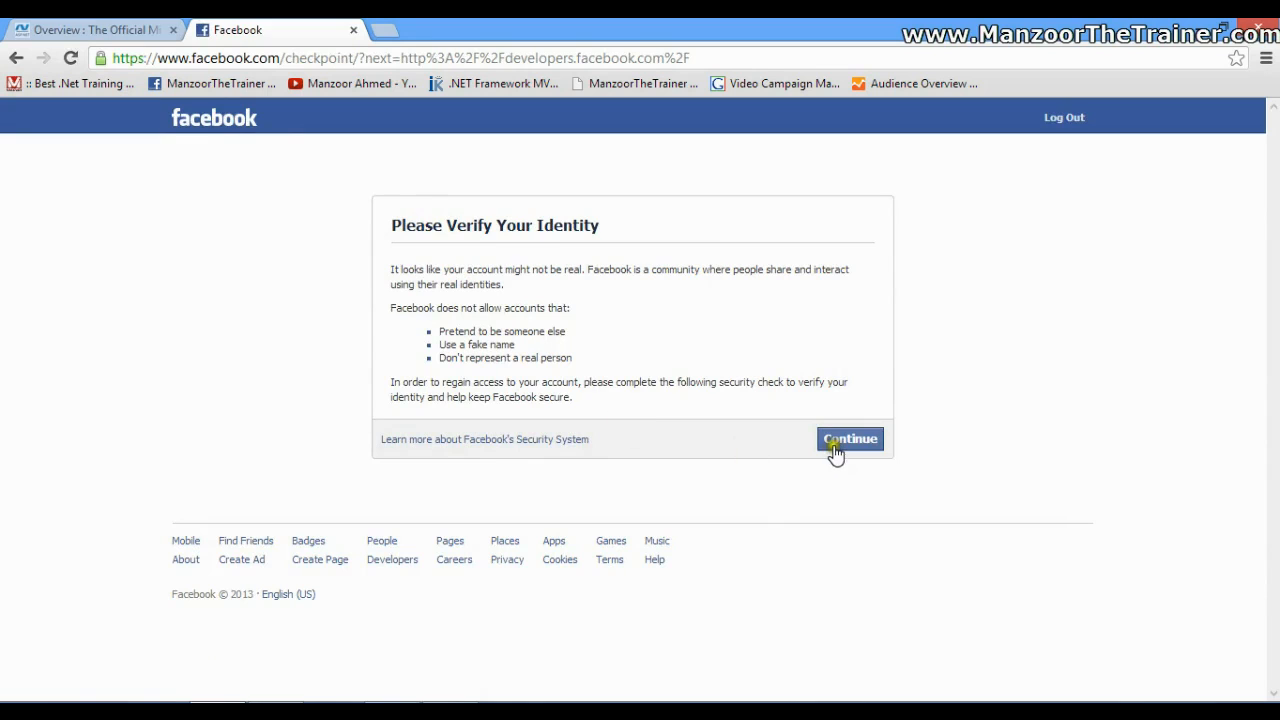
# Continue the identity check and submit the captcha words to reach phone verification
pyautogui.click(848, 438)
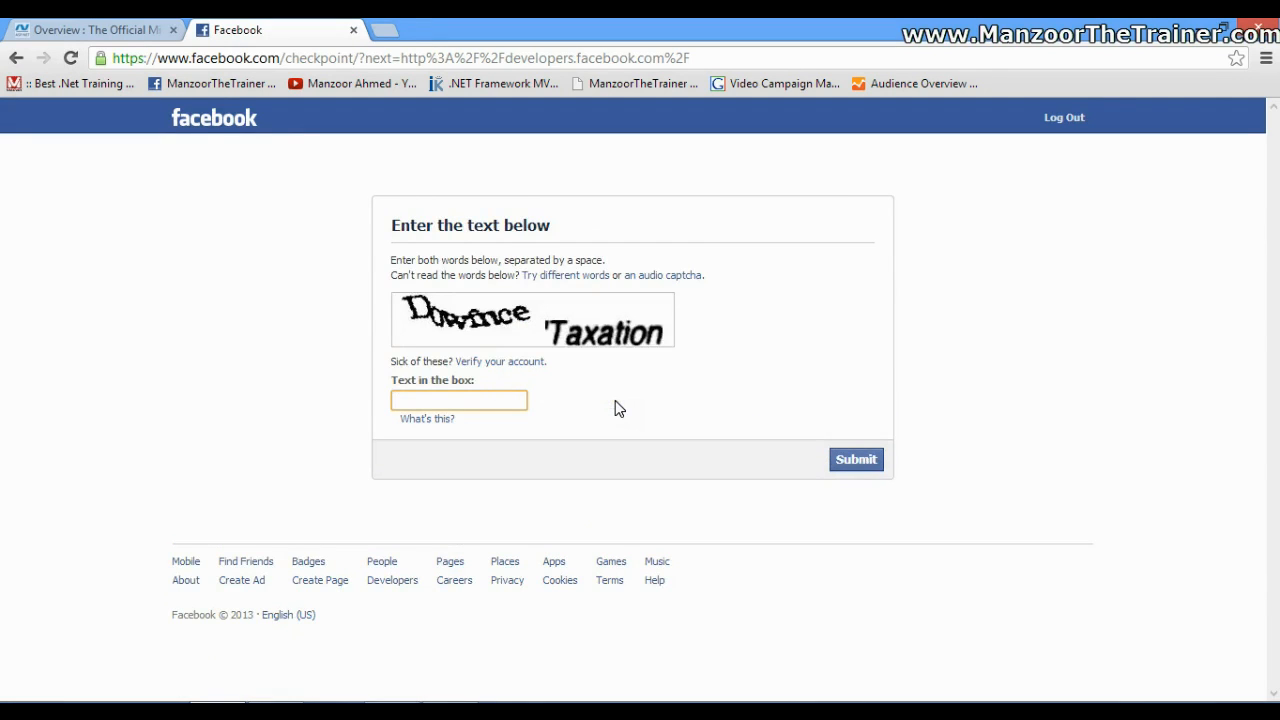
pyautogui.write('Dow')
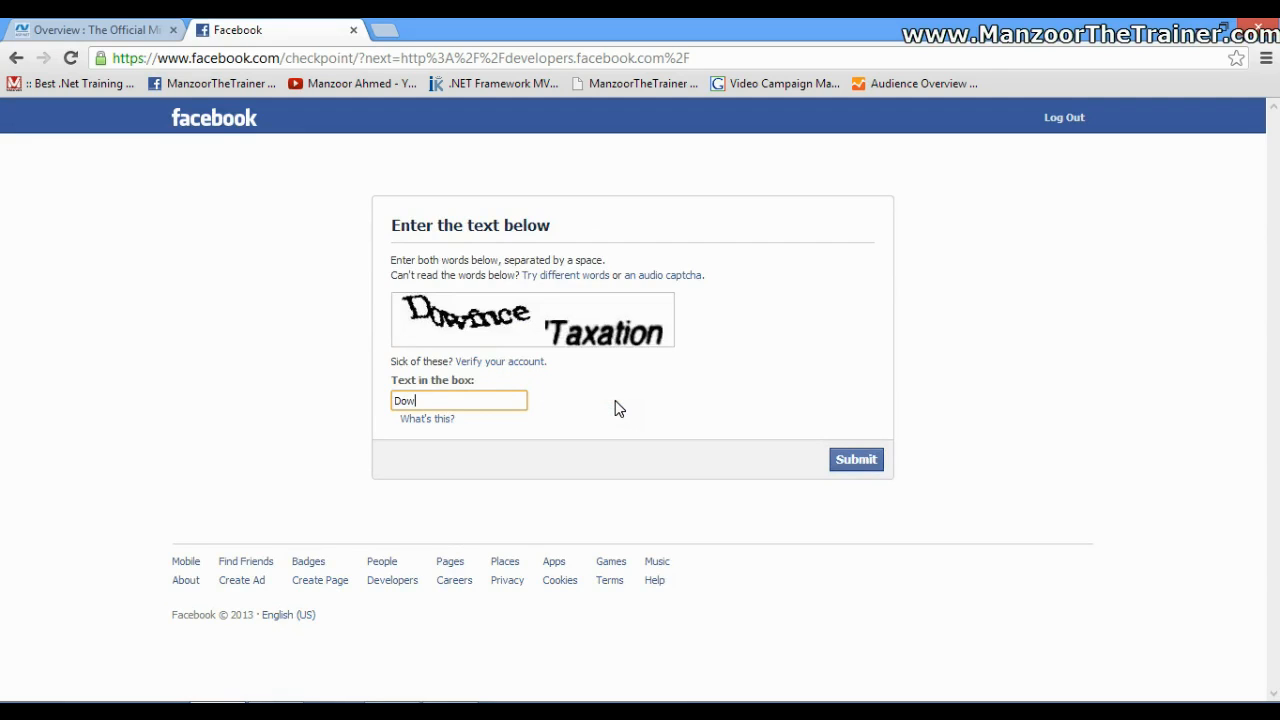
pyautogui.write('fnd')
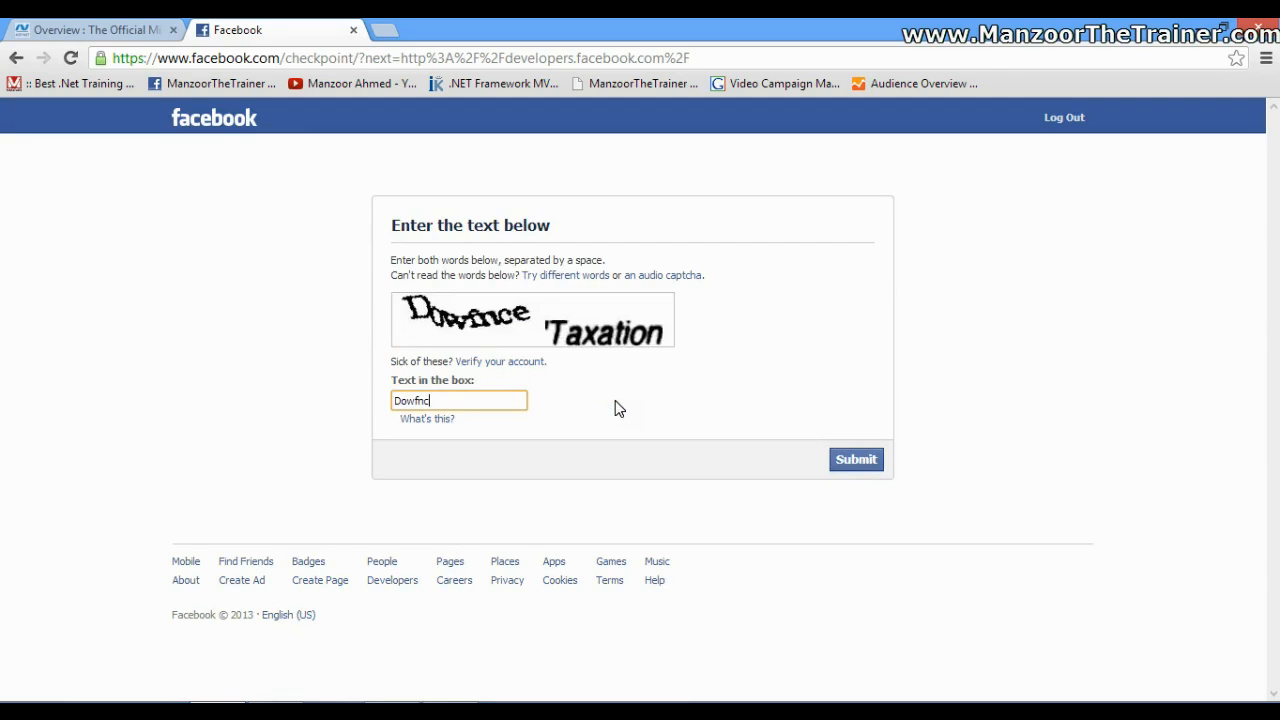
pyautogui.write('eT')
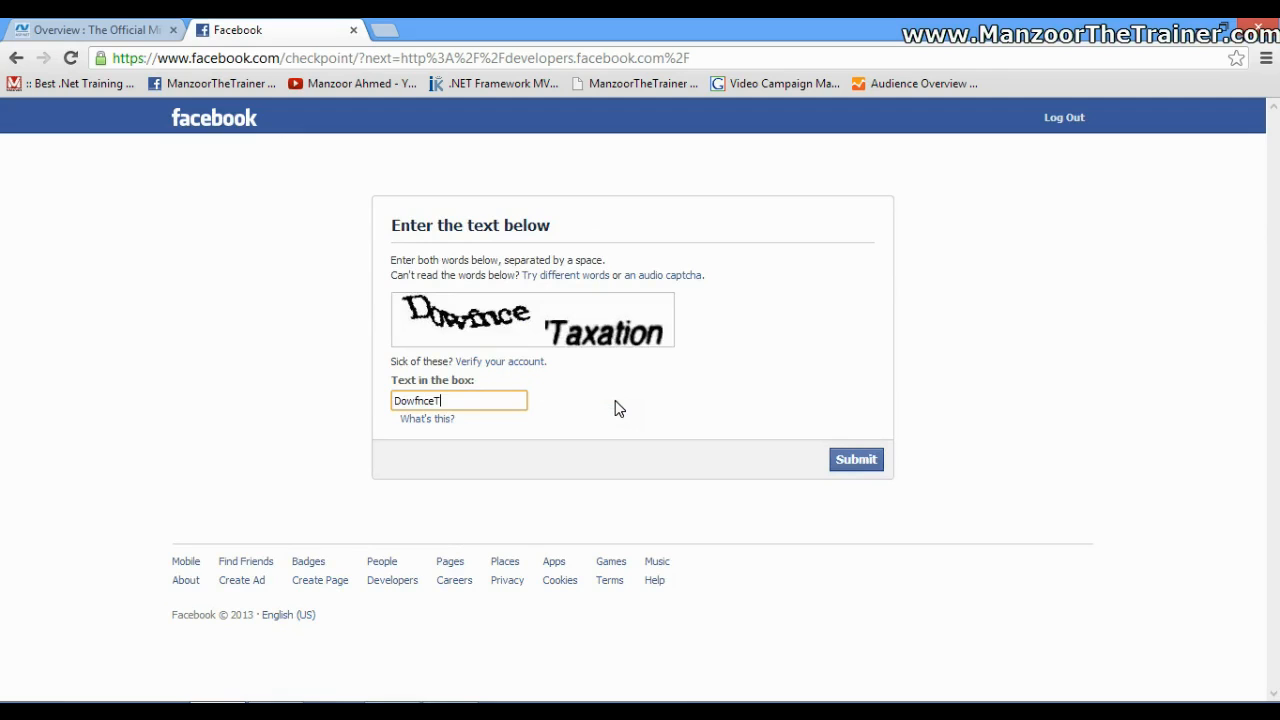
pyautogui.write('axa')
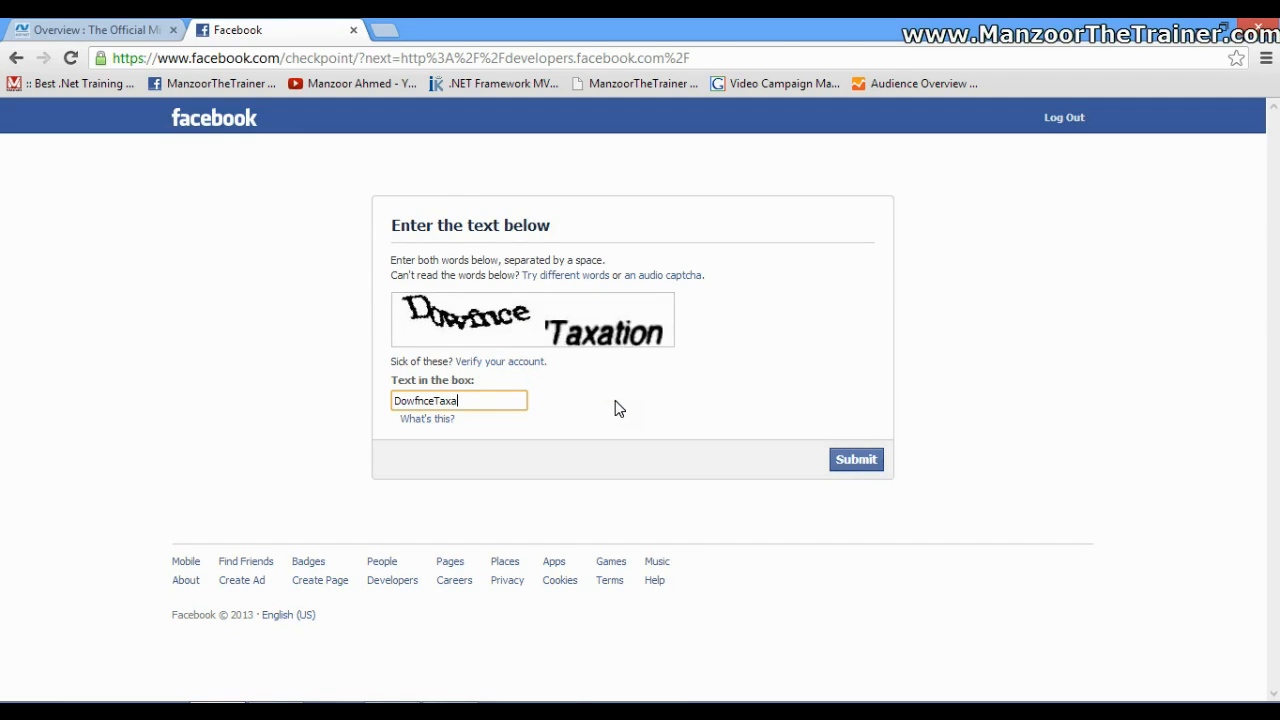
pyautogui.write('tion')
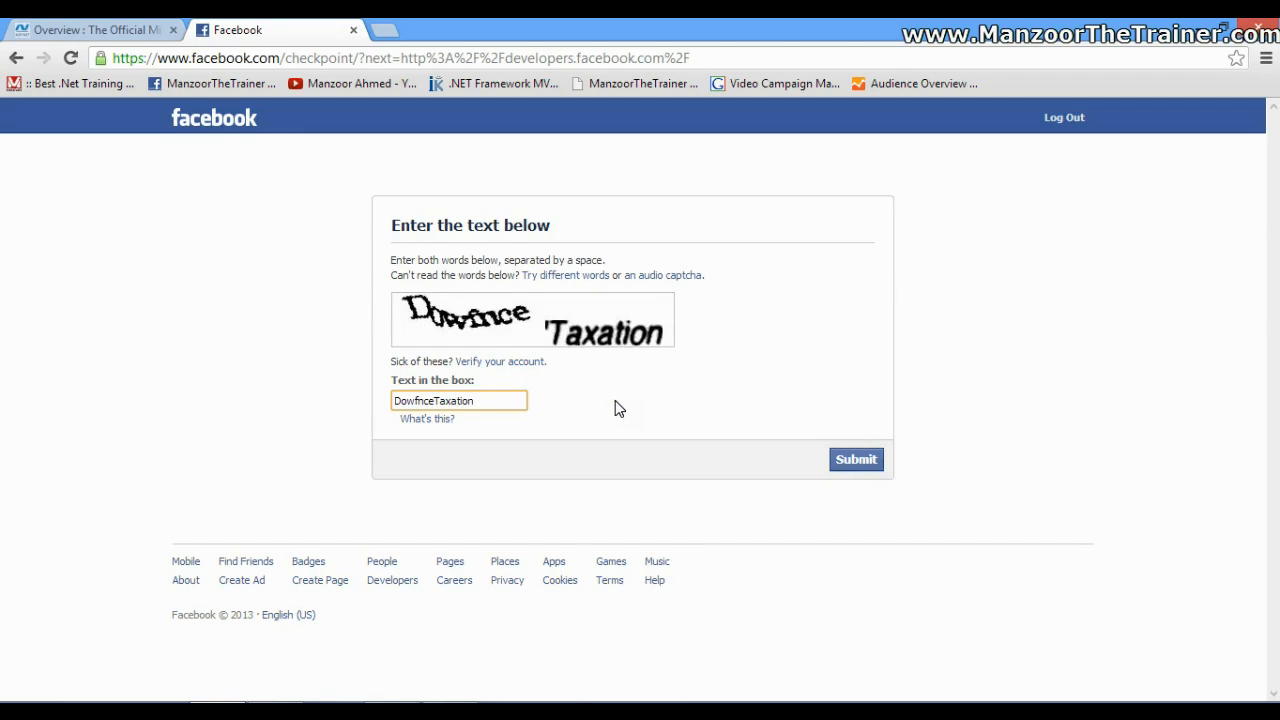
pyautogui.click(856, 458)
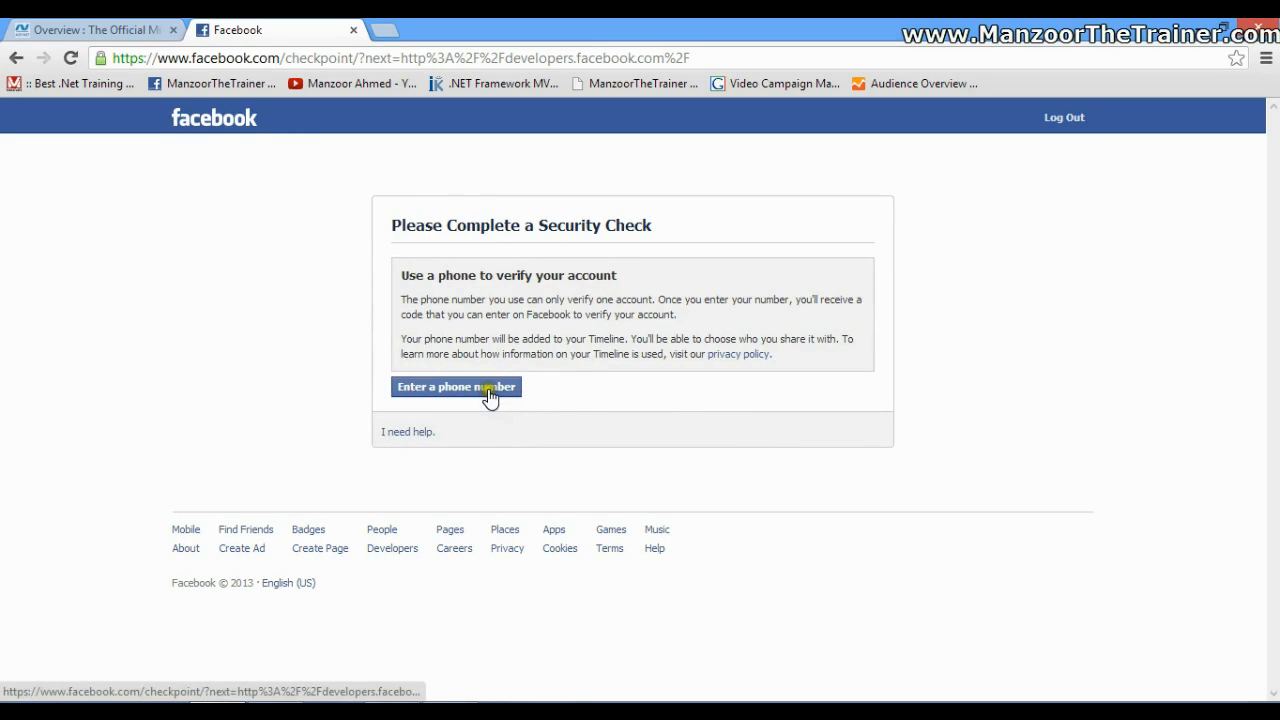
# Verify the account by phone, entering the texted confirmation code and confirming it
pyautogui.click(456, 388)
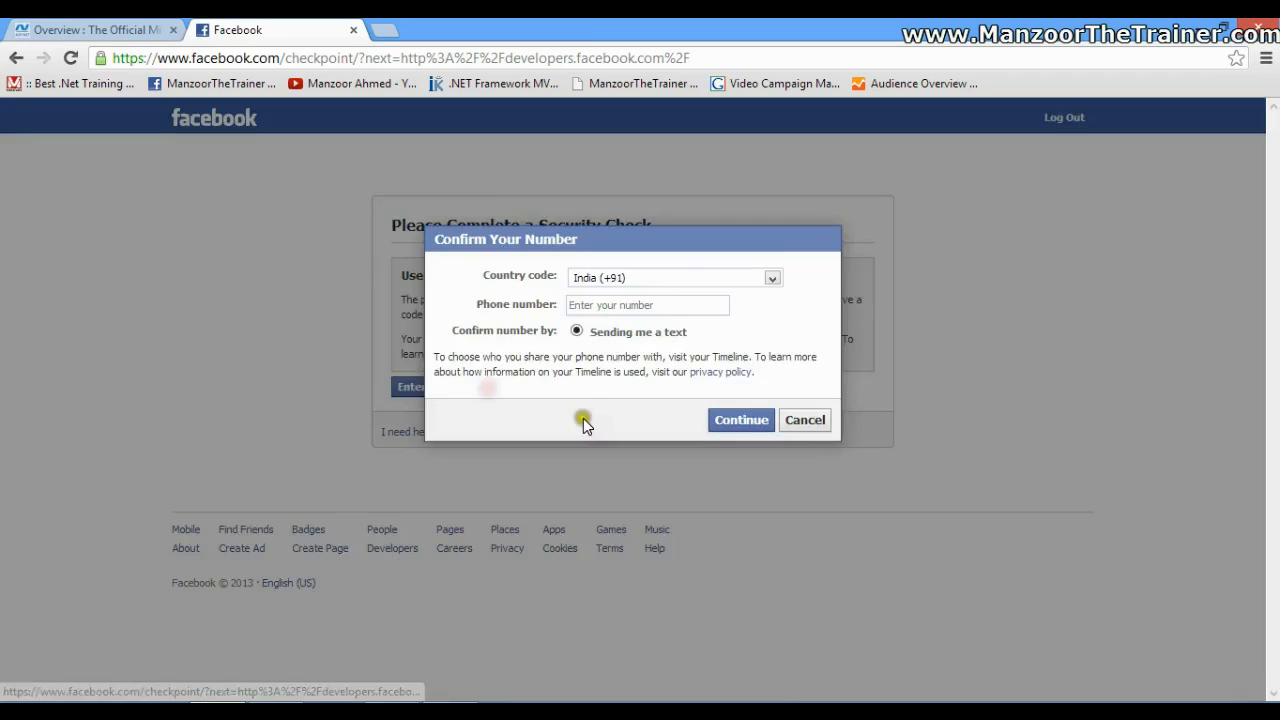
pyautogui.click(740, 420)
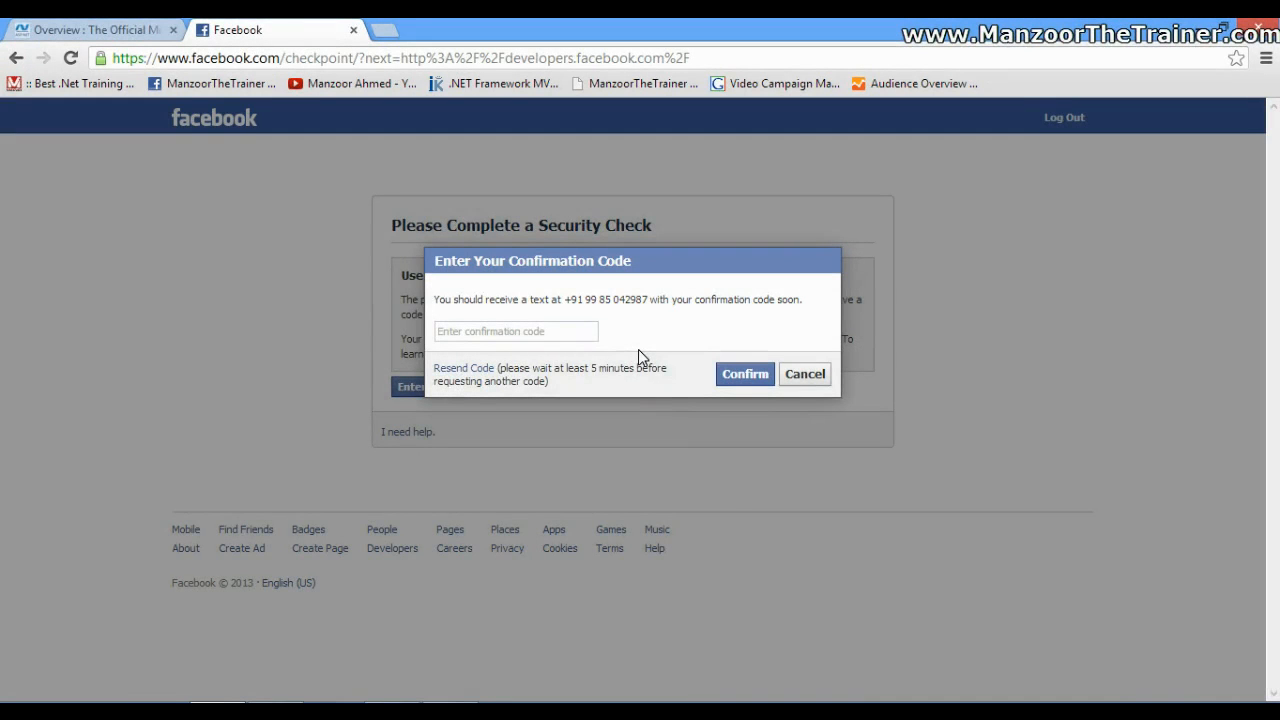
pyautogui.click(516, 332)
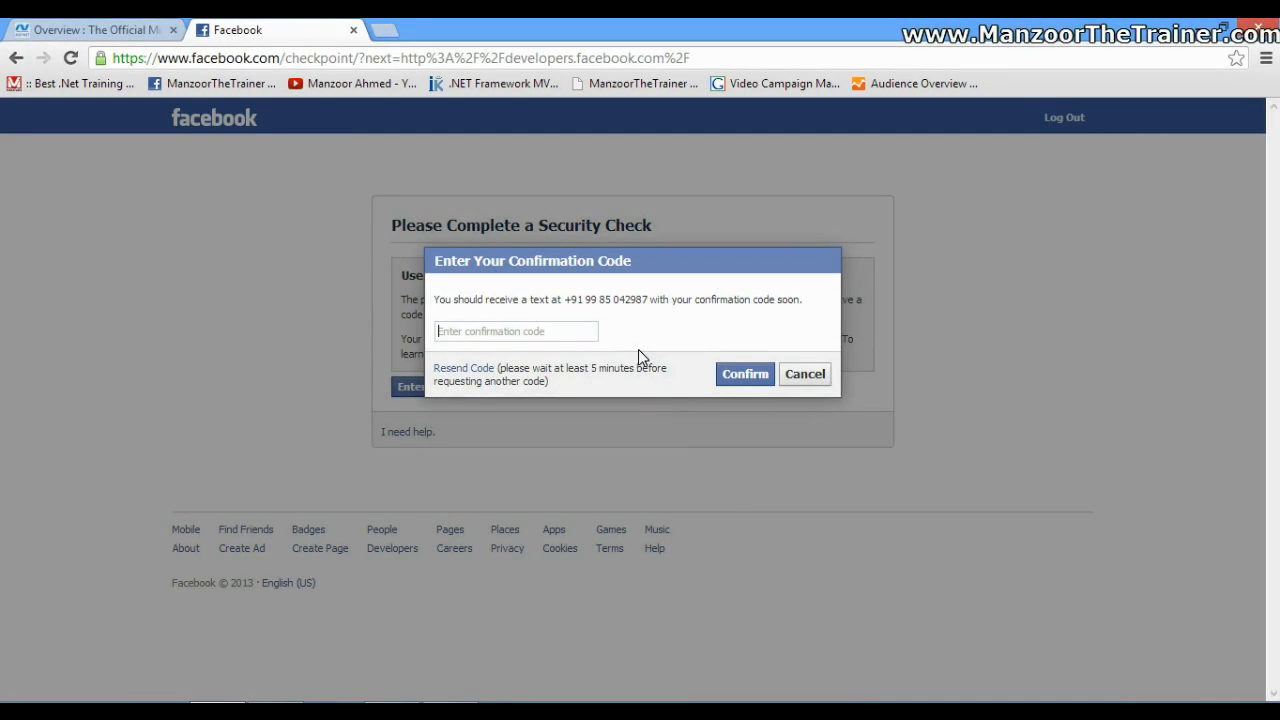
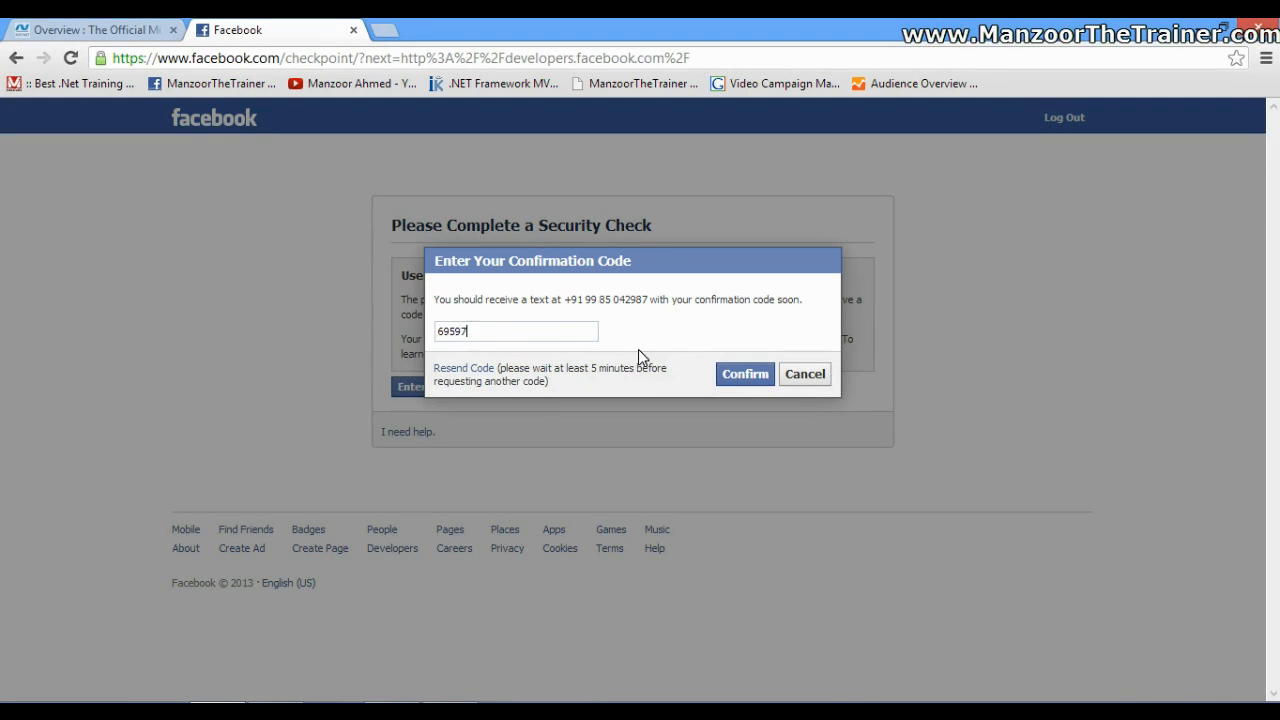
pyautogui.click(744, 374)
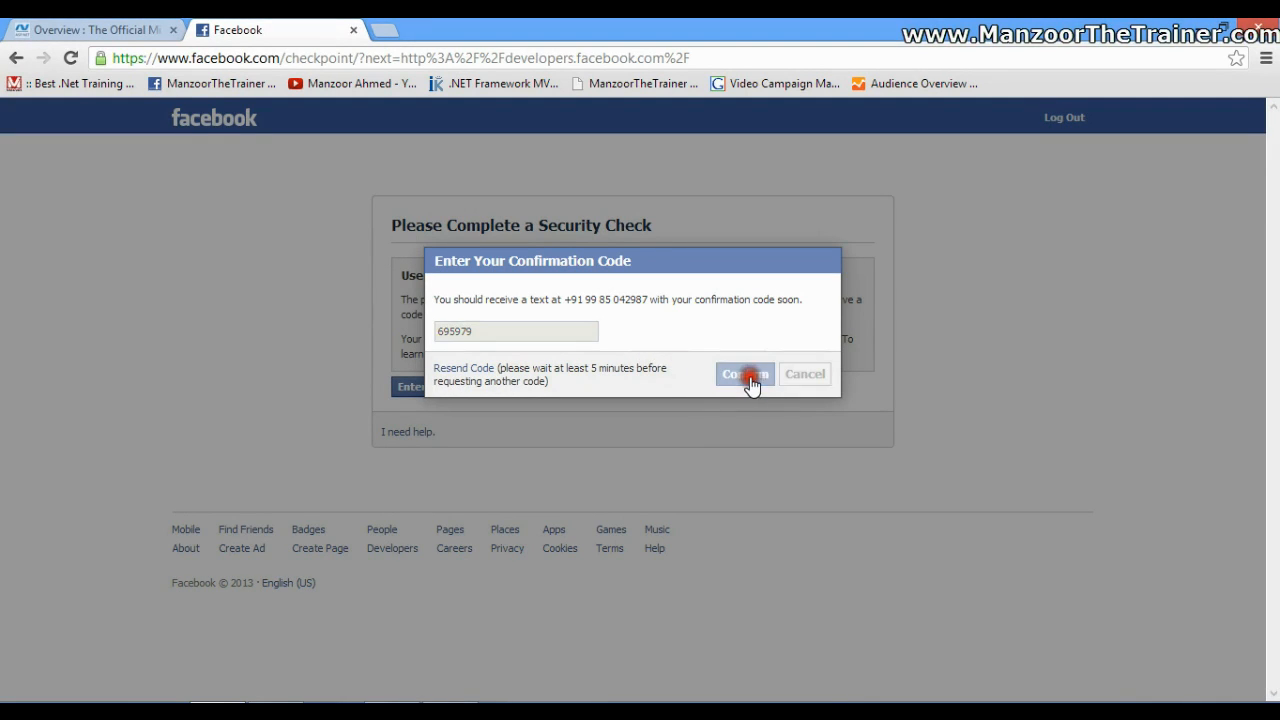
pyautogui.click(744, 374)
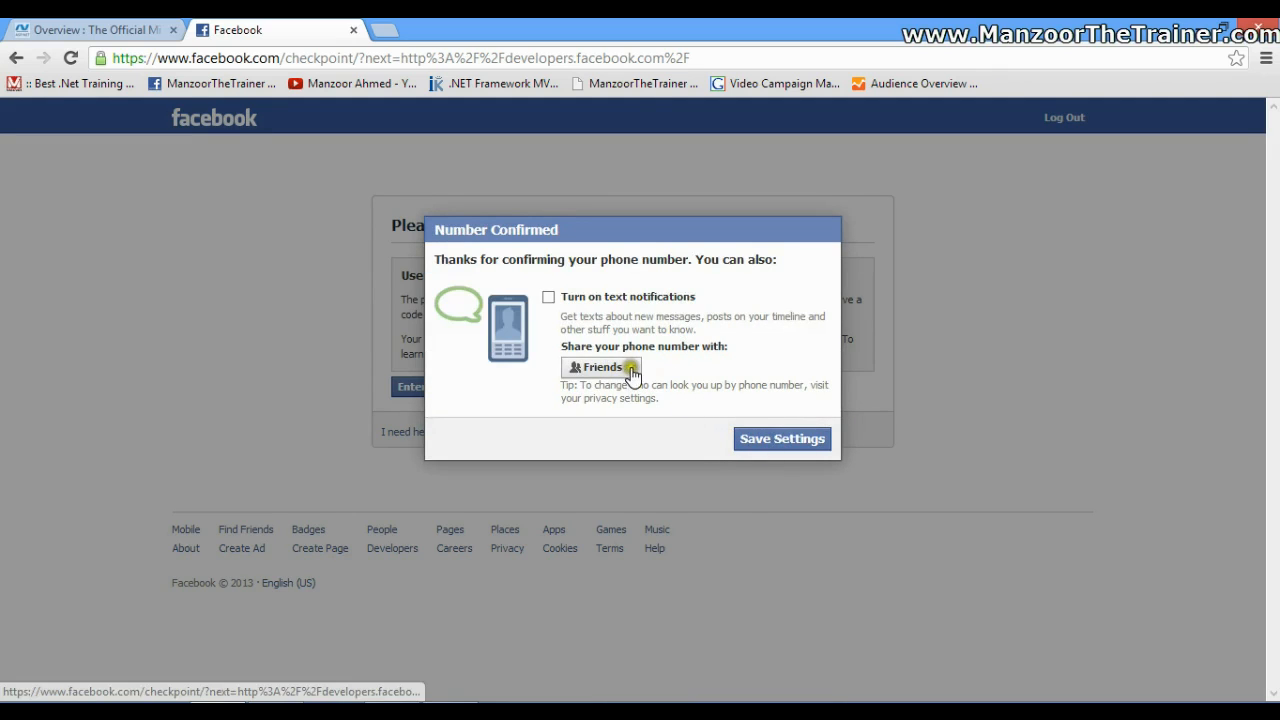
# Share the phone number with Only Me, save the setting and finish the security check
pyautogui.click(600, 368)
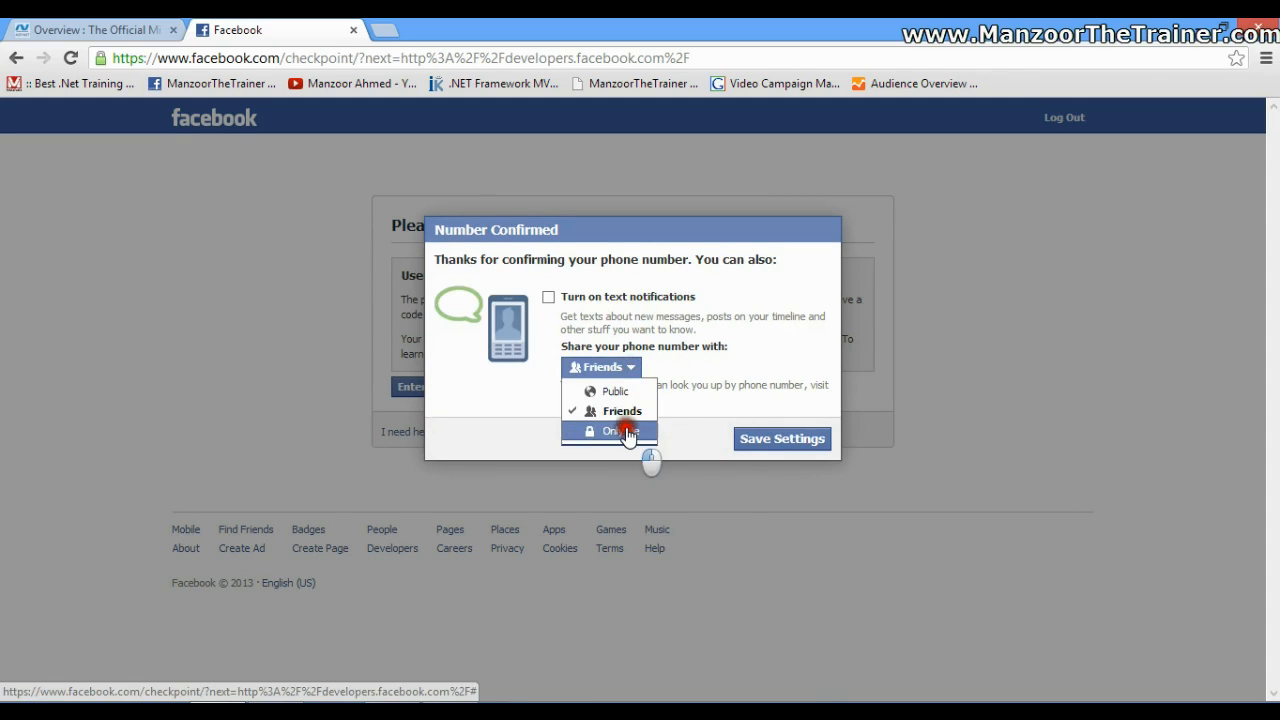
pyautogui.click(614, 432)
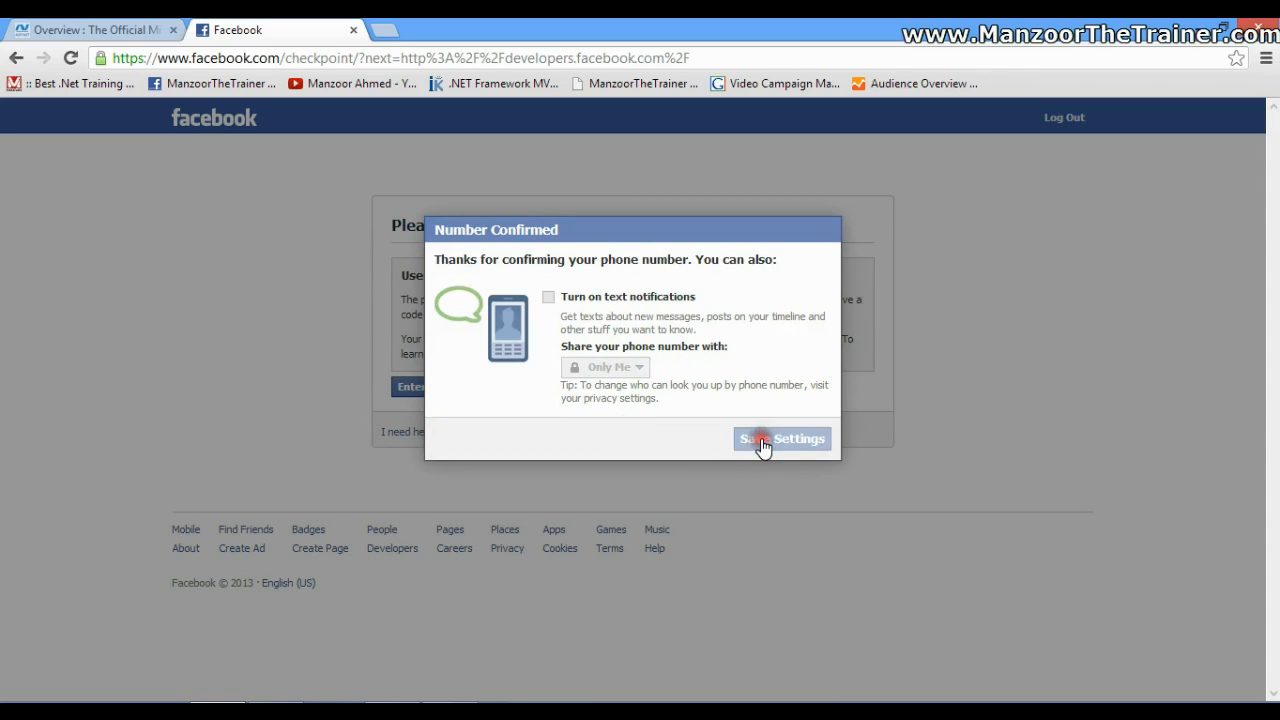
pyautogui.click(780, 438)
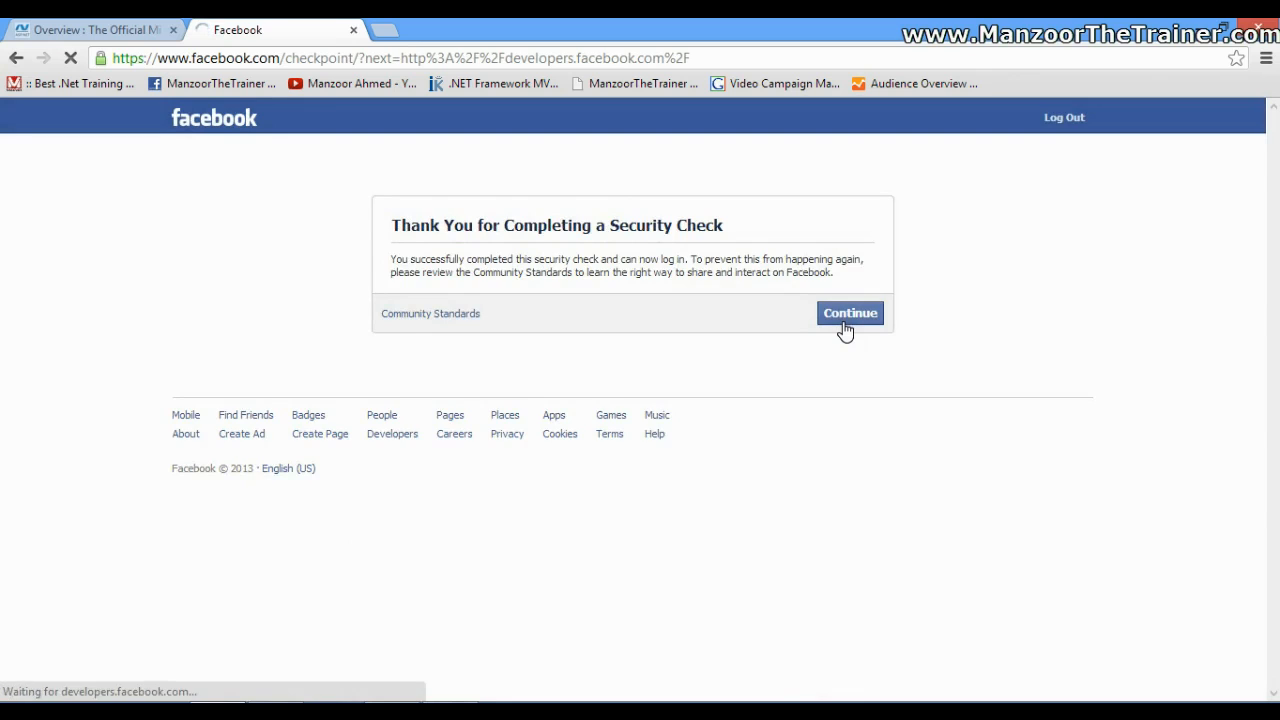
pyautogui.click(848, 312)
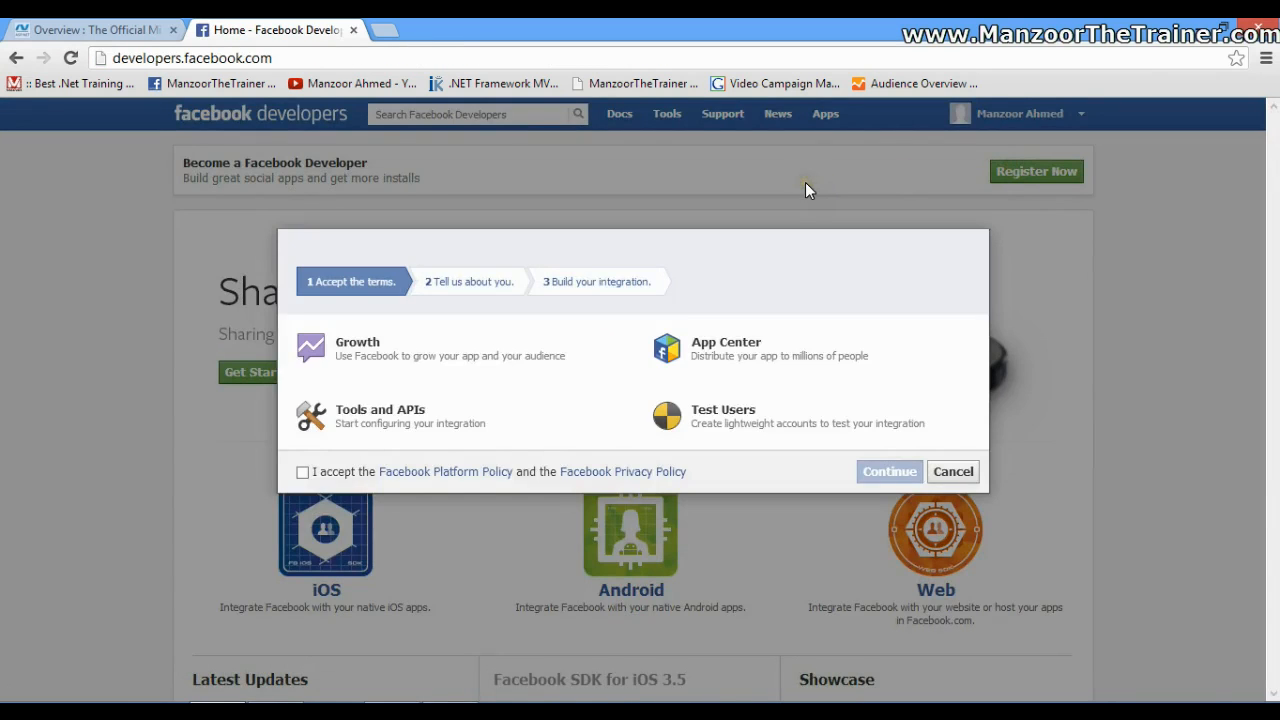
# Accept the developer policies, mark Web (HTML, CSS3, JavaScript) as a platform and complete registration
pyautogui.click(304, 472)
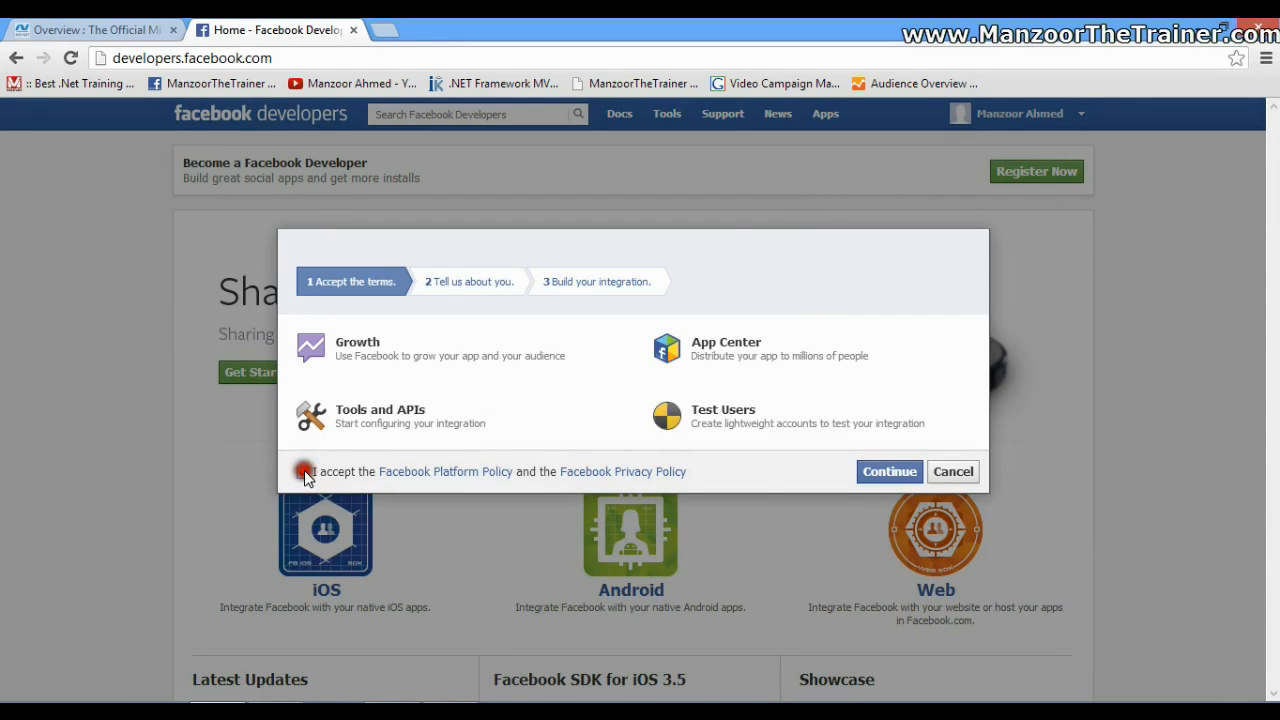
pyautogui.click(304, 472)
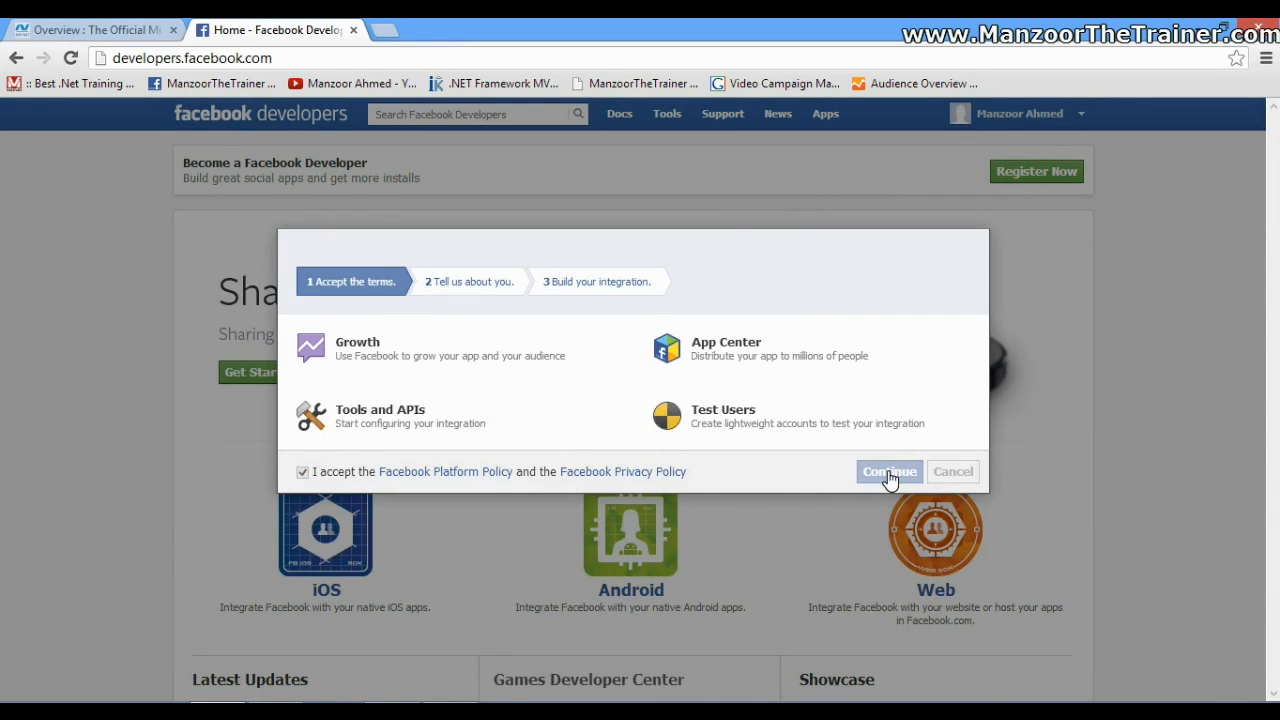
pyautogui.click(888, 472)
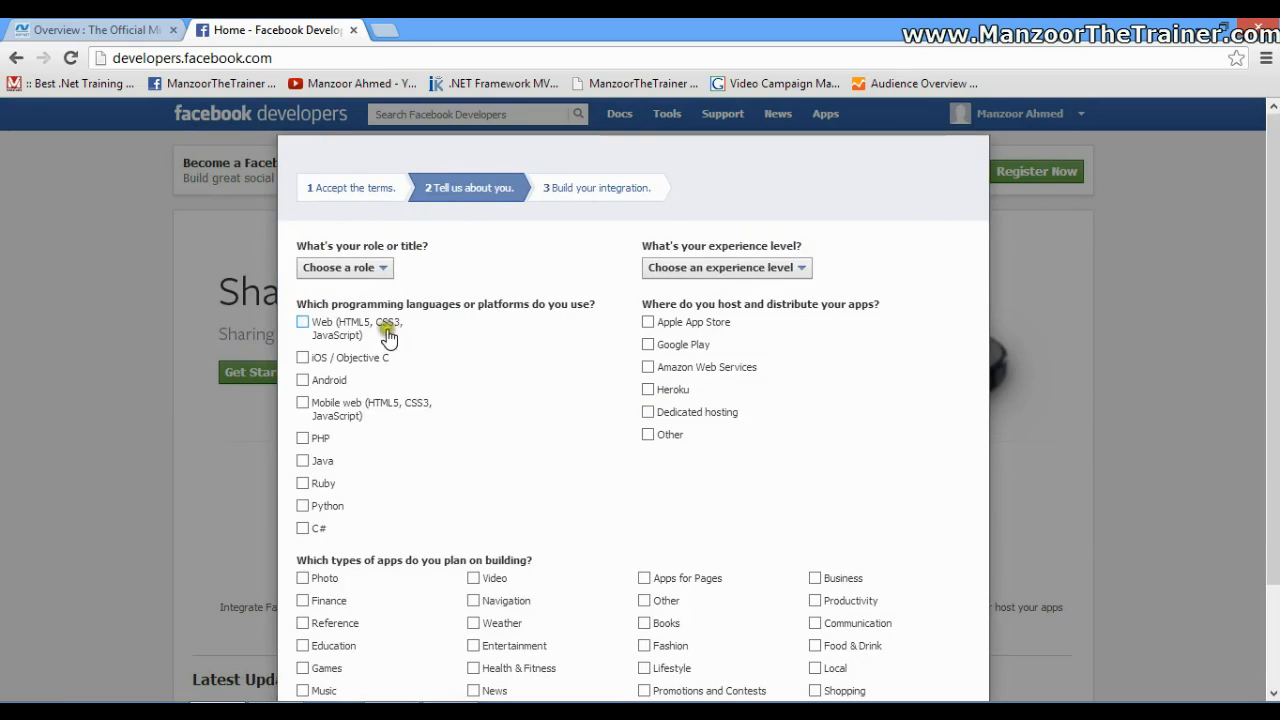
pyautogui.click(304, 320)
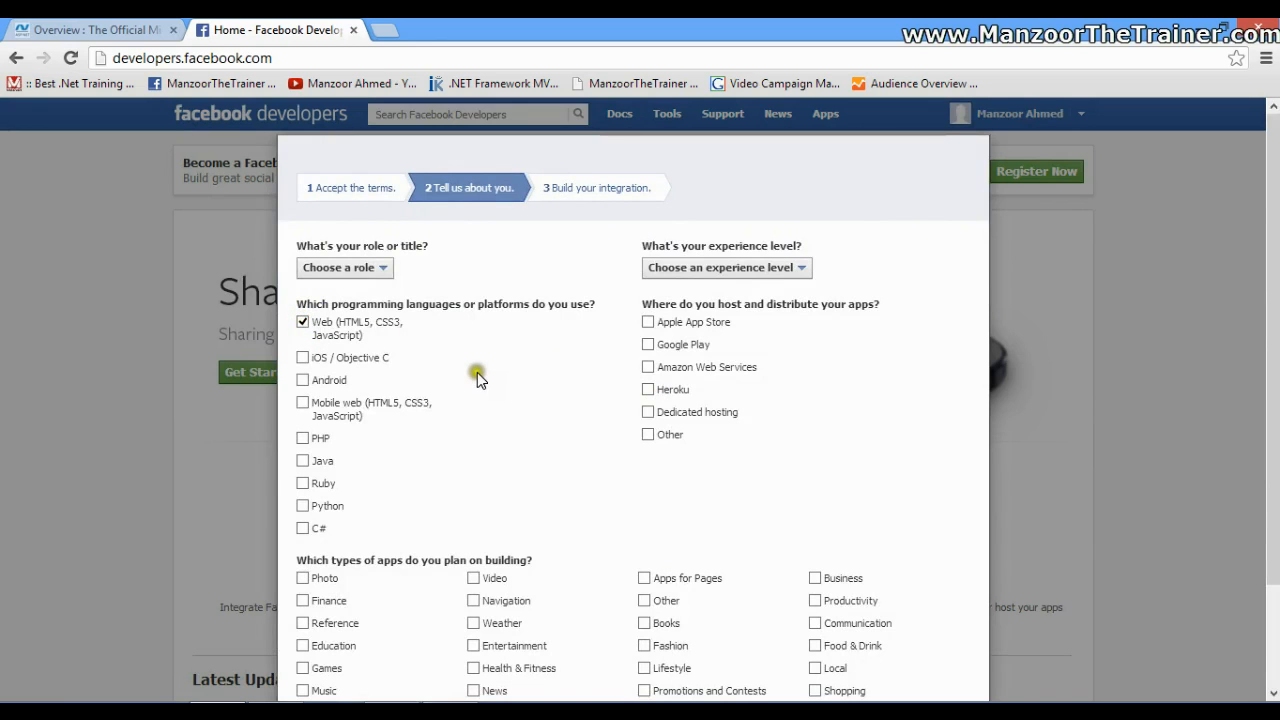
pyautogui.scroll(-3)
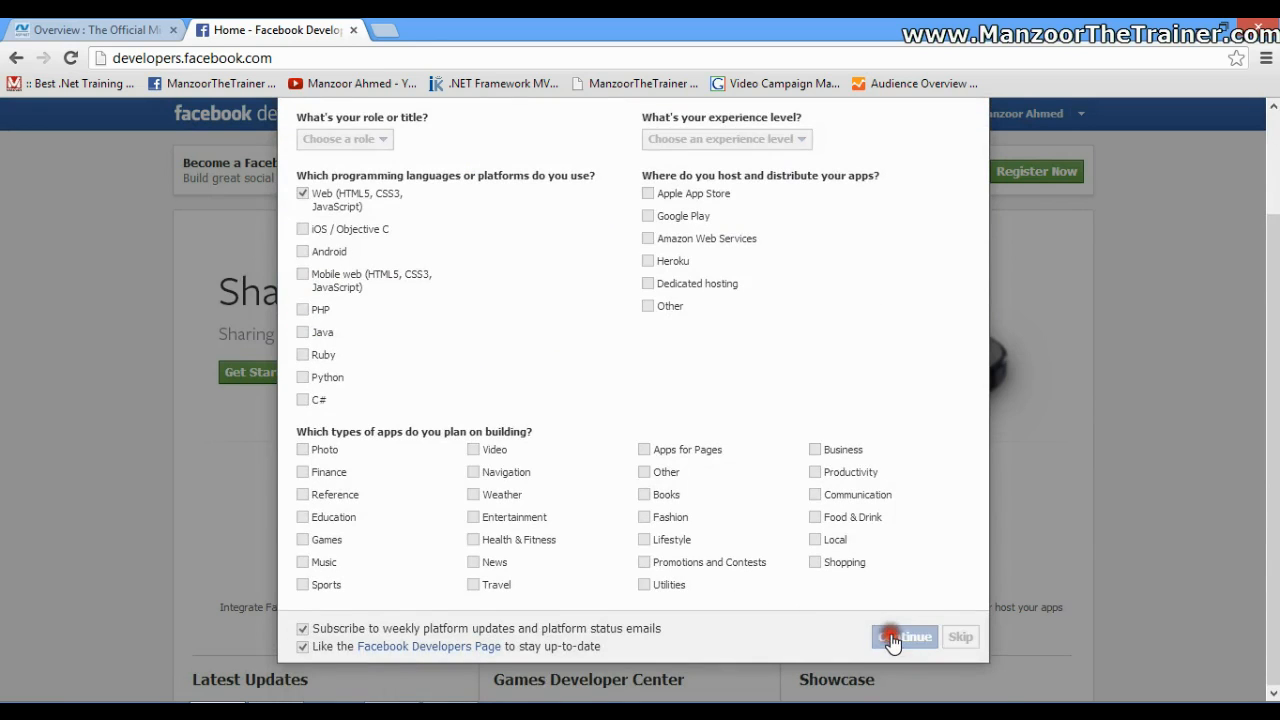
pyautogui.click(904, 636)
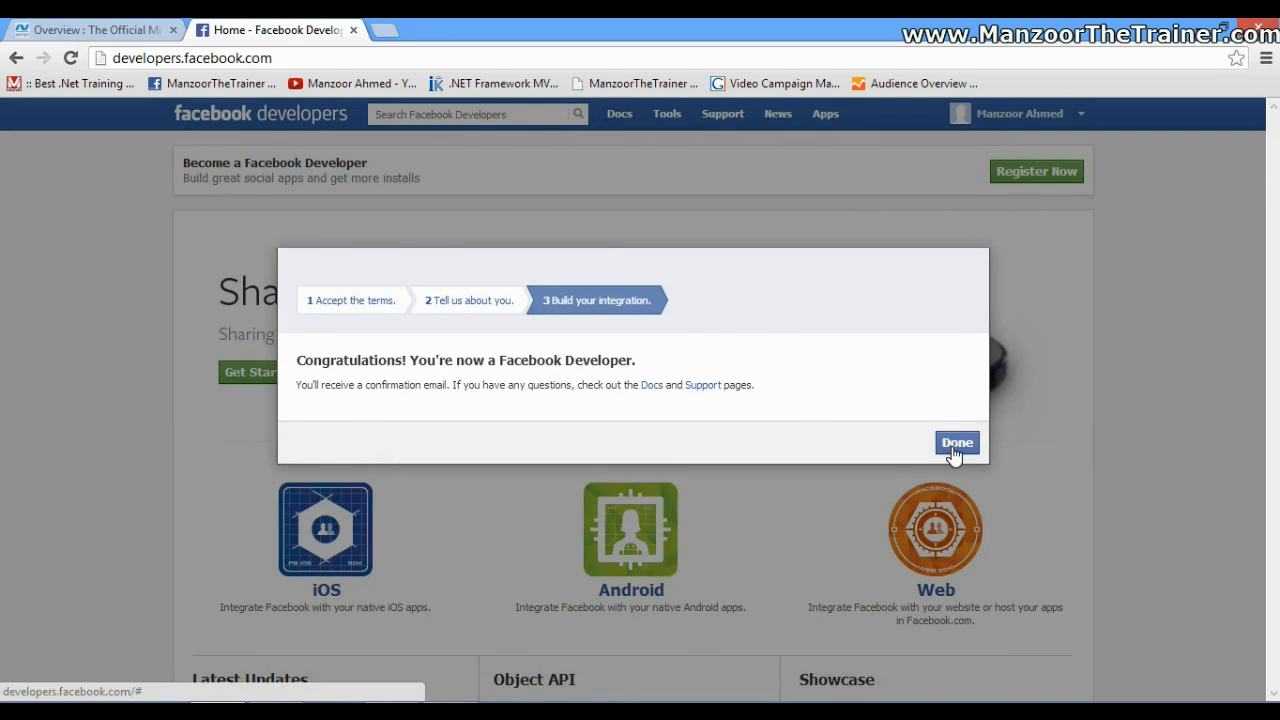
pyautogui.click(956, 444)
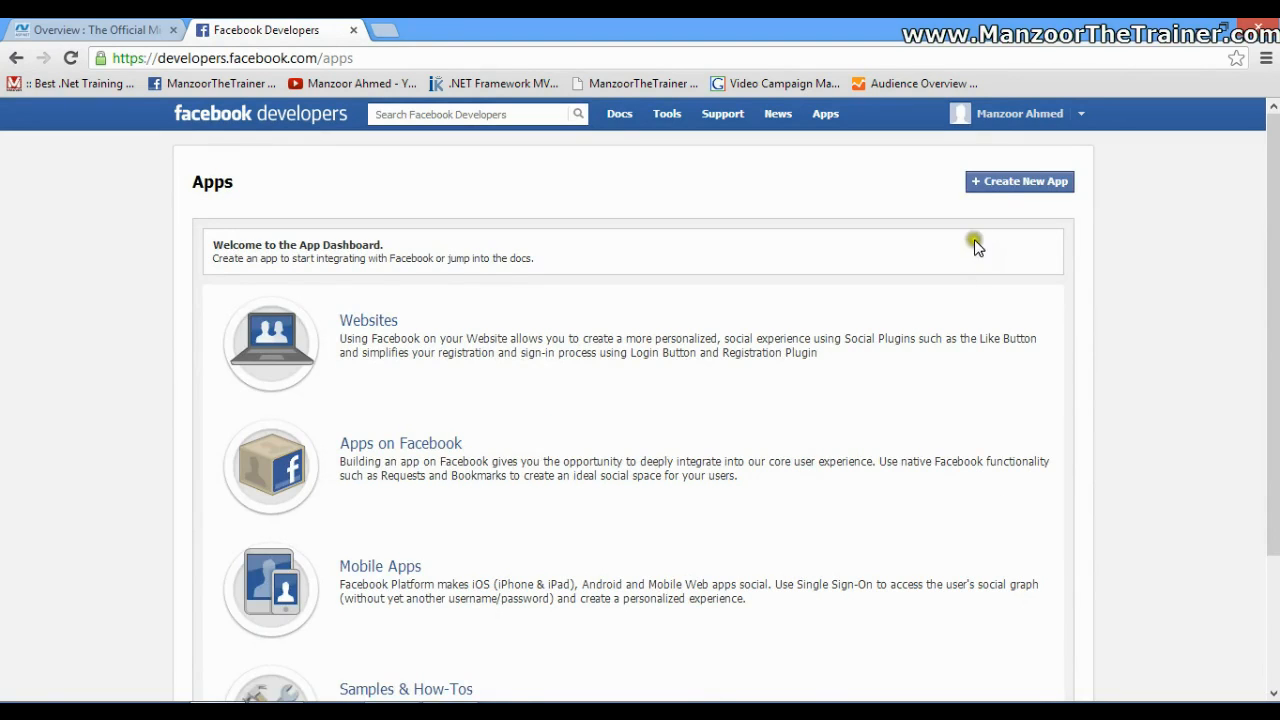
# Create a new app with App Name Fbmvc and Namespace fbmvcns, passing the captcha check
pyautogui.click(1020, 180)
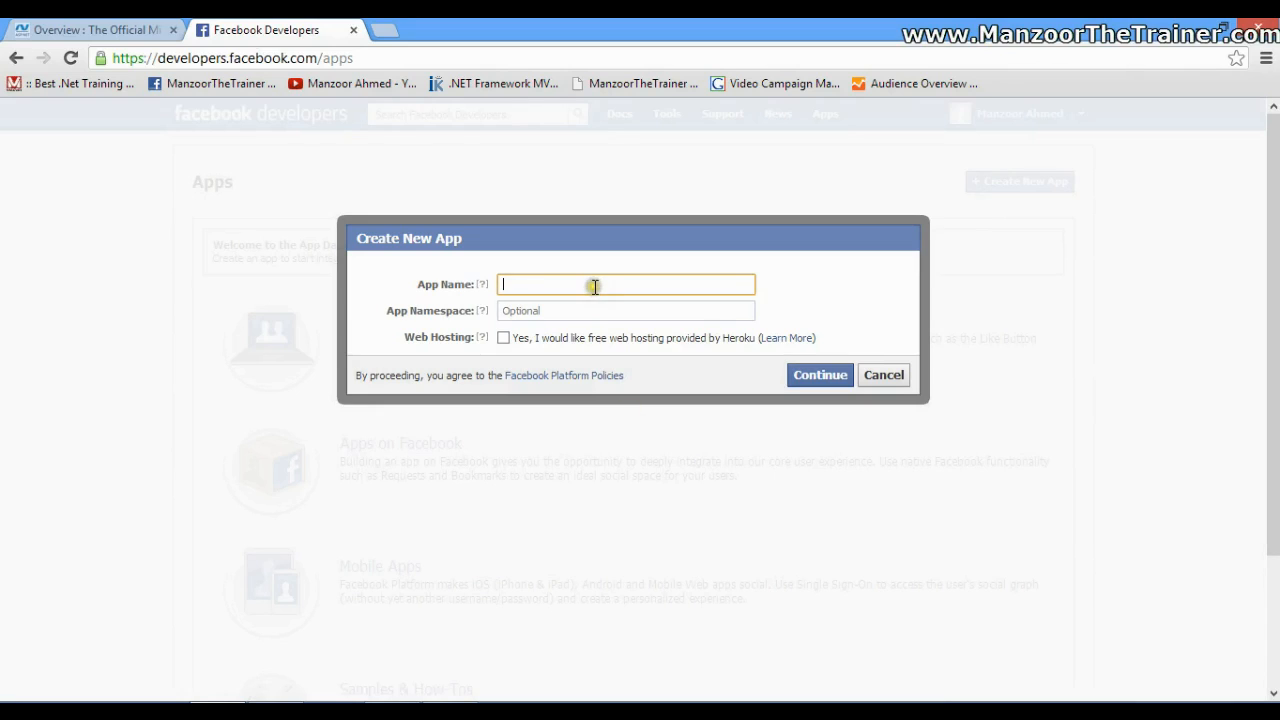
pyautogui.write('Fb')
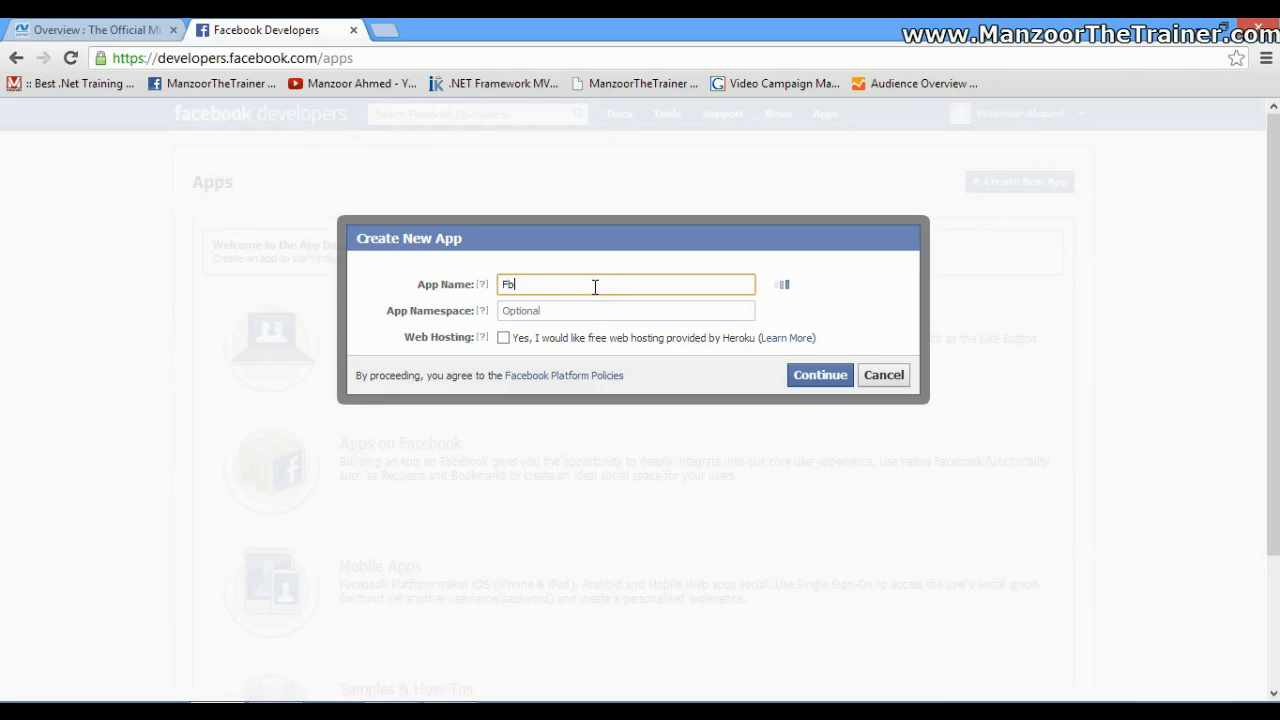
pyautogui.write('mvc')
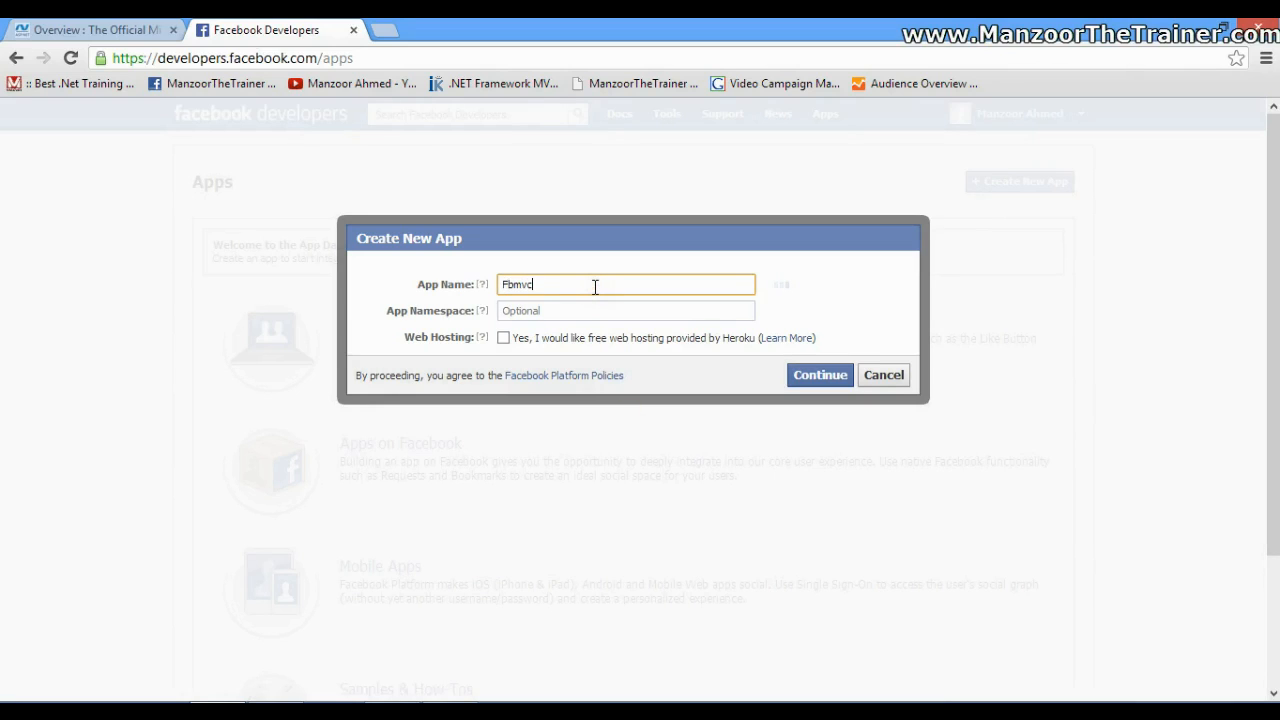
pyautogui.click(624, 310)
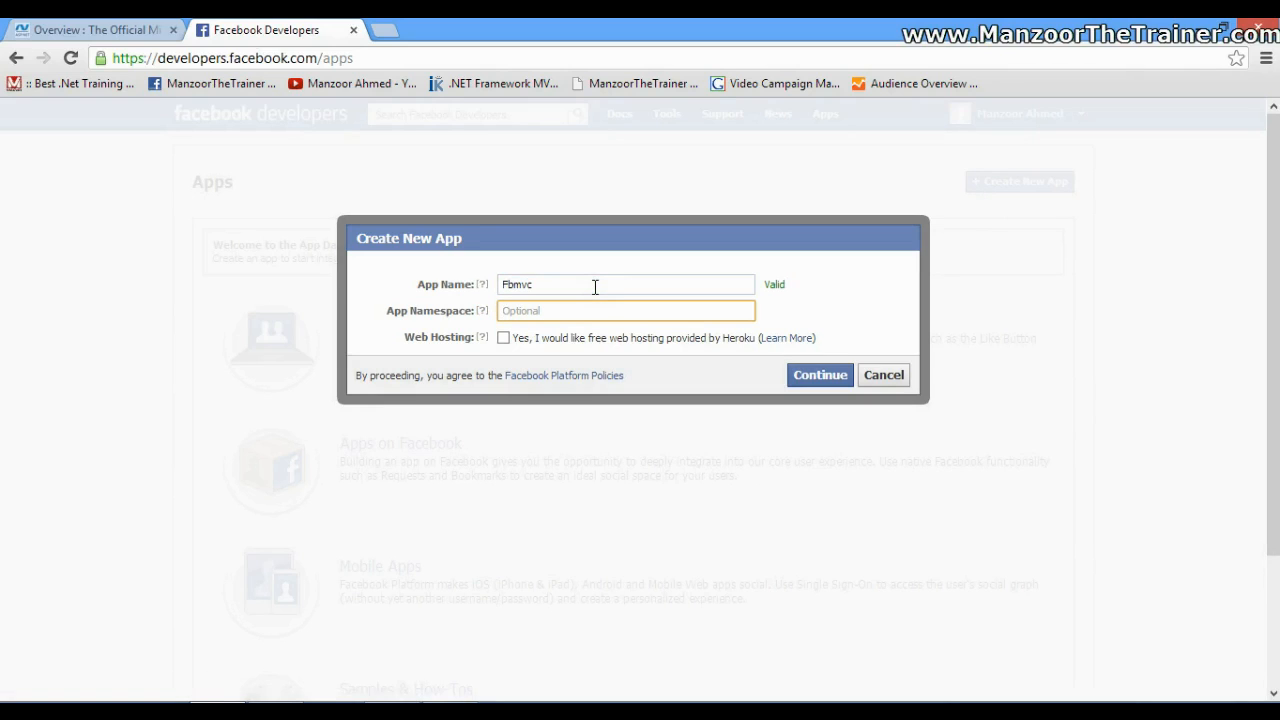
pyautogui.write('fbmvcns')
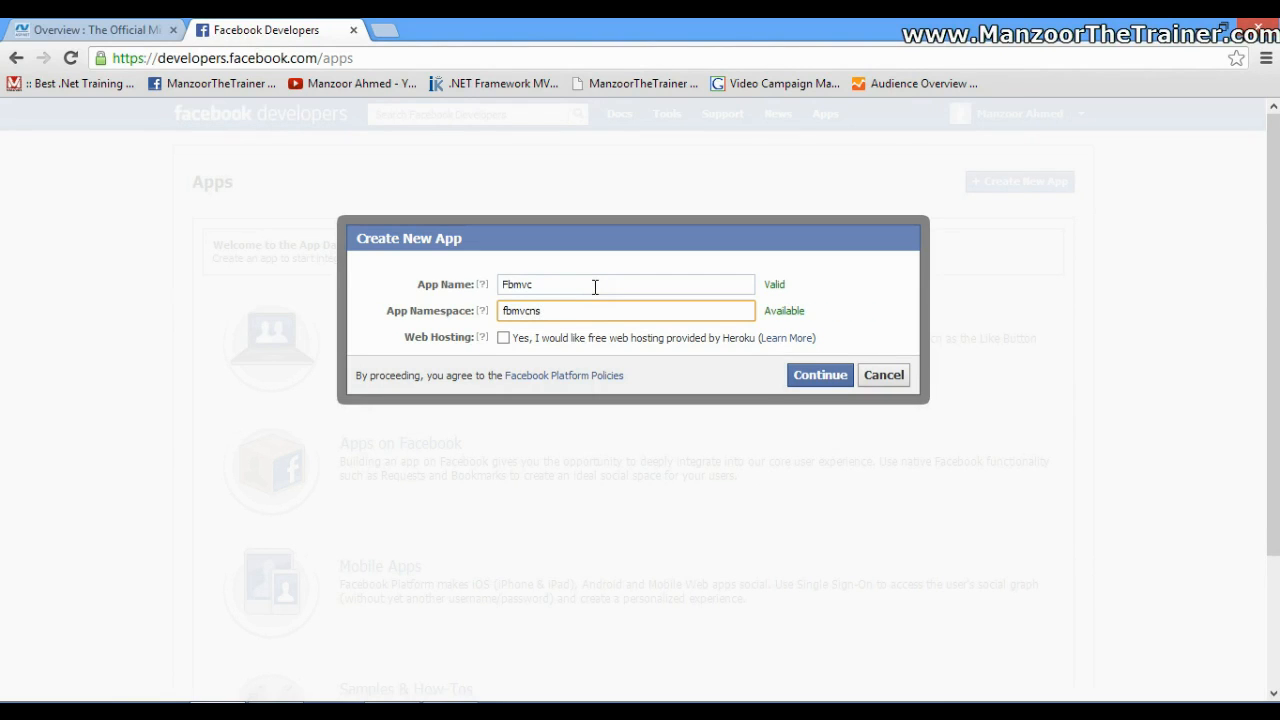
pyautogui.moveTo(612, 292)
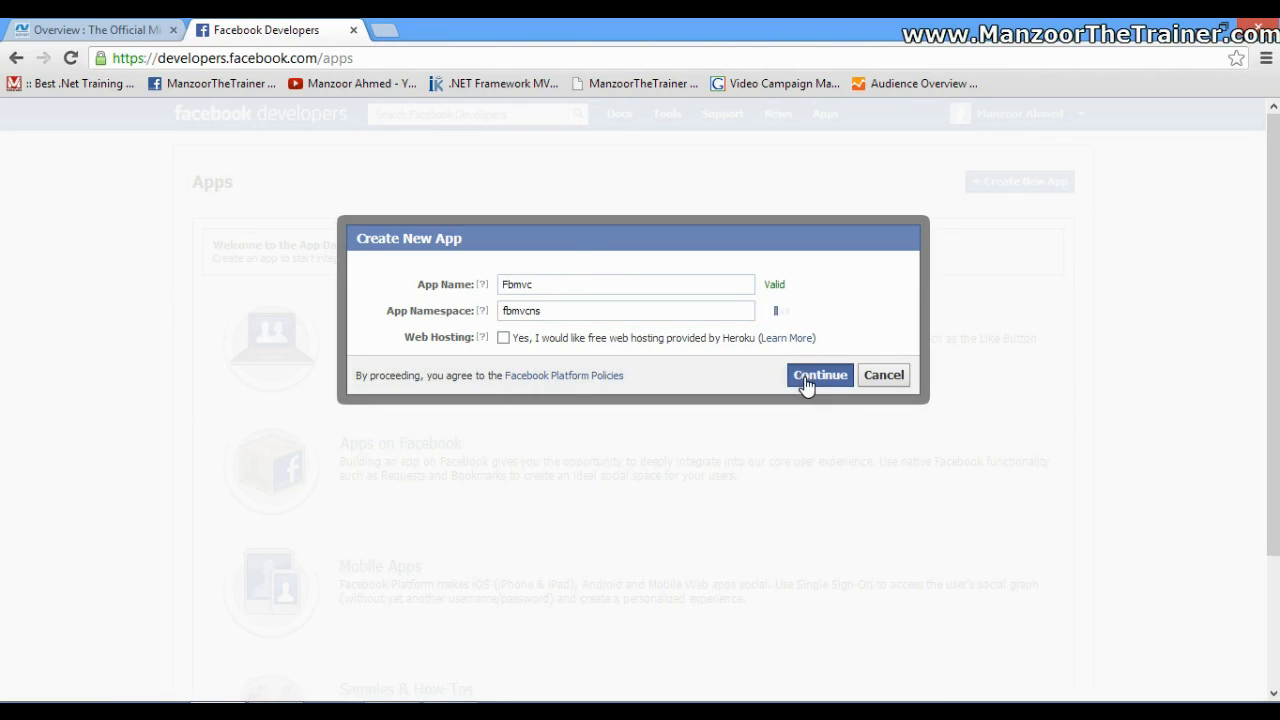
pyautogui.click(820, 376)
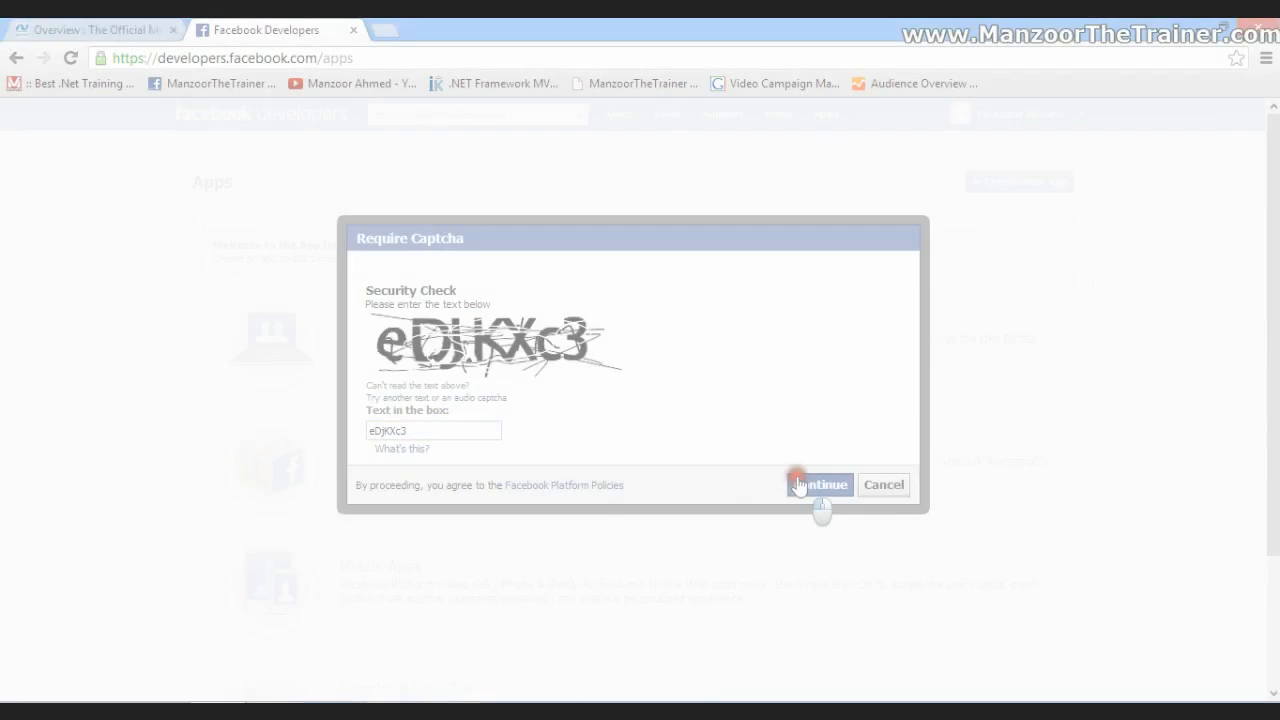
pyautogui.click(820, 484)
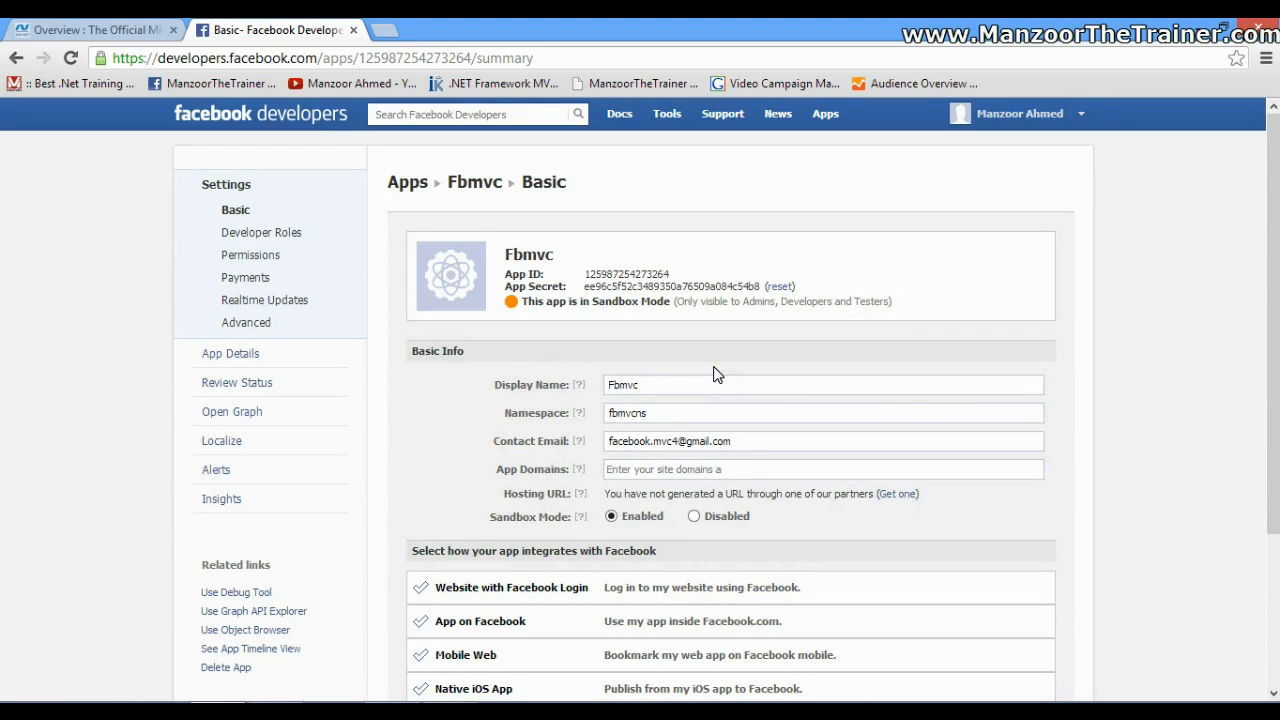
# Expand Fbmvc's App on Facebook settings to the Canvas URL field and copy the Visual Studio project URL
pyautogui.doubleClick(624, 274)
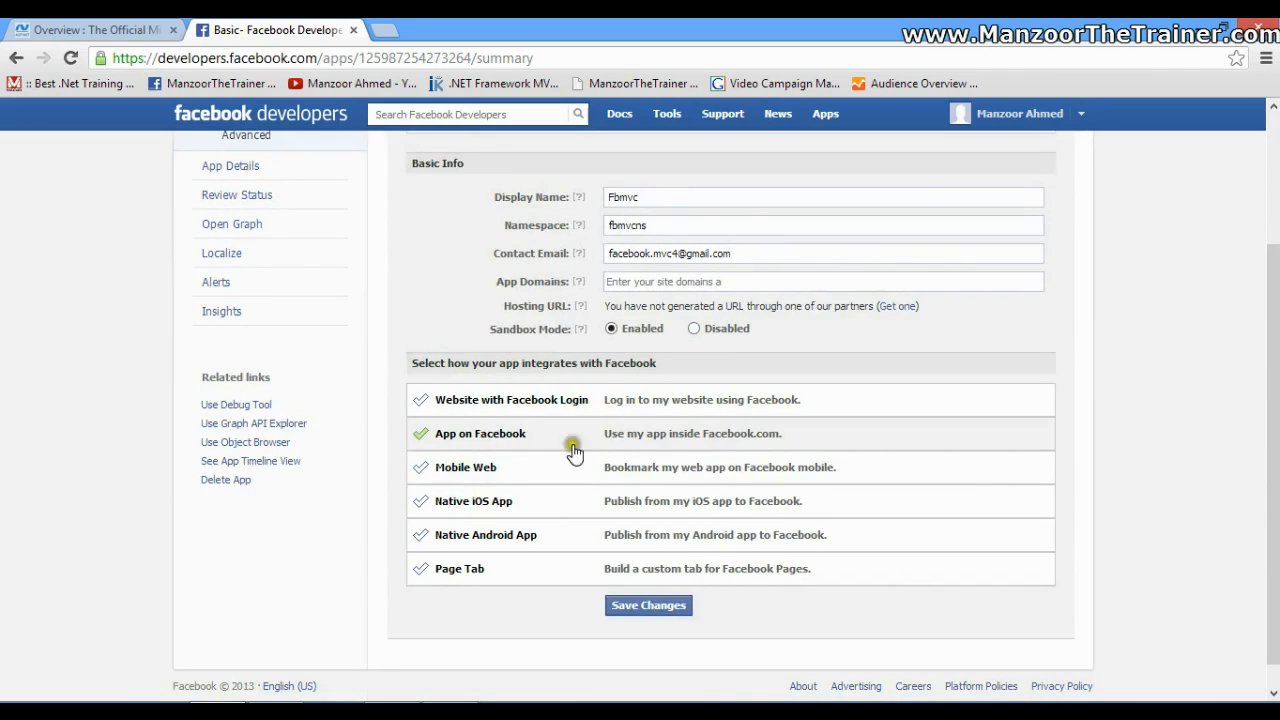
pyautogui.click(480, 432)
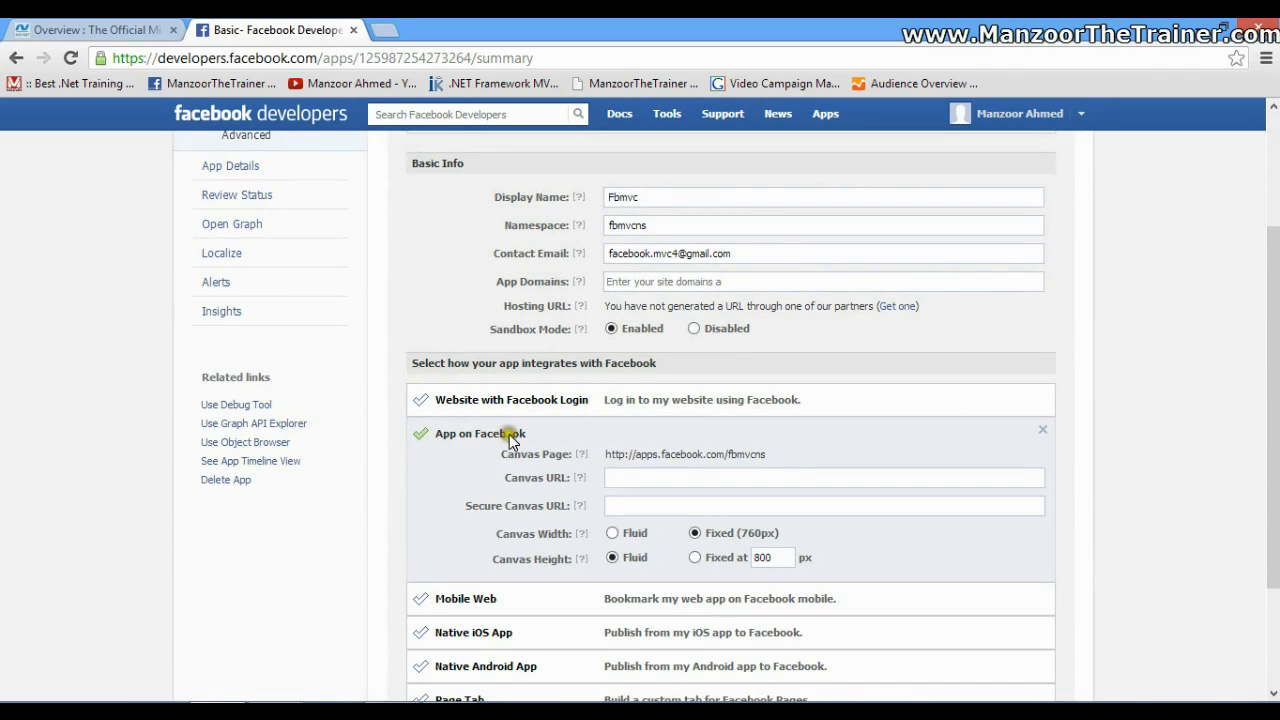
pyautogui.click(824, 476)
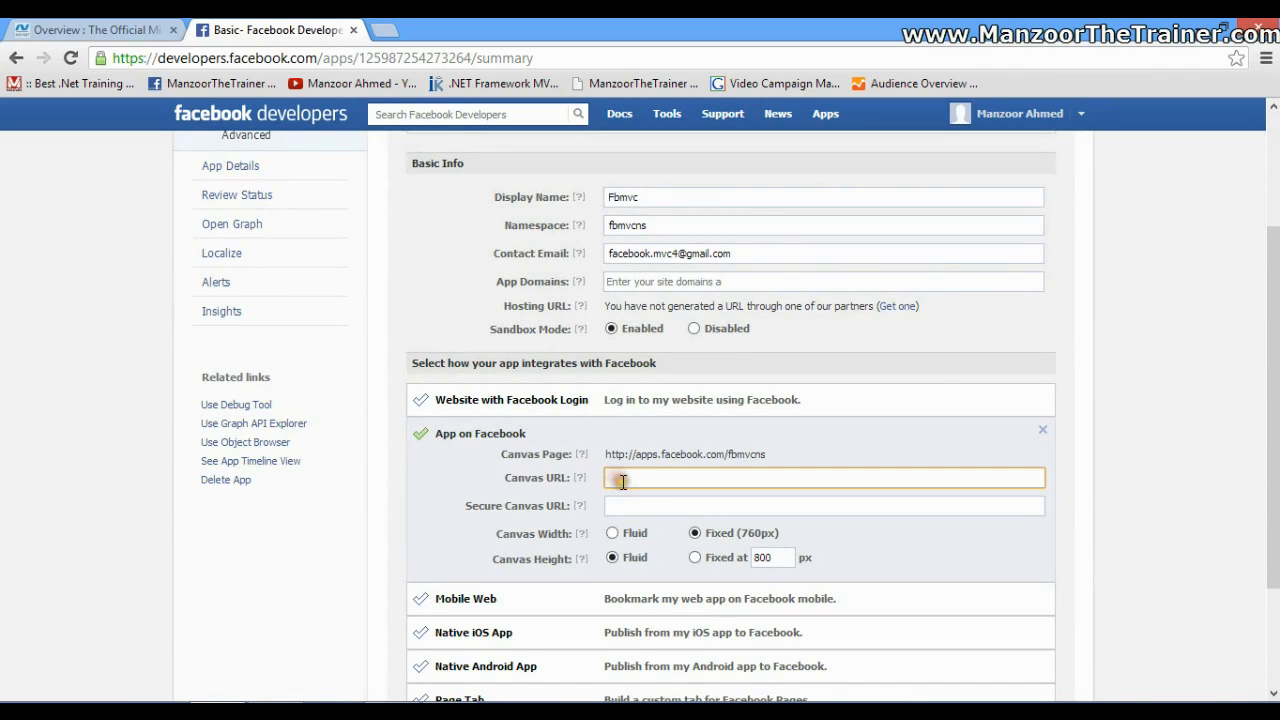
pyautogui.moveTo(612, 484)
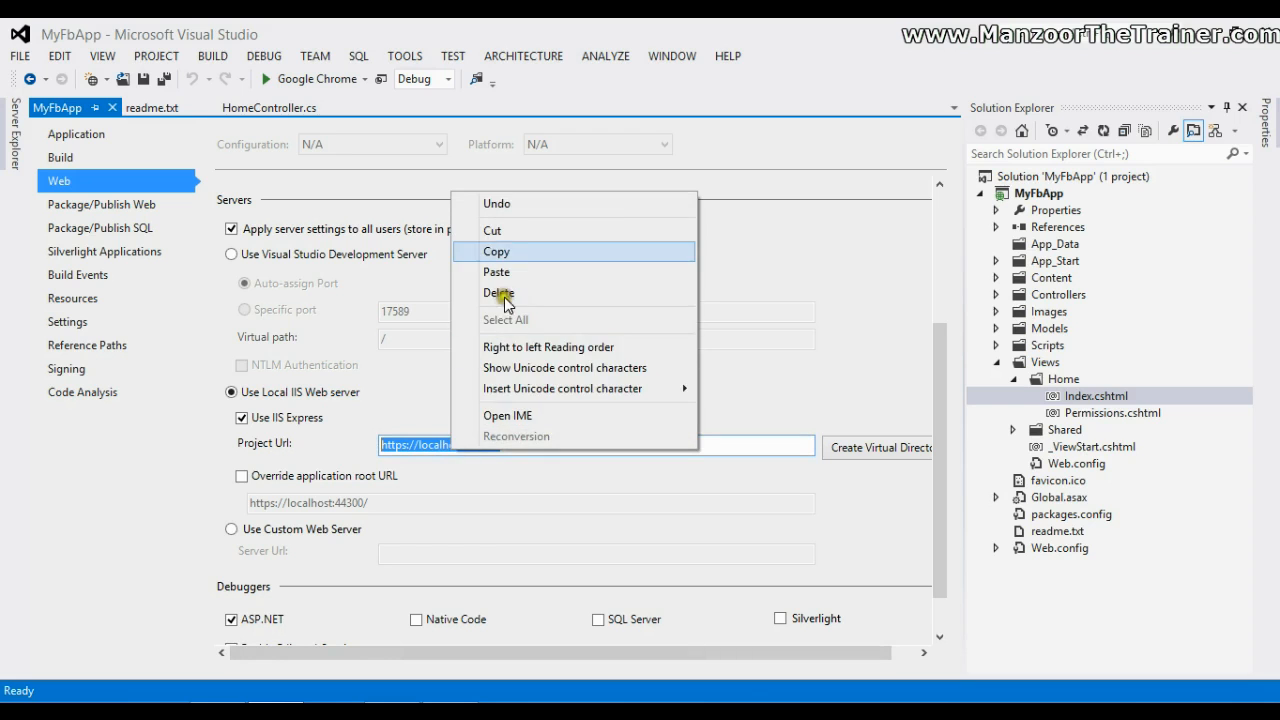
pyautogui.click(496, 252)
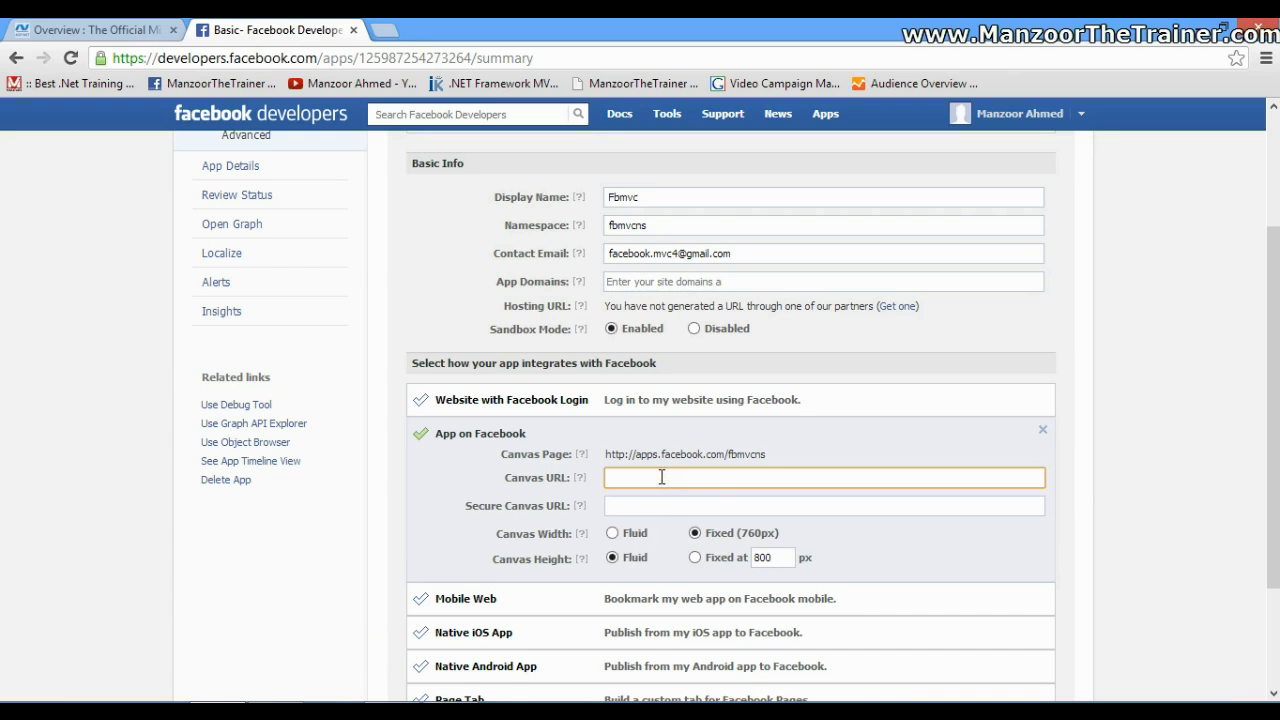
pyautogui.write('https://localhost:44300/')
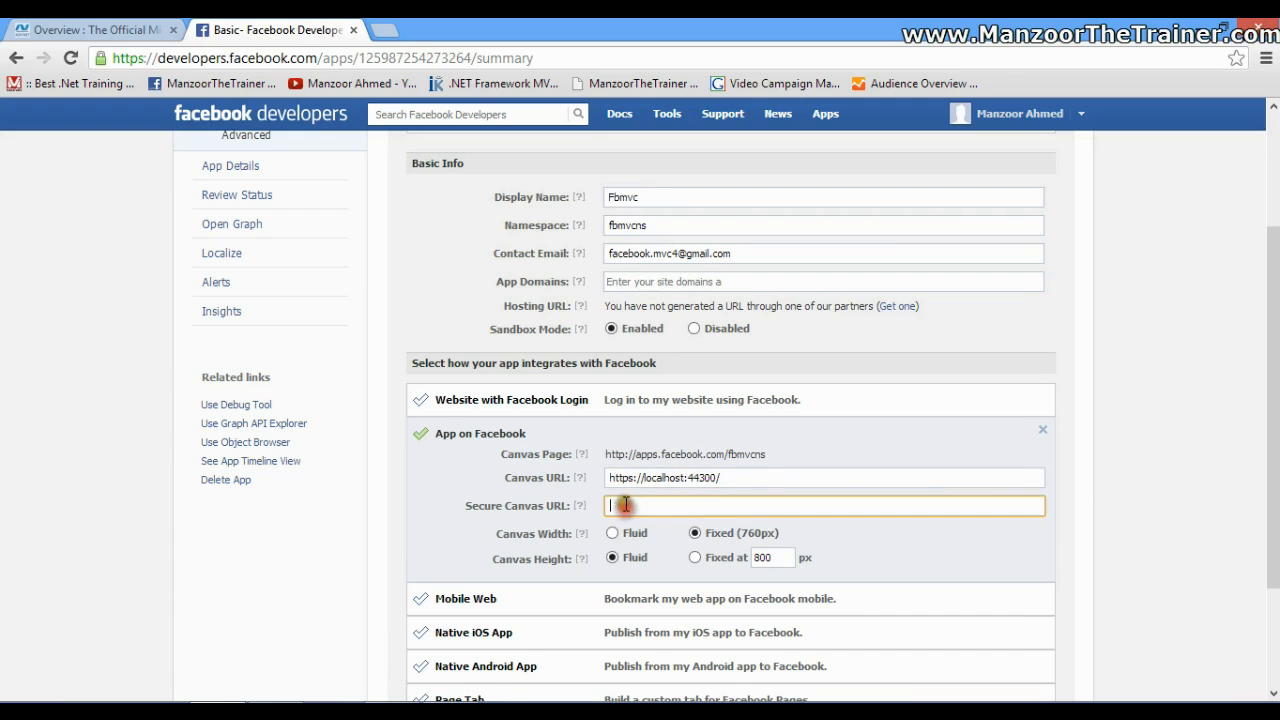
pyautogui.write('https://localhost:44300/')
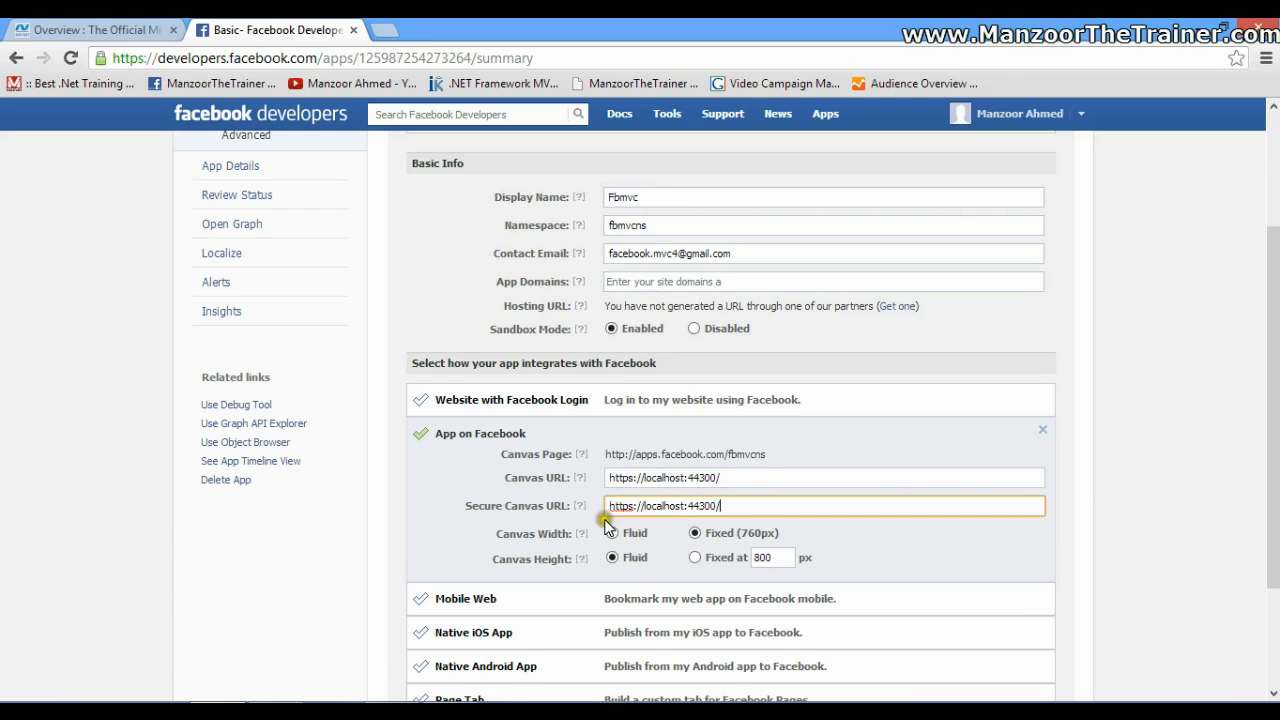
pyautogui.click(612, 532)
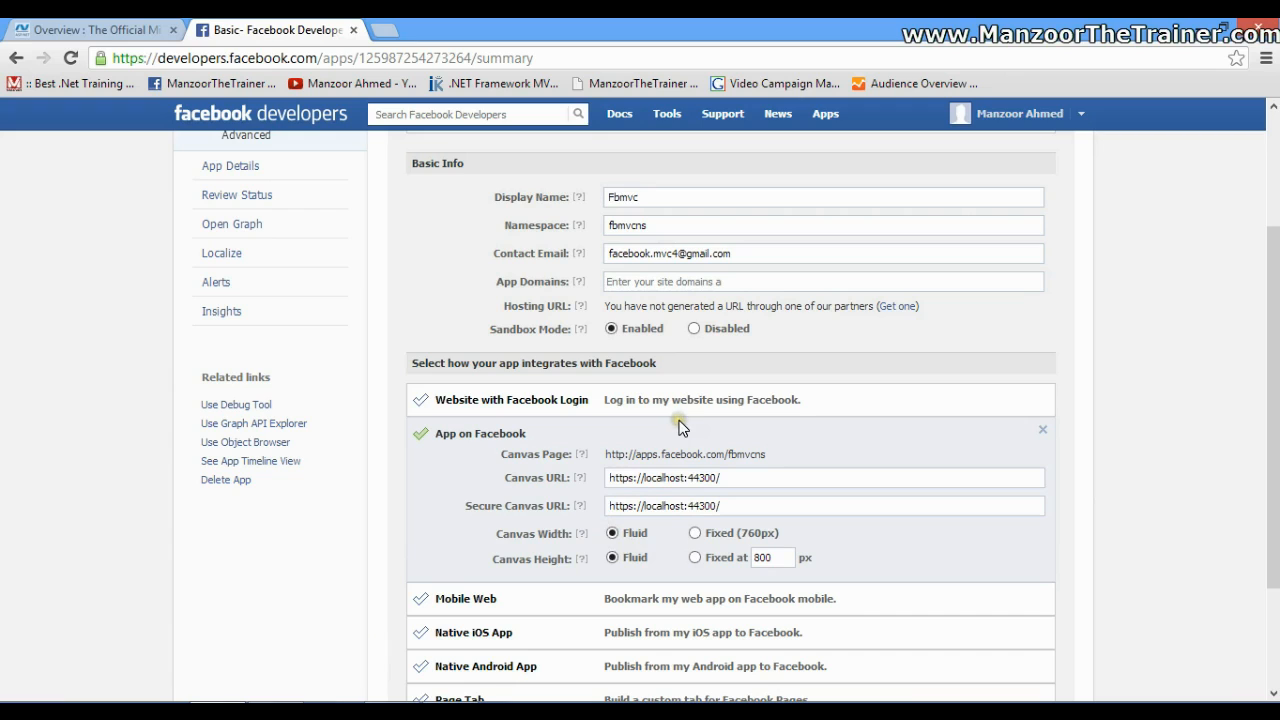
pyautogui.moveTo(544, 340)
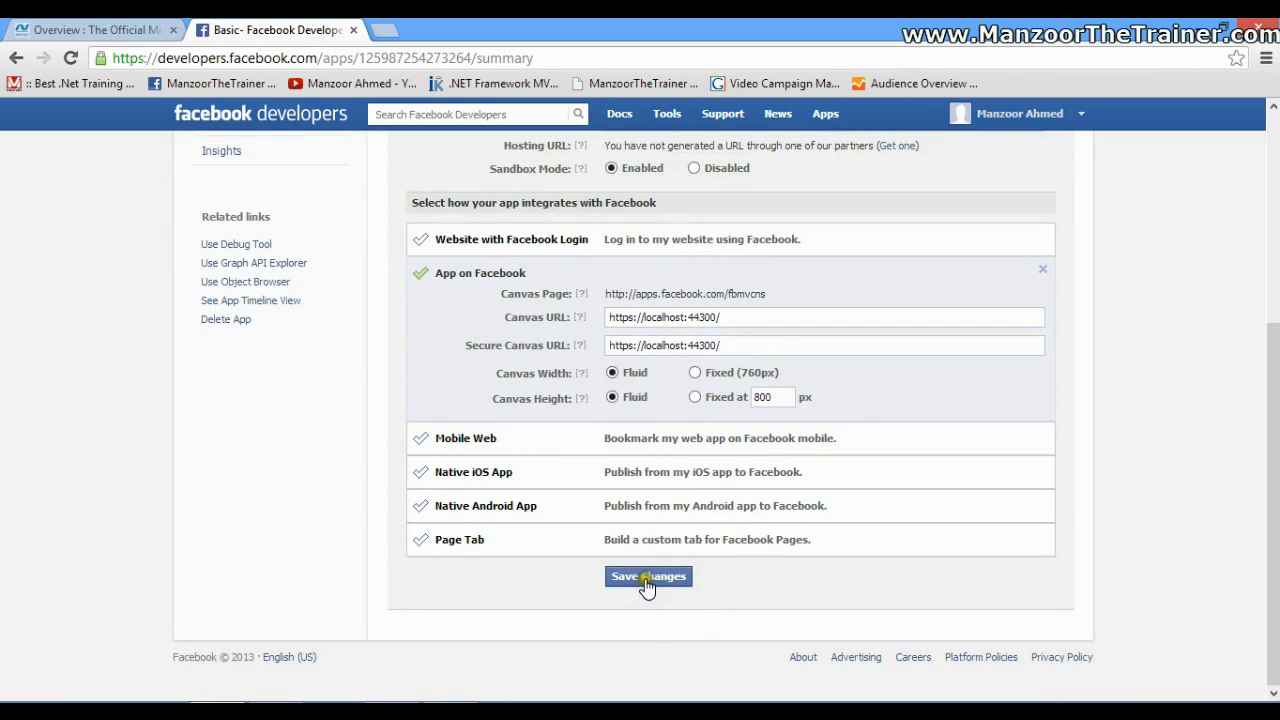
pyautogui.click(648, 576)
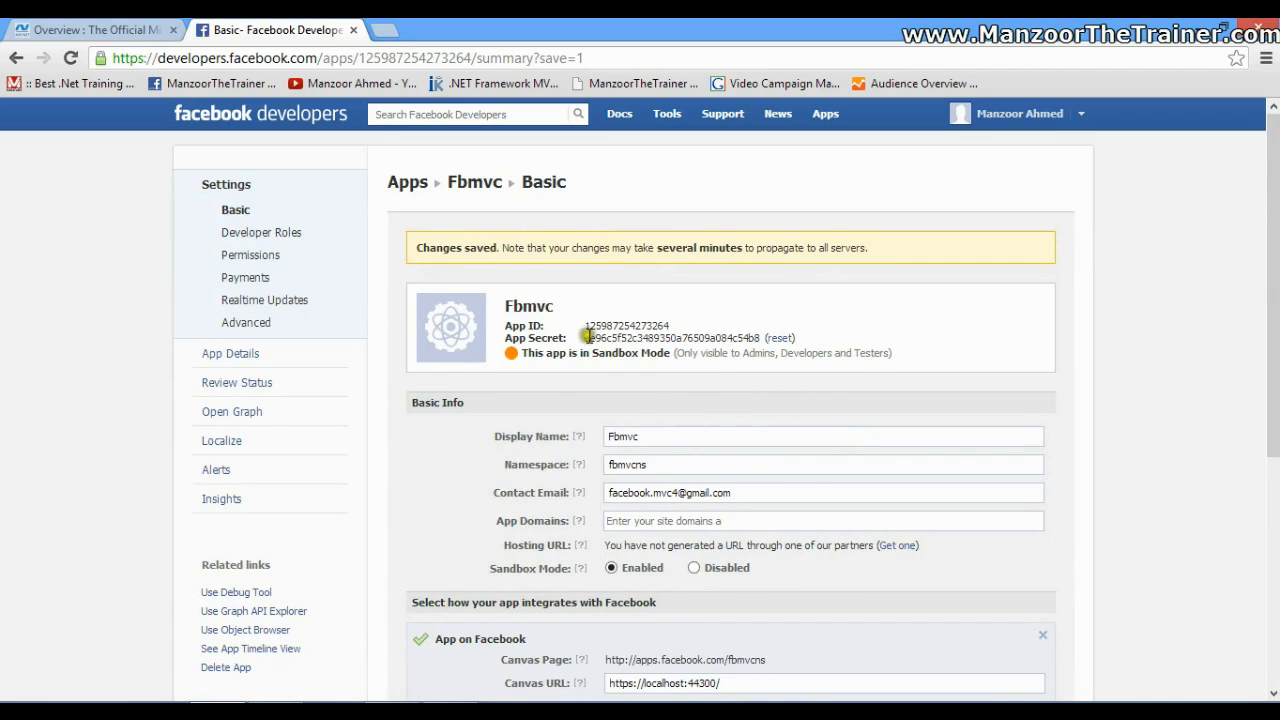
# Copy the Fbmvc App ID and select Web.config in the Visual Studio project
pyautogui.doubleClick(620, 326)
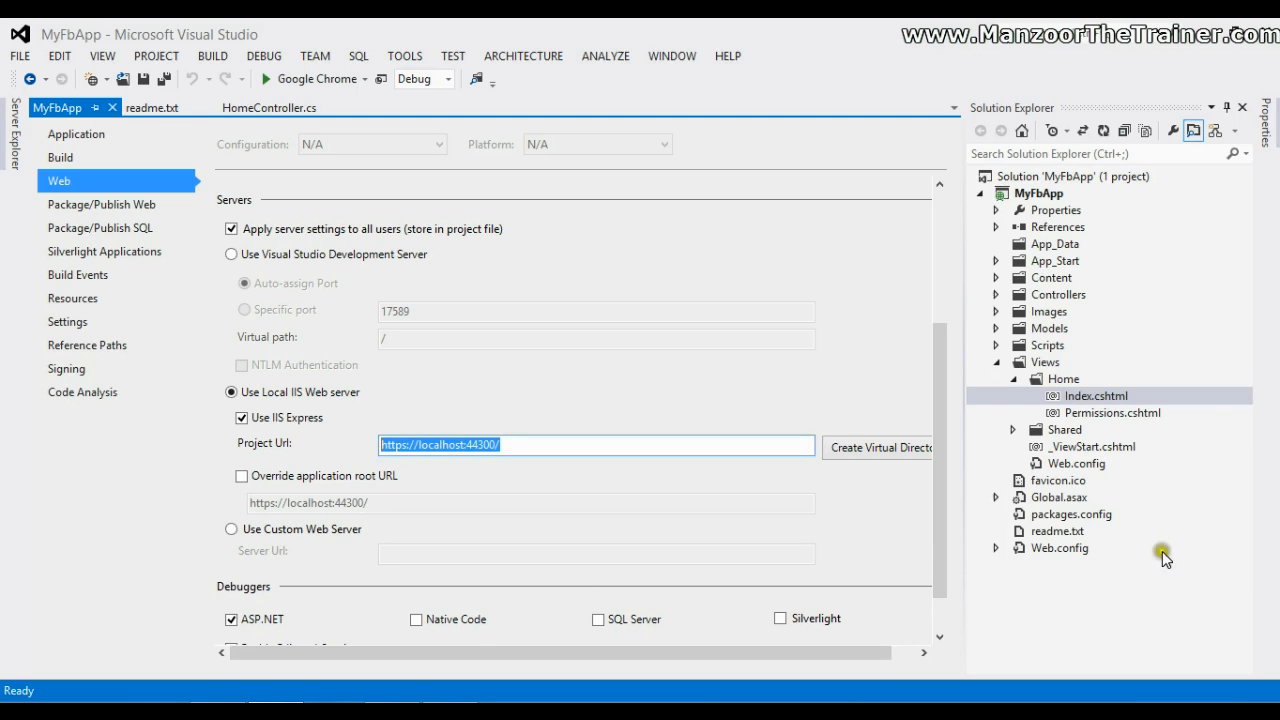
pyautogui.click(1060, 548)
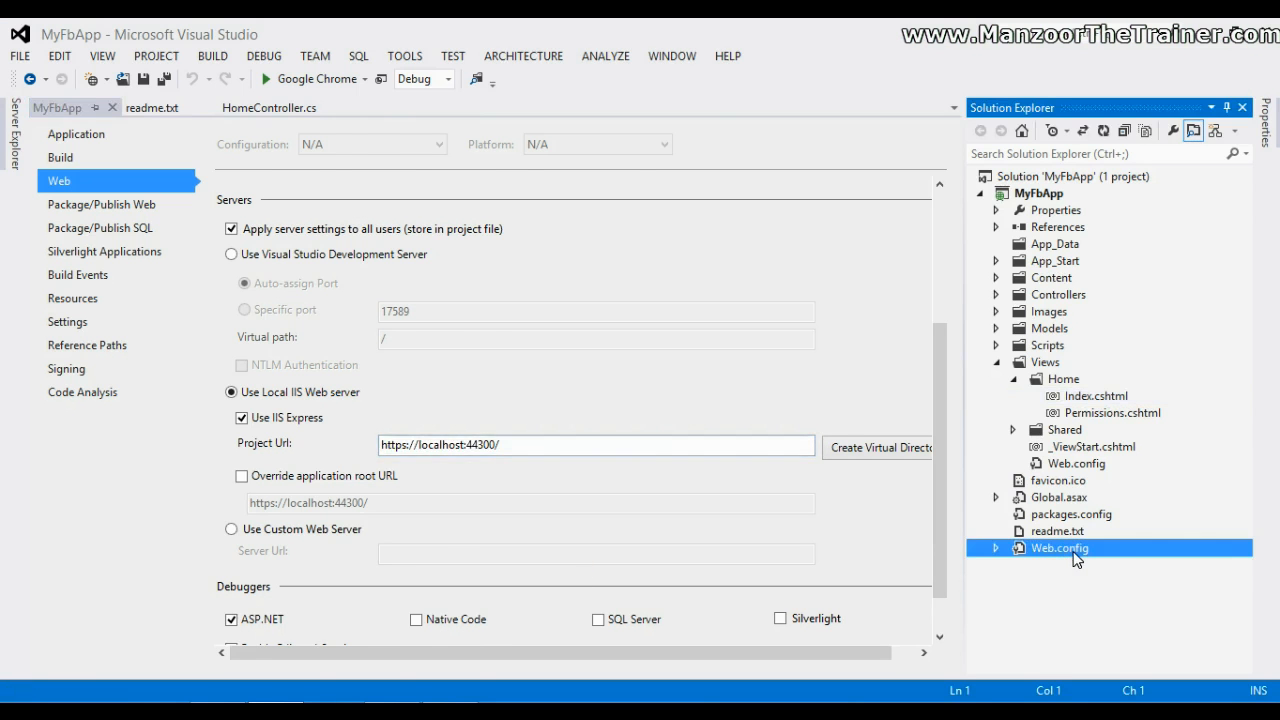
pyautogui.doubleClick(1060, 548)
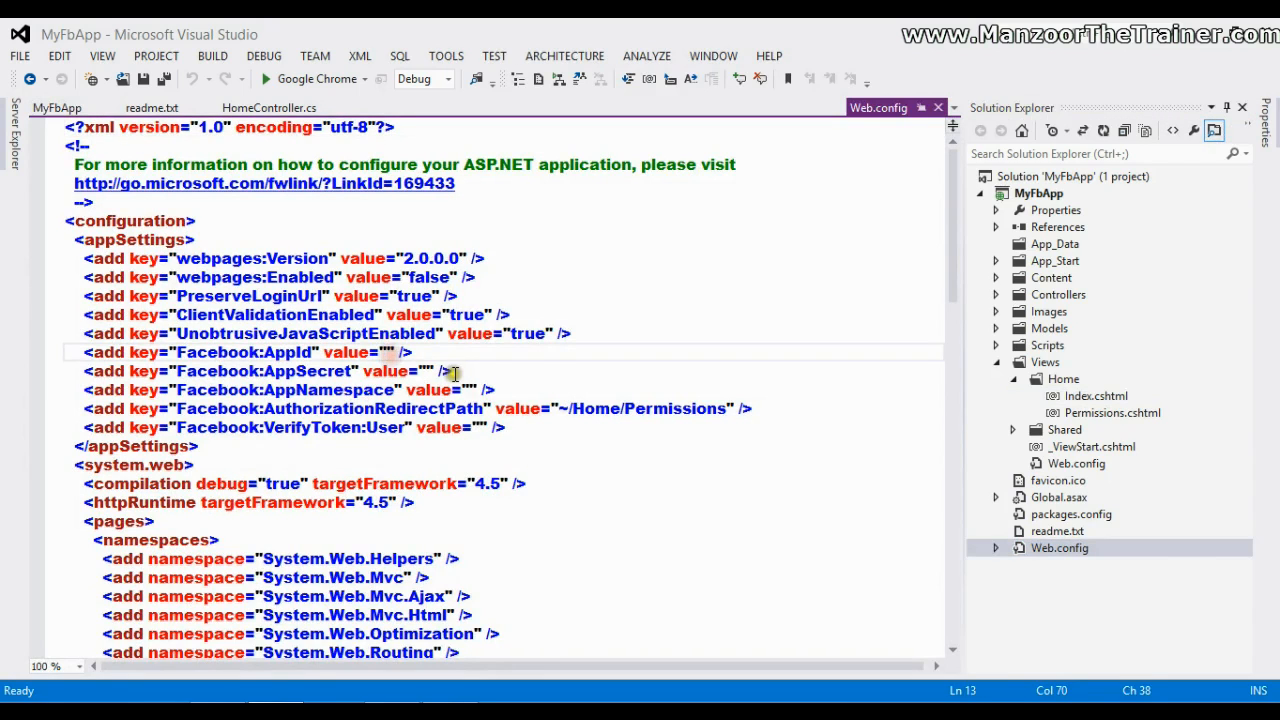
pyautogui.write('125987254273264')
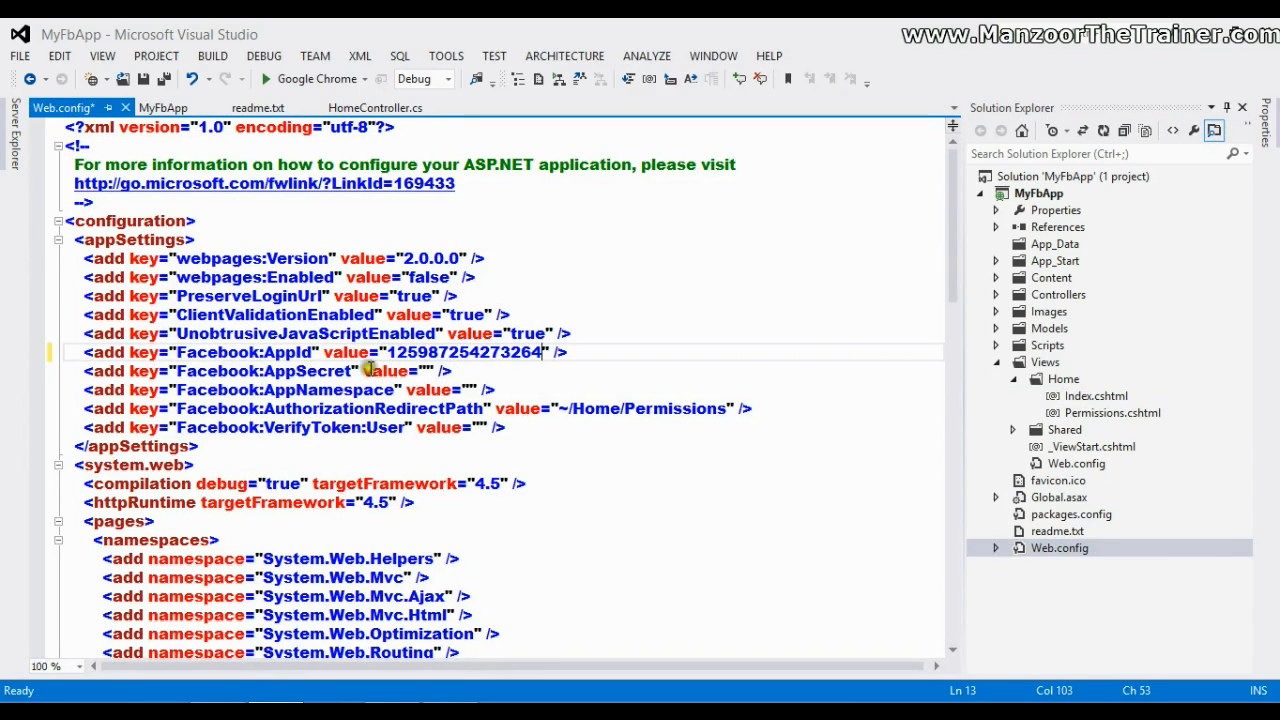
pyautogui.click(424, 370)
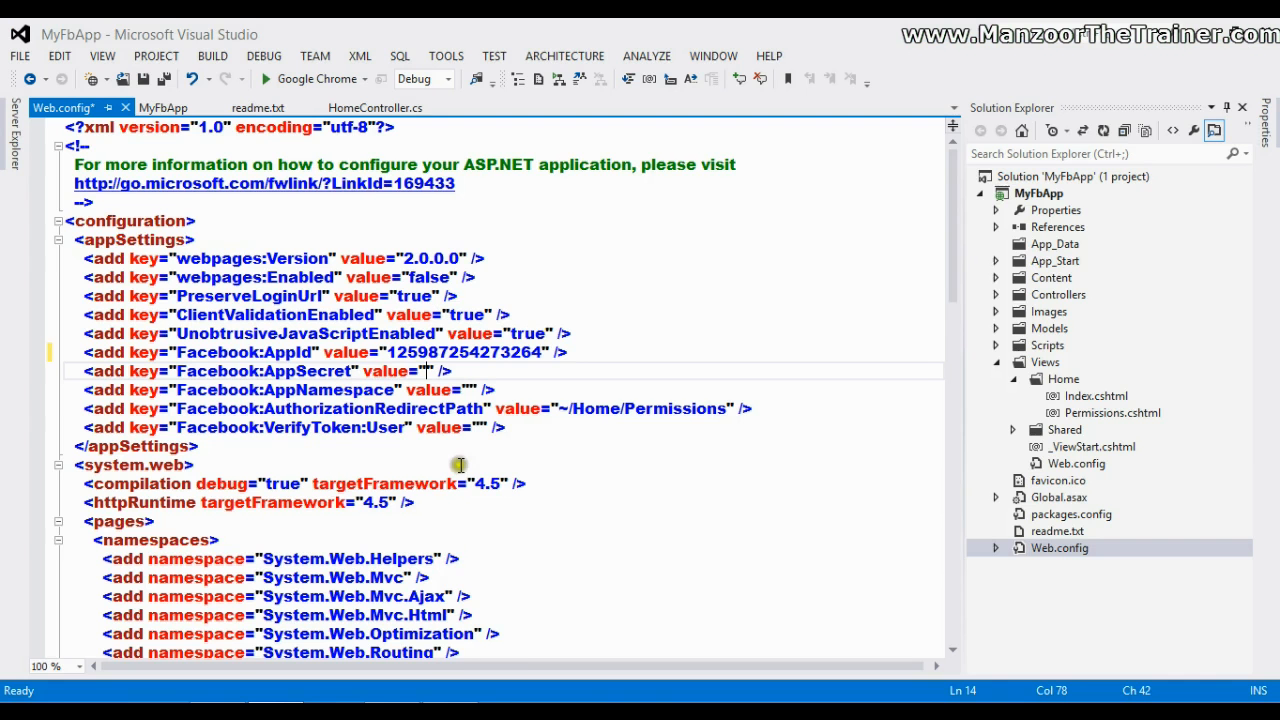
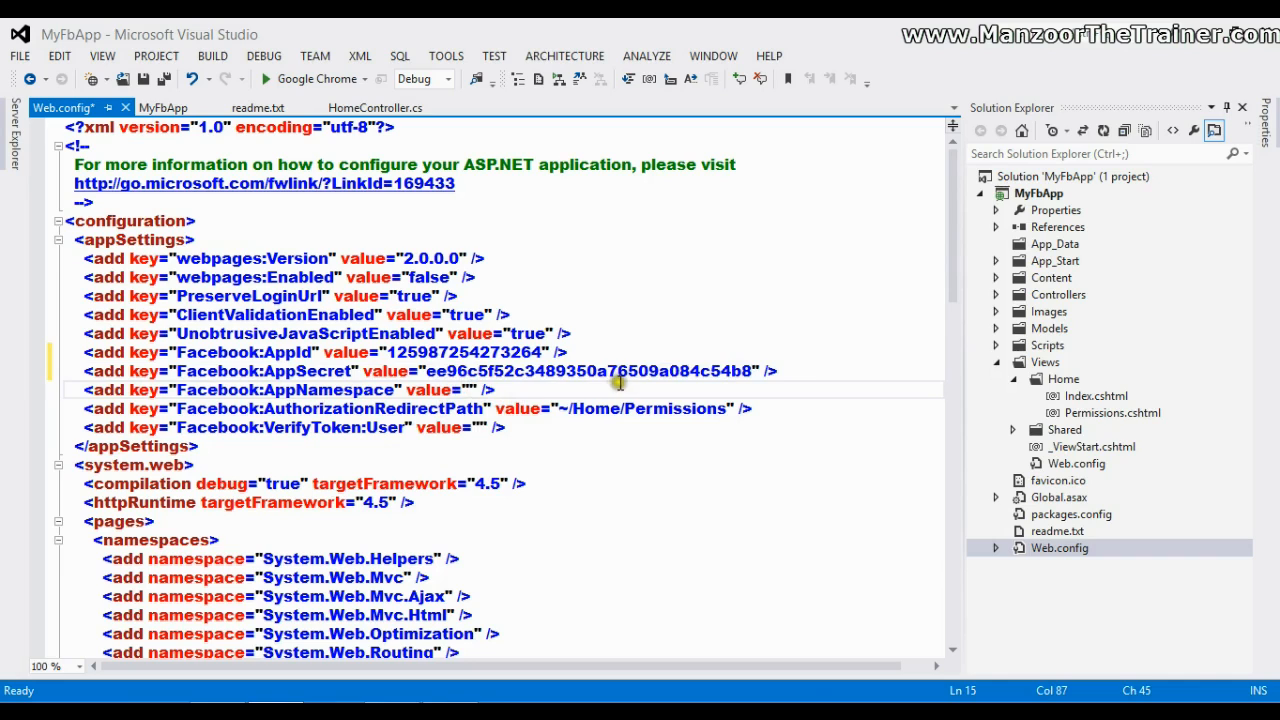
# Set Facebook:AppNamespace to fbmvcns and return to the project
pyautogui.write('f')
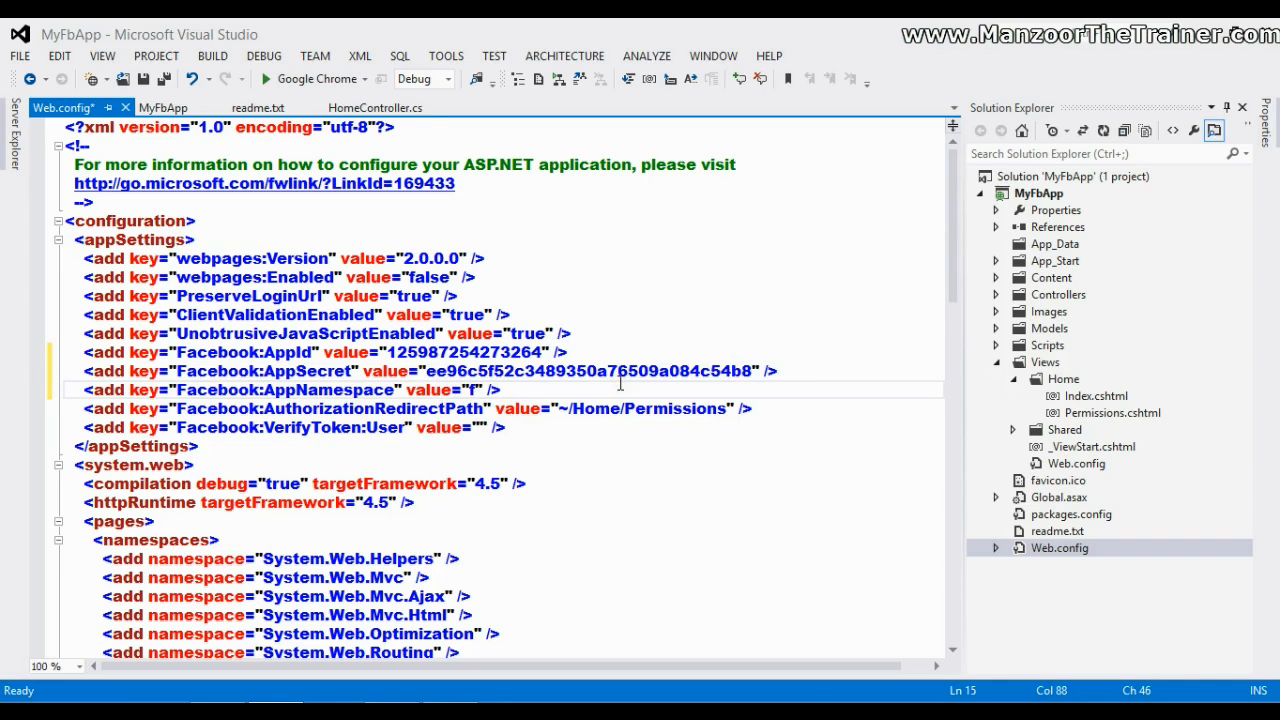
pyautogui.write('b')
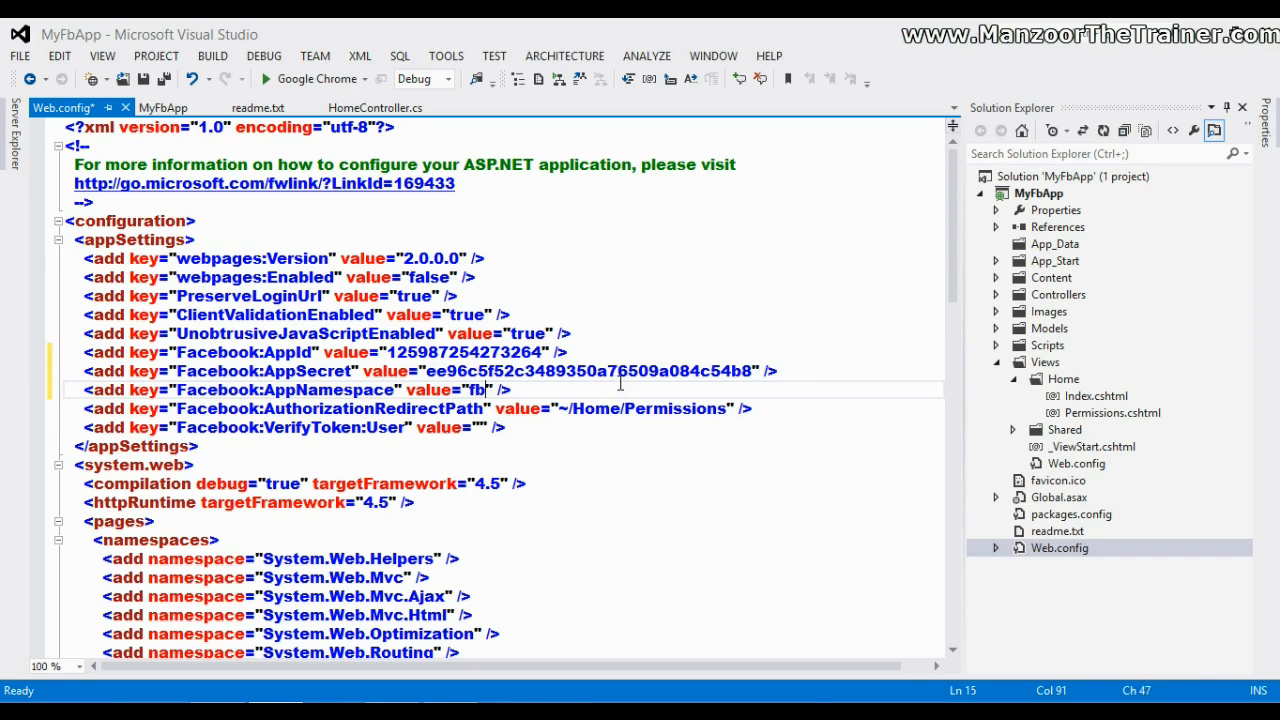
pyautogui.write('mvcn')
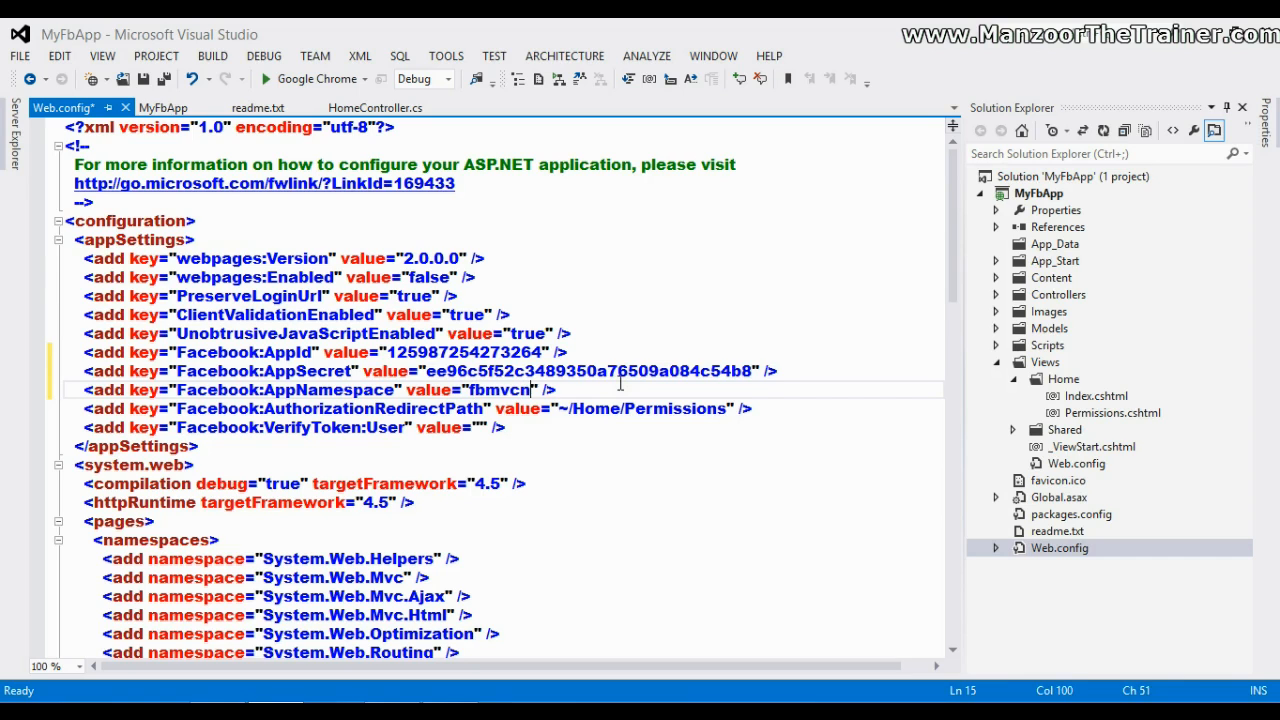
pyautogui.write('s')
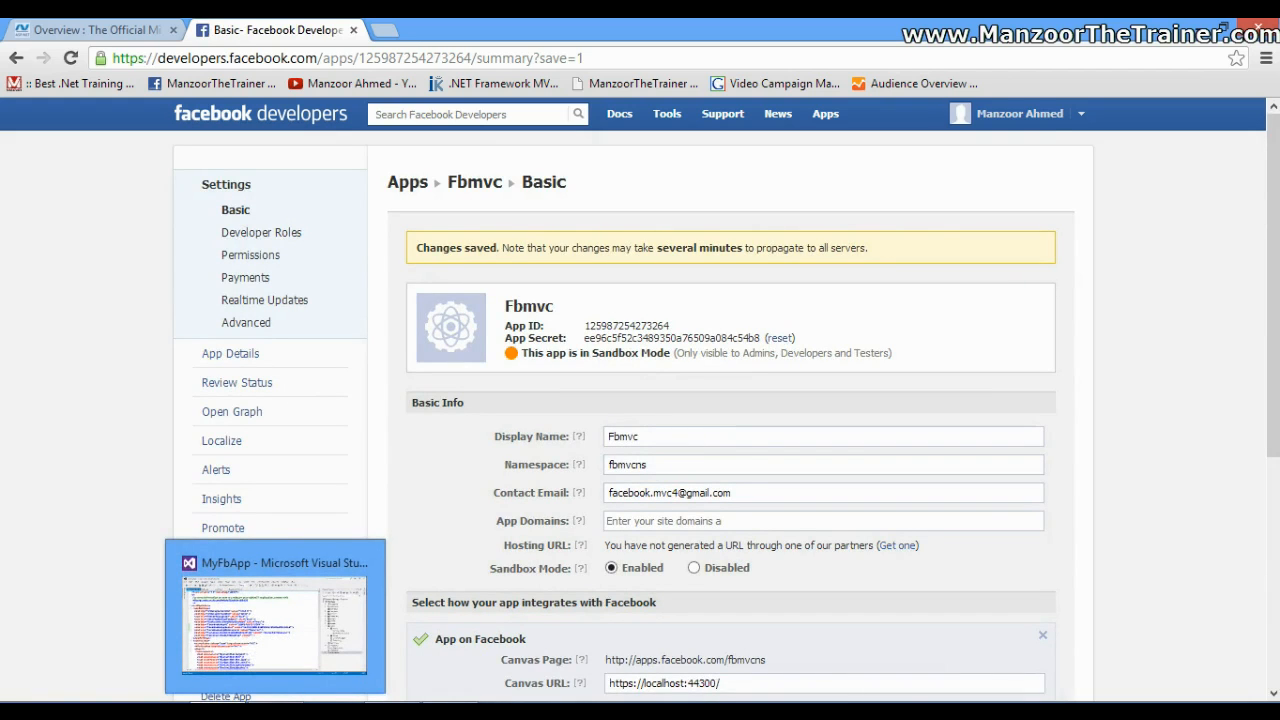
pyautogui.click(276, 616)
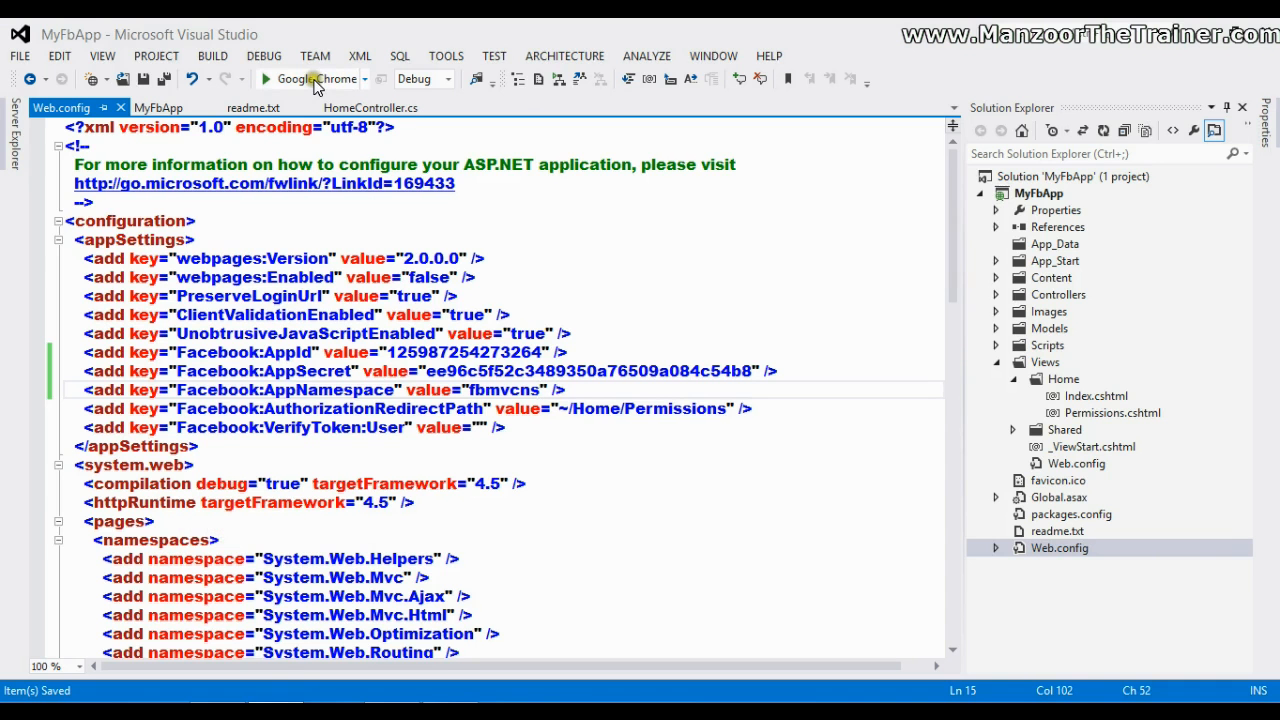
# Run MyFbApp in Google Chrome and proceed past the localhost SSL certificate warning
pyautogui.click(264, 80)
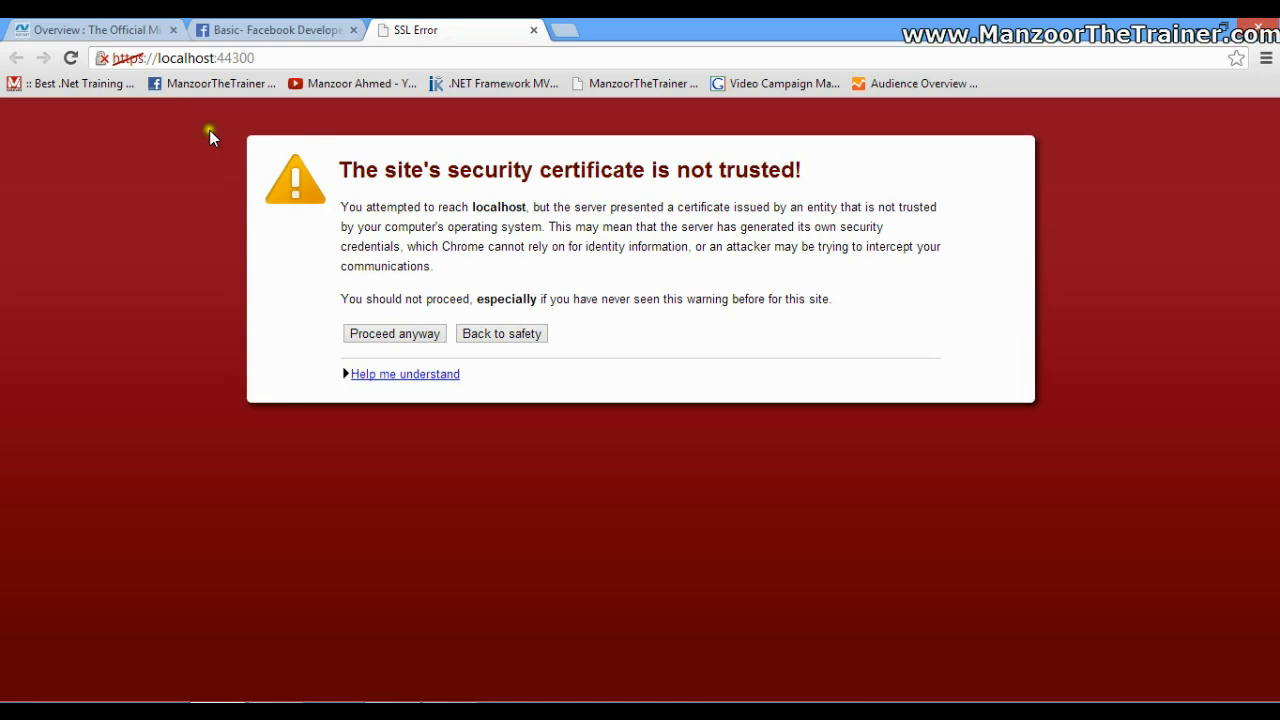
pyautogui.click(394, 332)
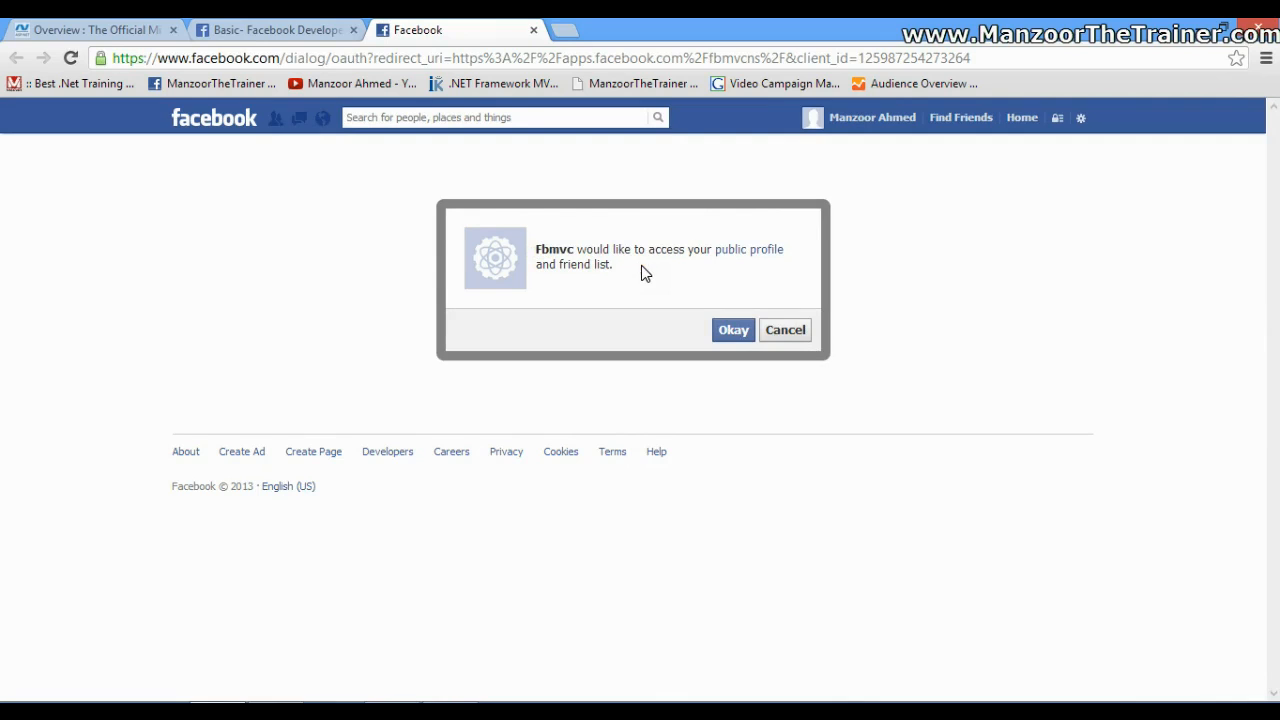
# Okay both permission prompts, granting Fbmvc access to profile, friend list, email and photos
pyautogui.click(732, 328)
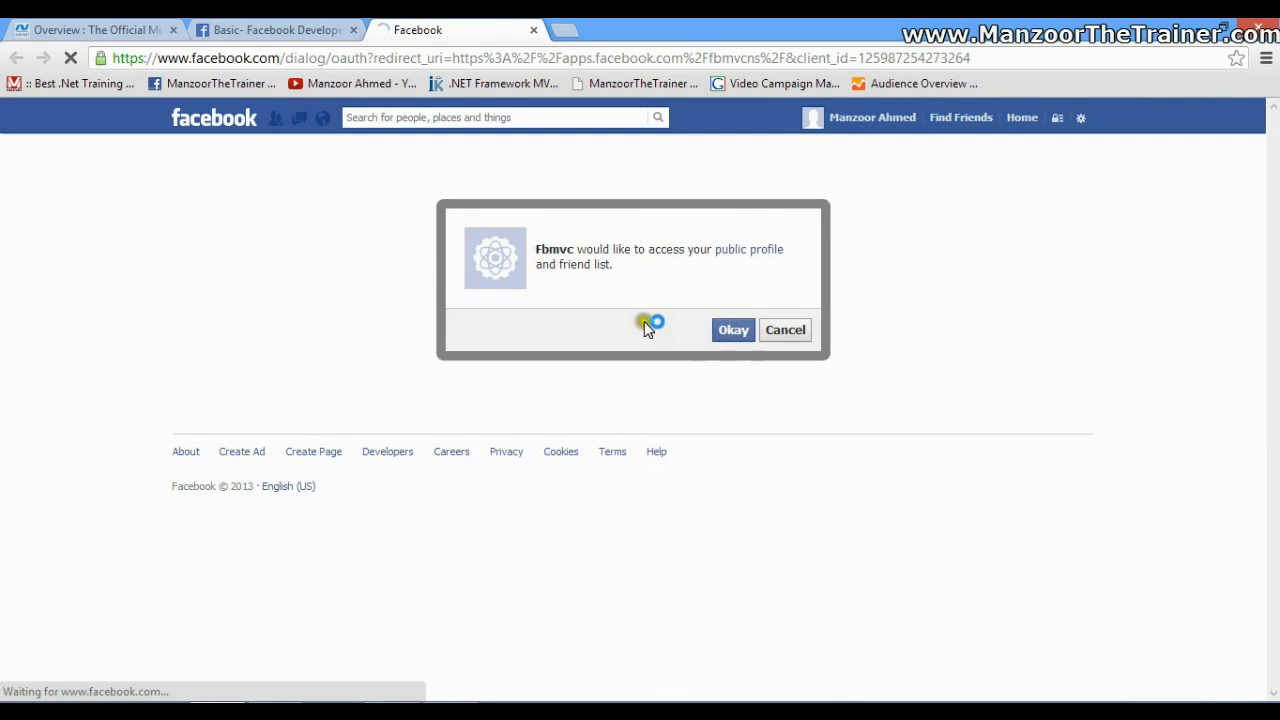
pyautogui.click(732, 328)
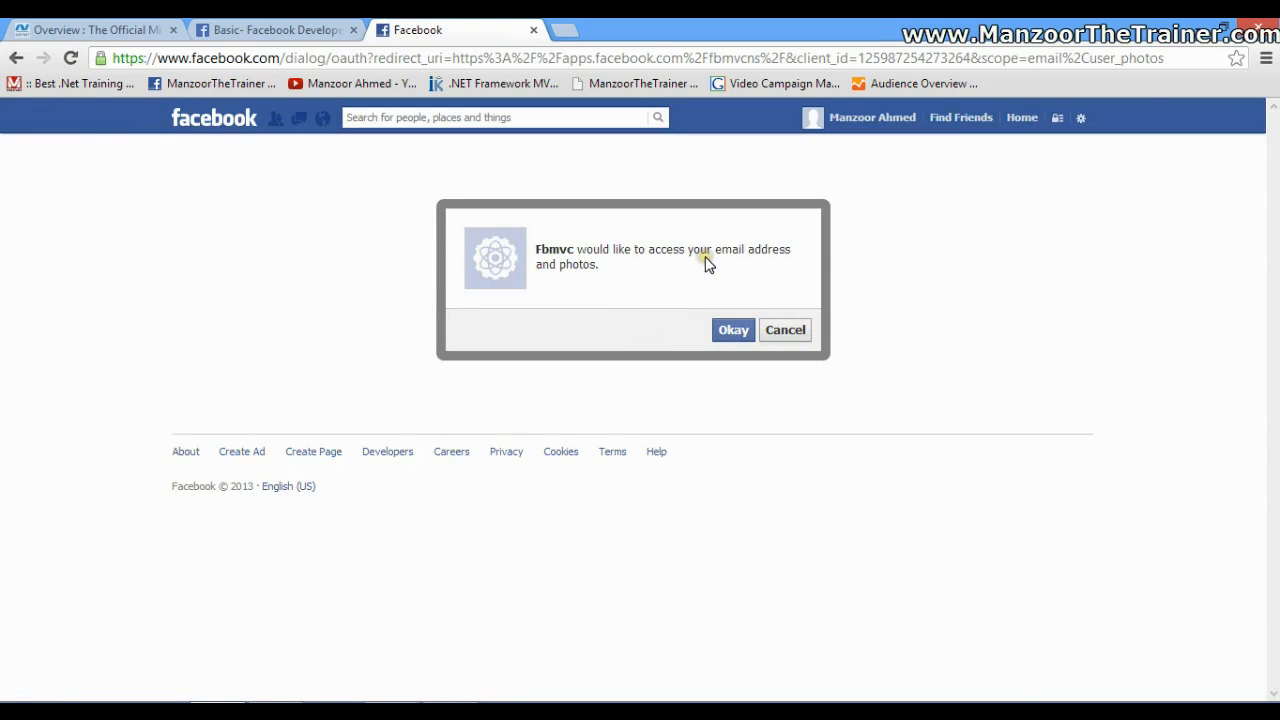
pyautogui.moveTo(708, 262)
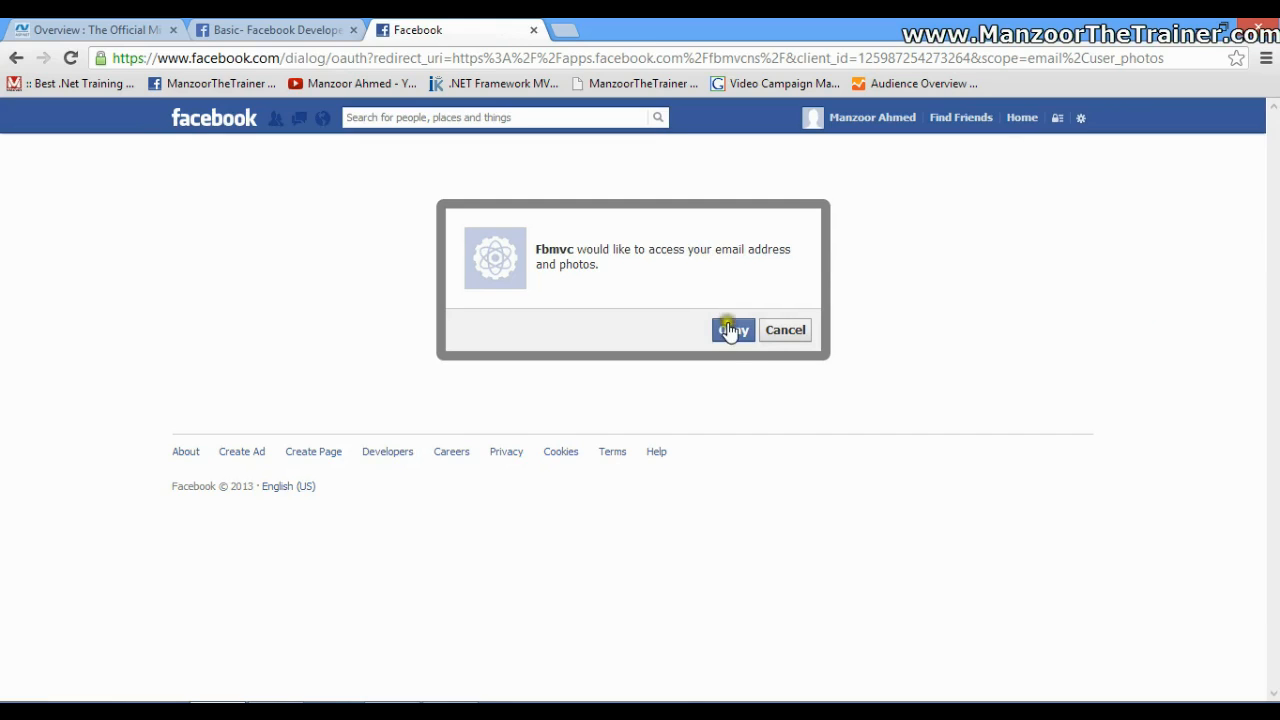
pyautogui.click(732, 330)
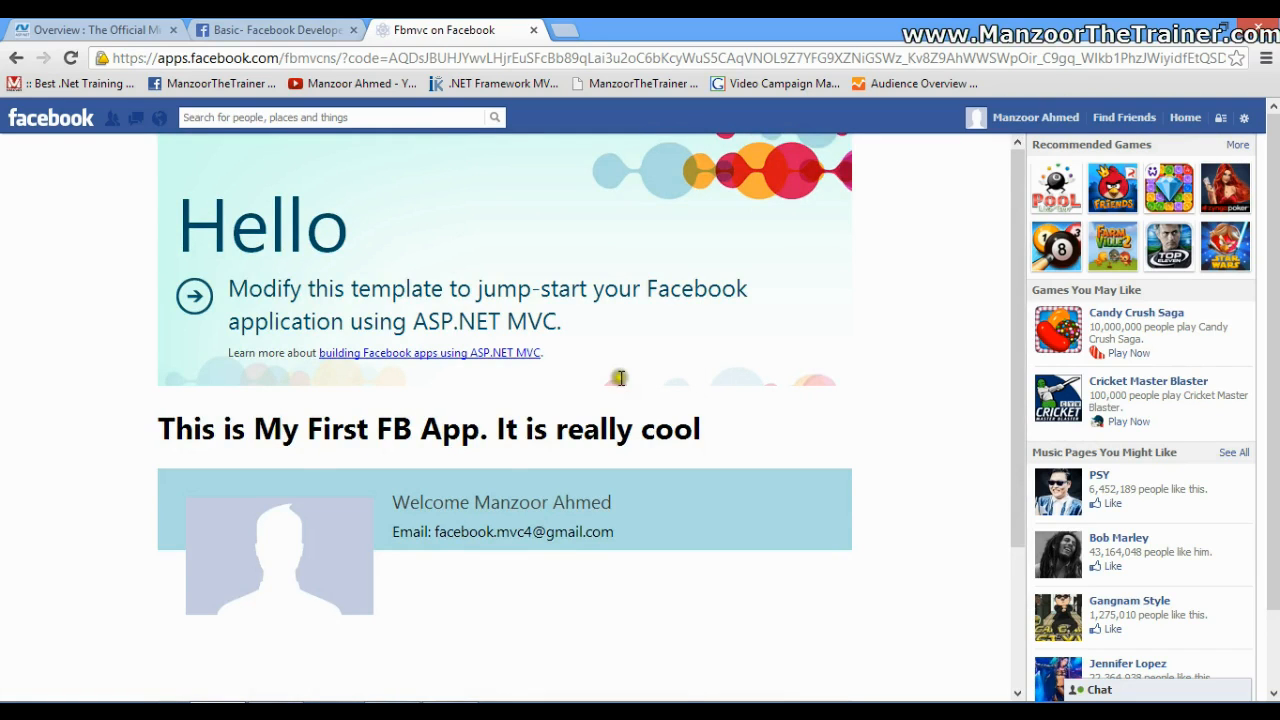
# Highlight the 'This is My First FB App' heading, check the project files, and return to Fbmvc's Basic settings
pyautogui.moveTo(160, 428); pyautogui.dragTo(576, 430)
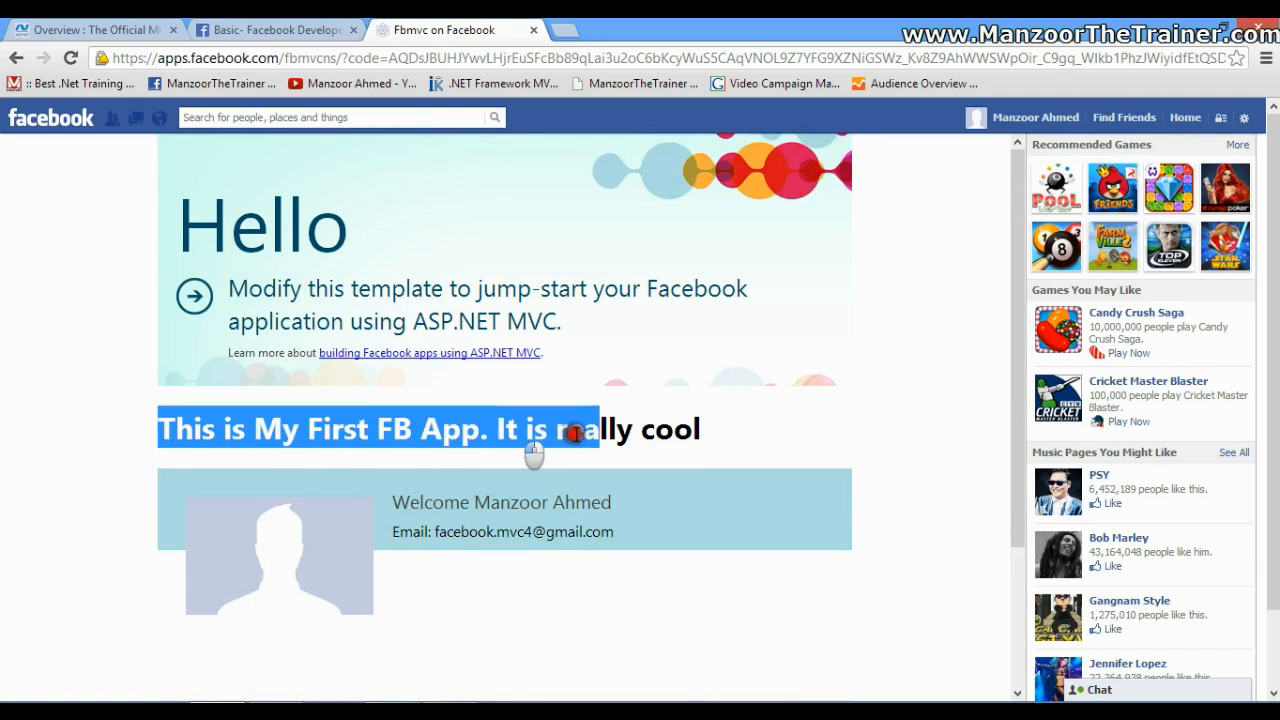
pyautogui.click(736, 430)
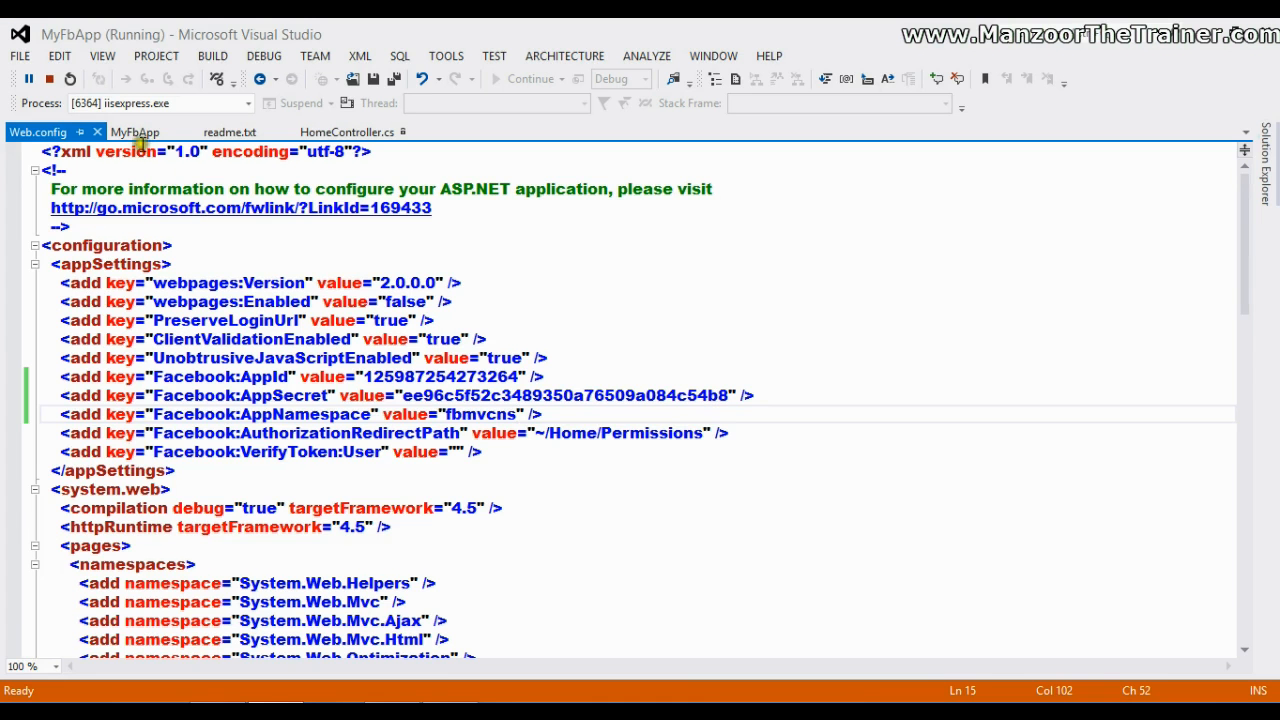
pyautogui.click(1244, 144)
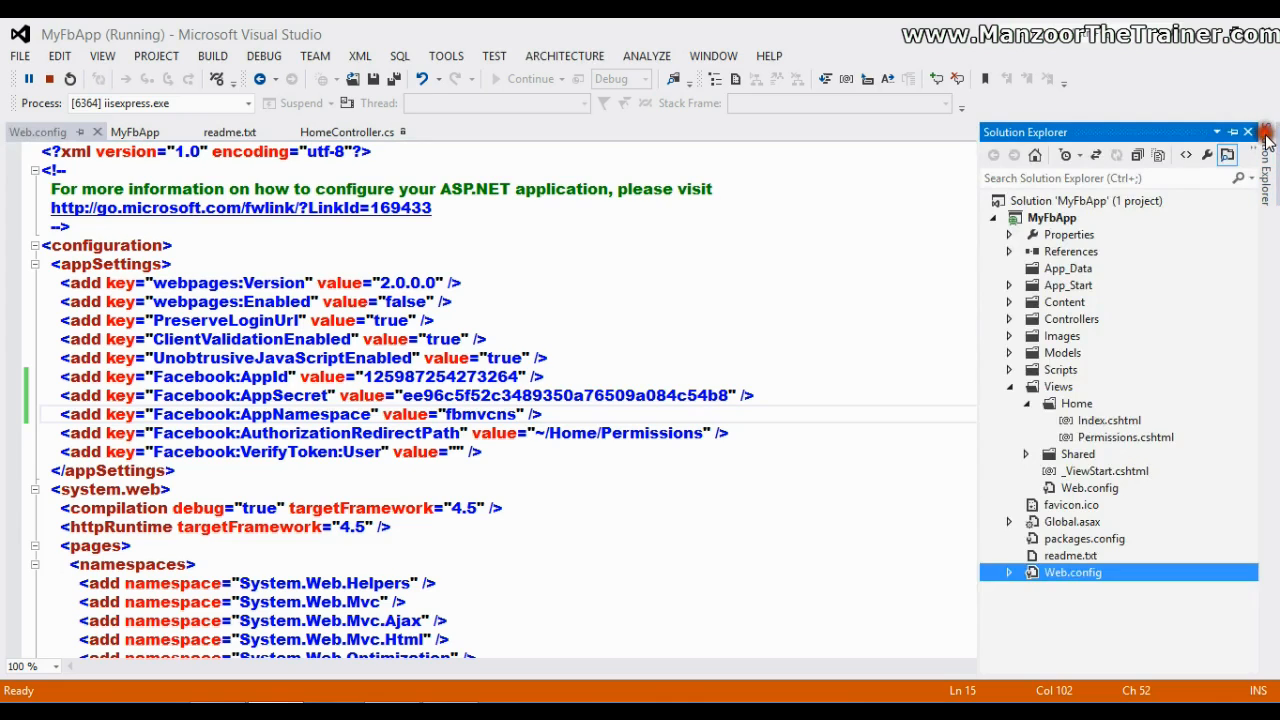
pyautogui.doubleClick(1108, 420)
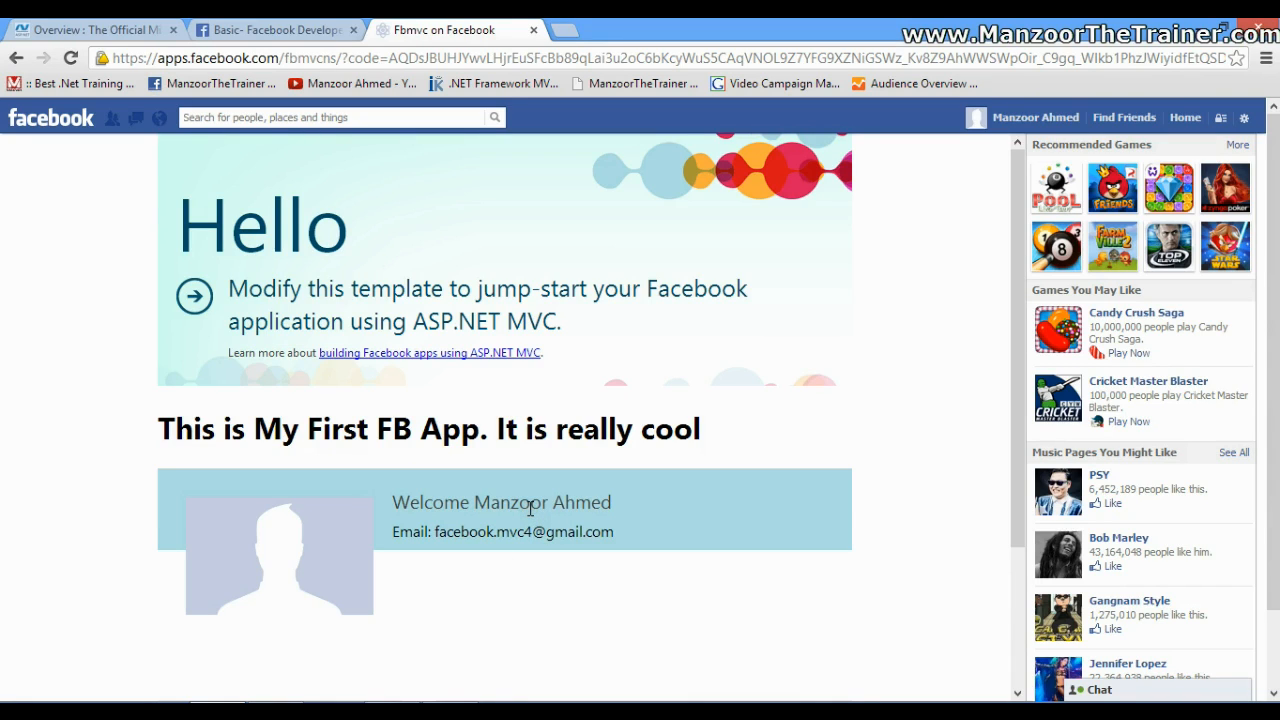
pyautogui.click(270, 30)
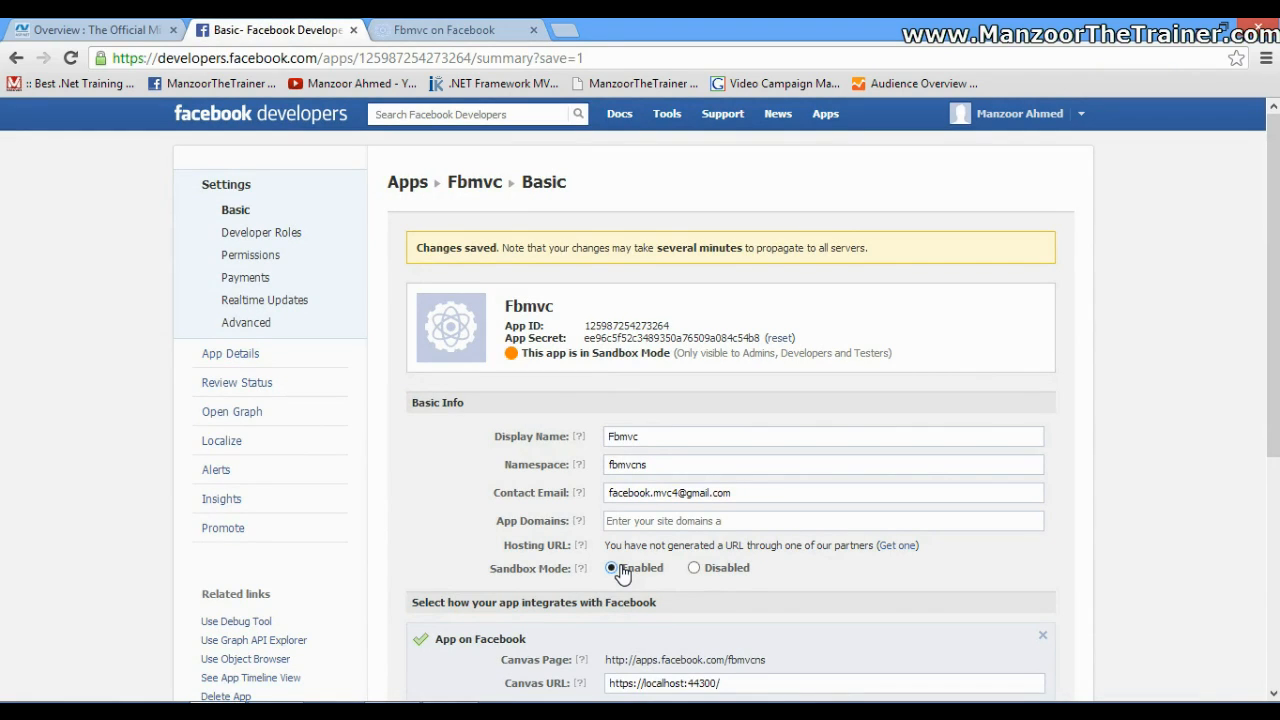
# Disable Sandbox Mode for Fbmvc, save the changes, and log out from the running canvas app
pyautogui.click(696, 568)
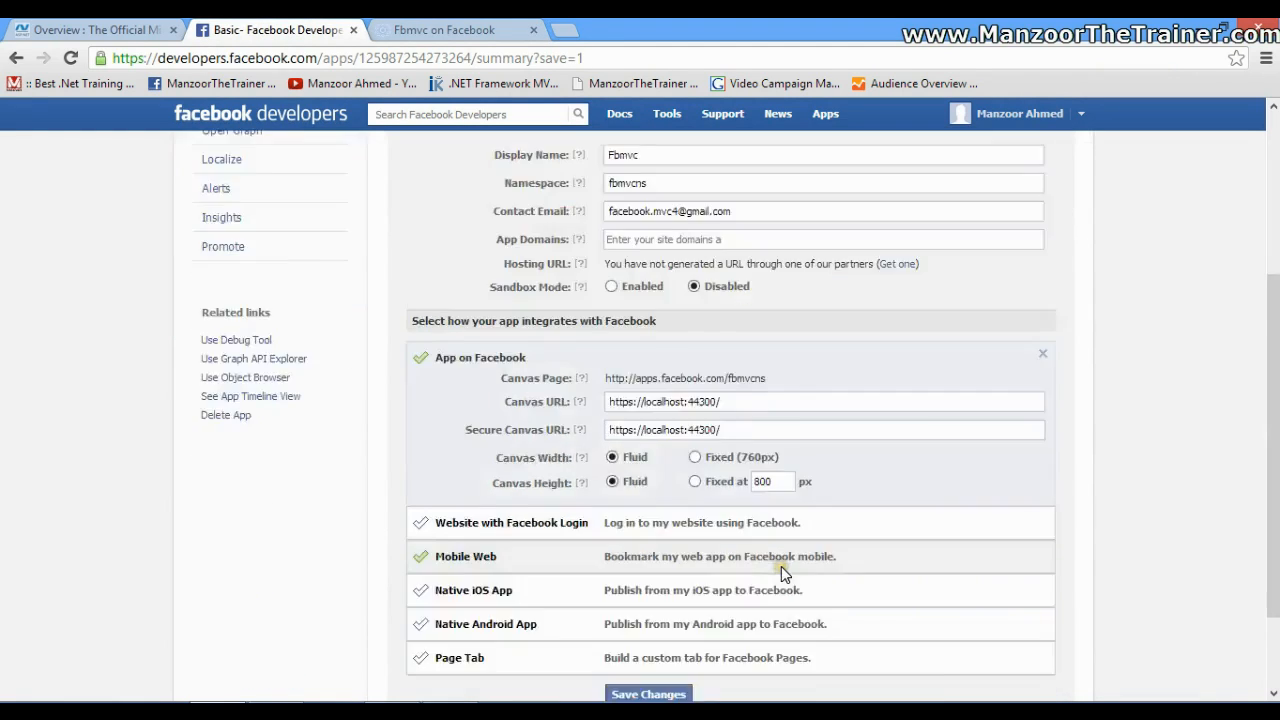
pyautogui.click(648, 692)
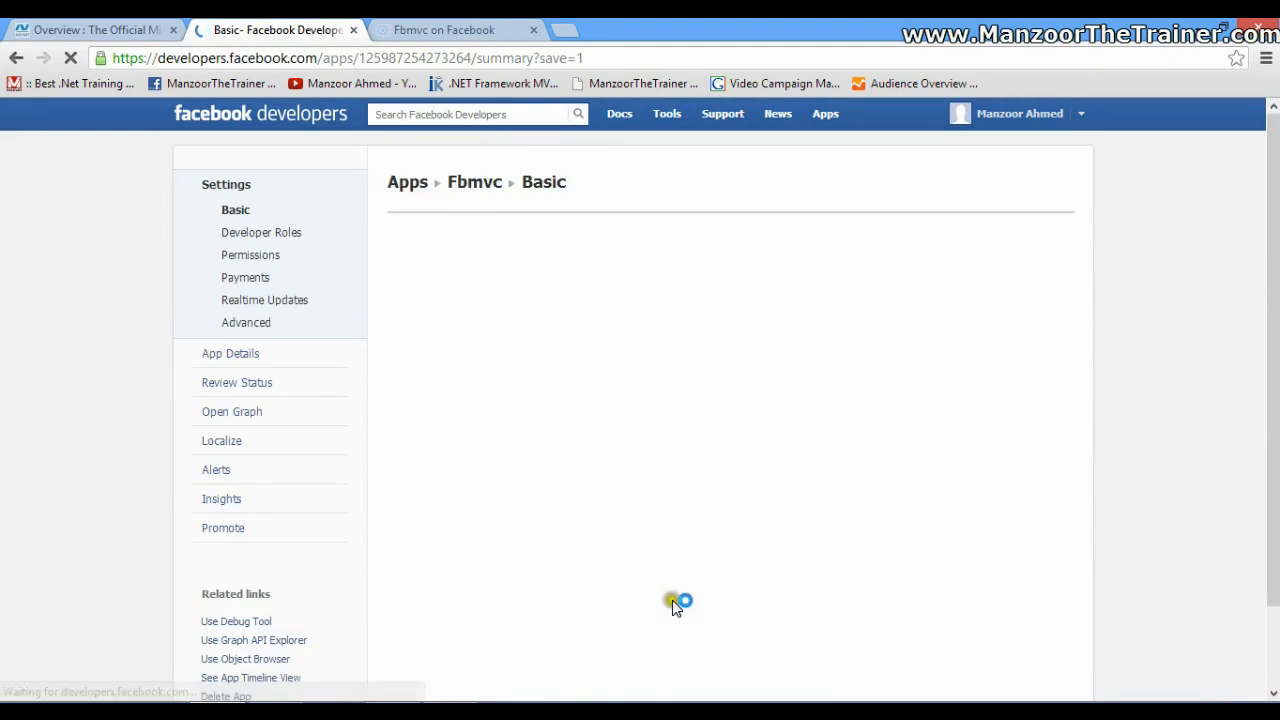
pyautogui.click(450, 30)
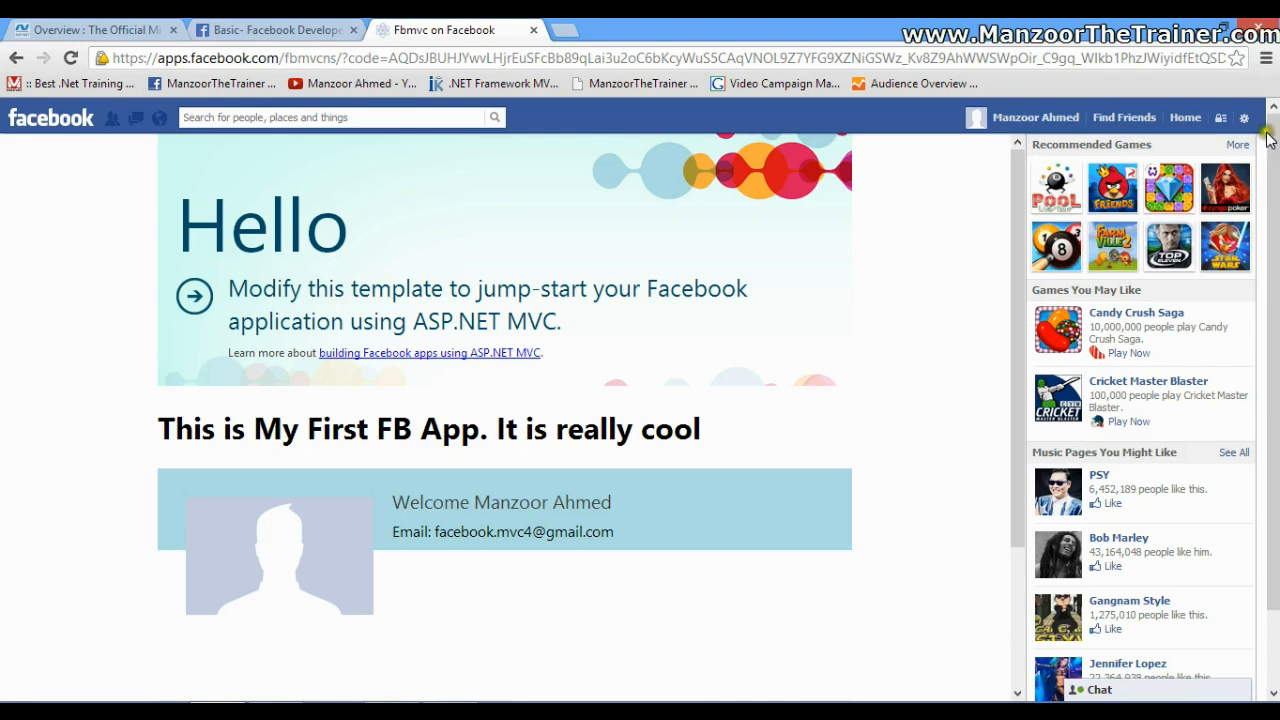
pyautogui.click(1244, 116)
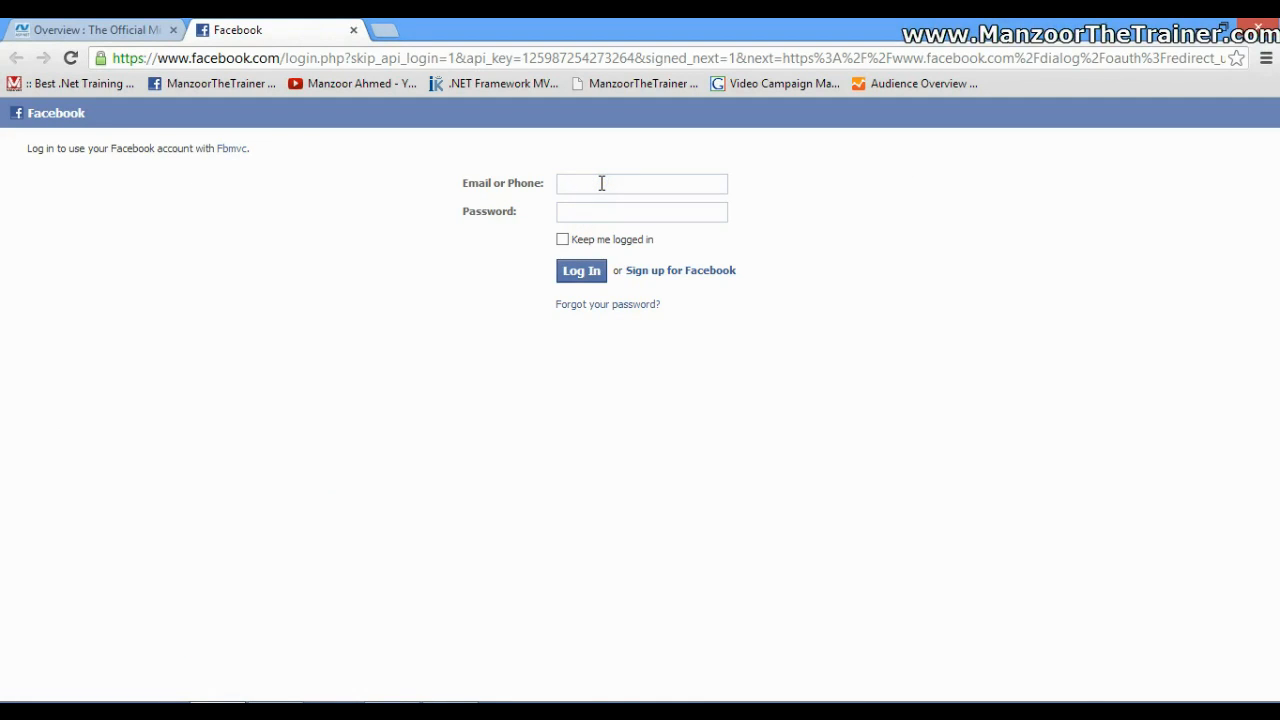
# Log in to Facebook as another user using the saved email suggestion
pyautogui.write('md')
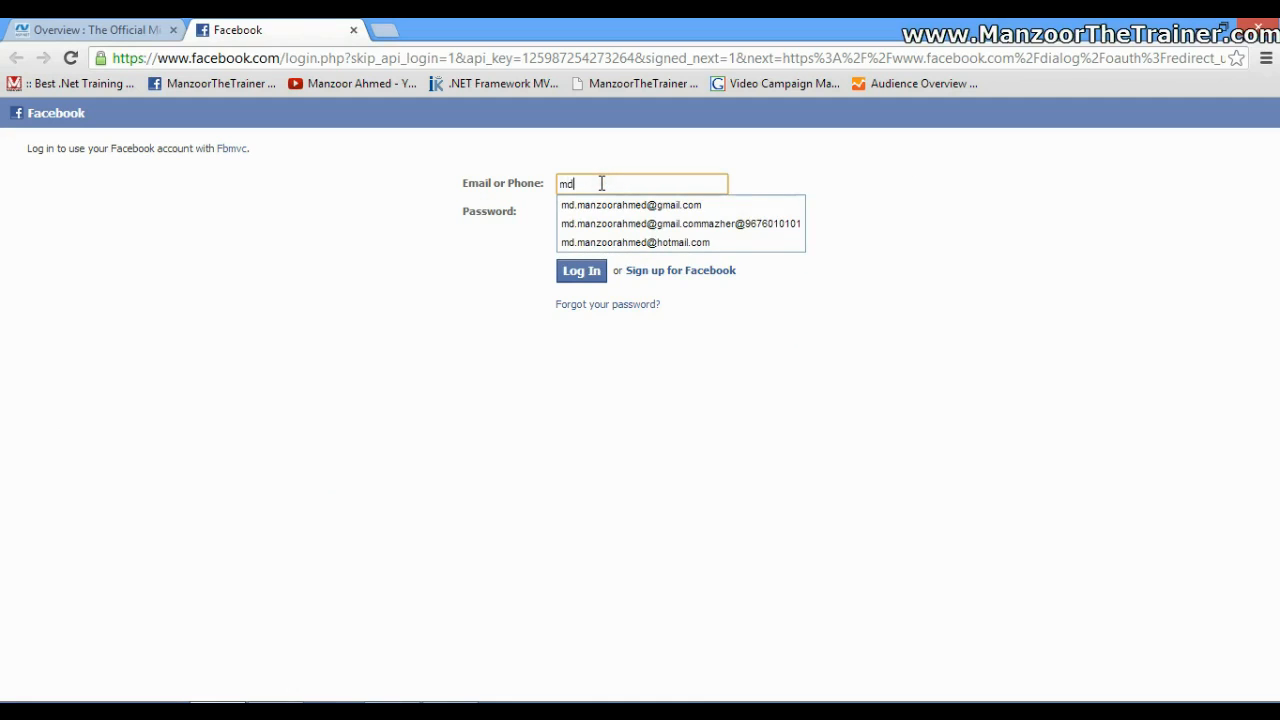
pyautogui.write('.ma')
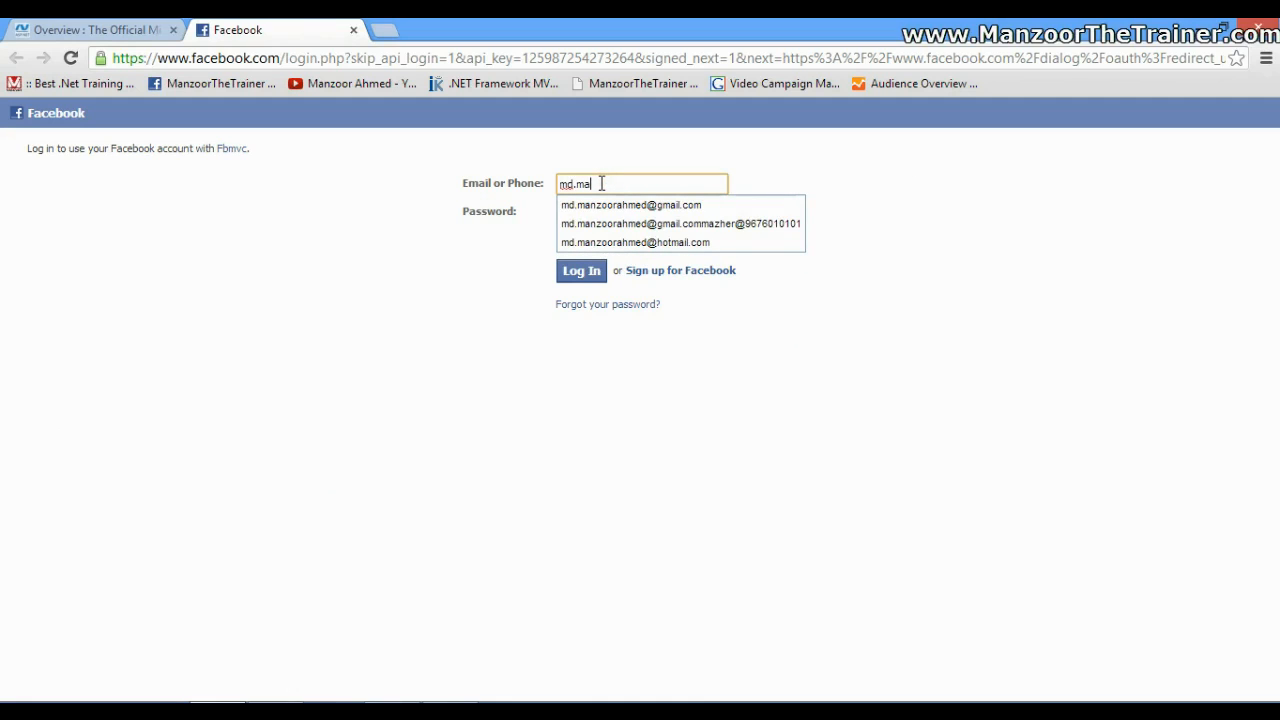
pyautogui.click(632, 204)
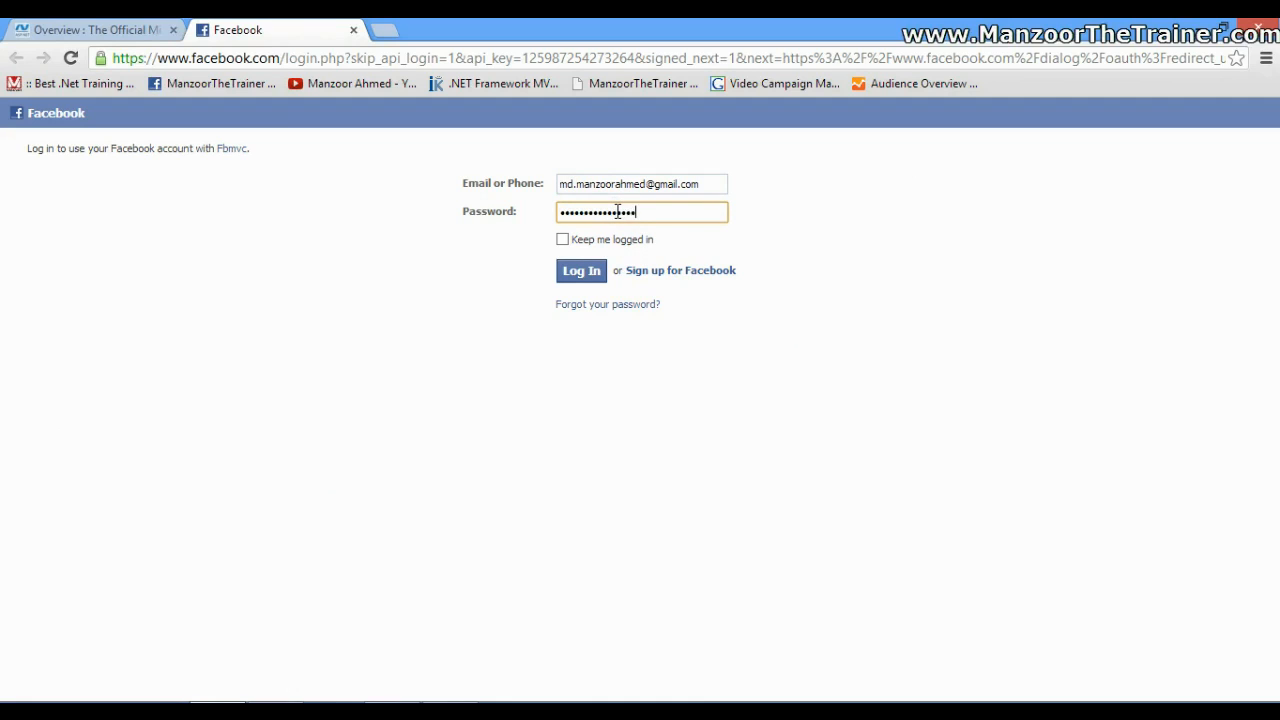
pyautogui.click(580, 270)
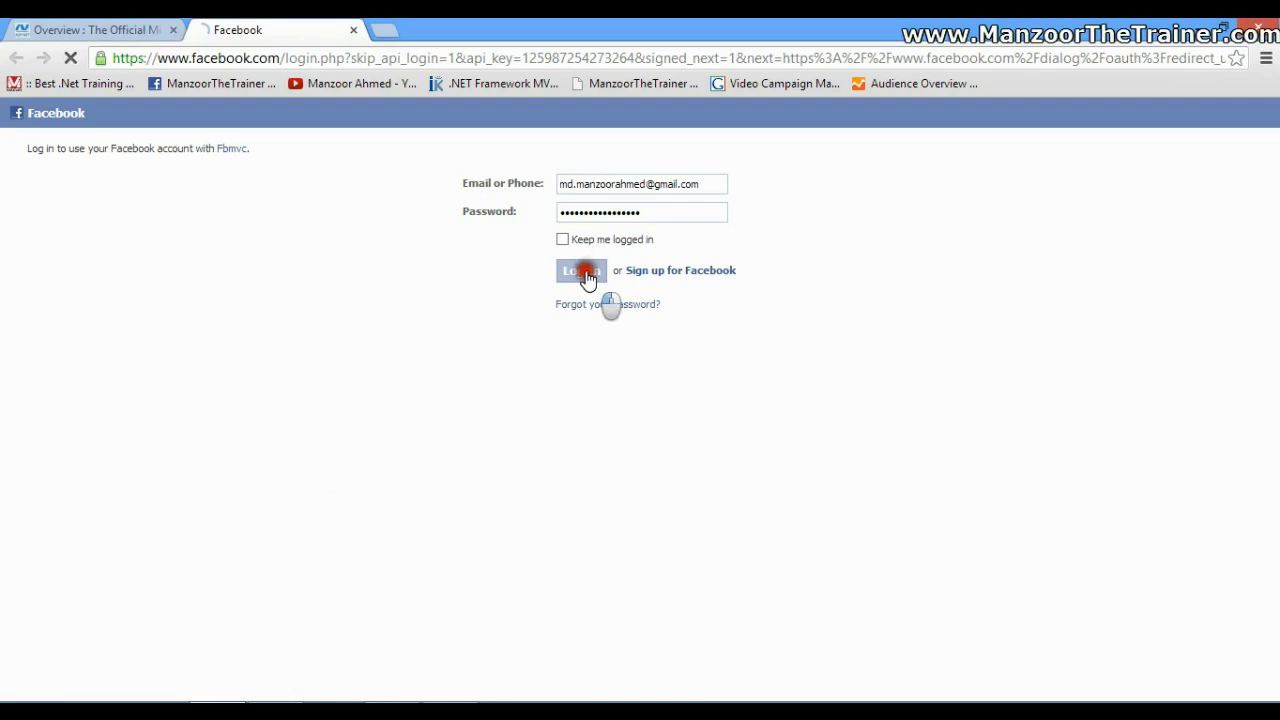
pyautogui.click(580, 270)
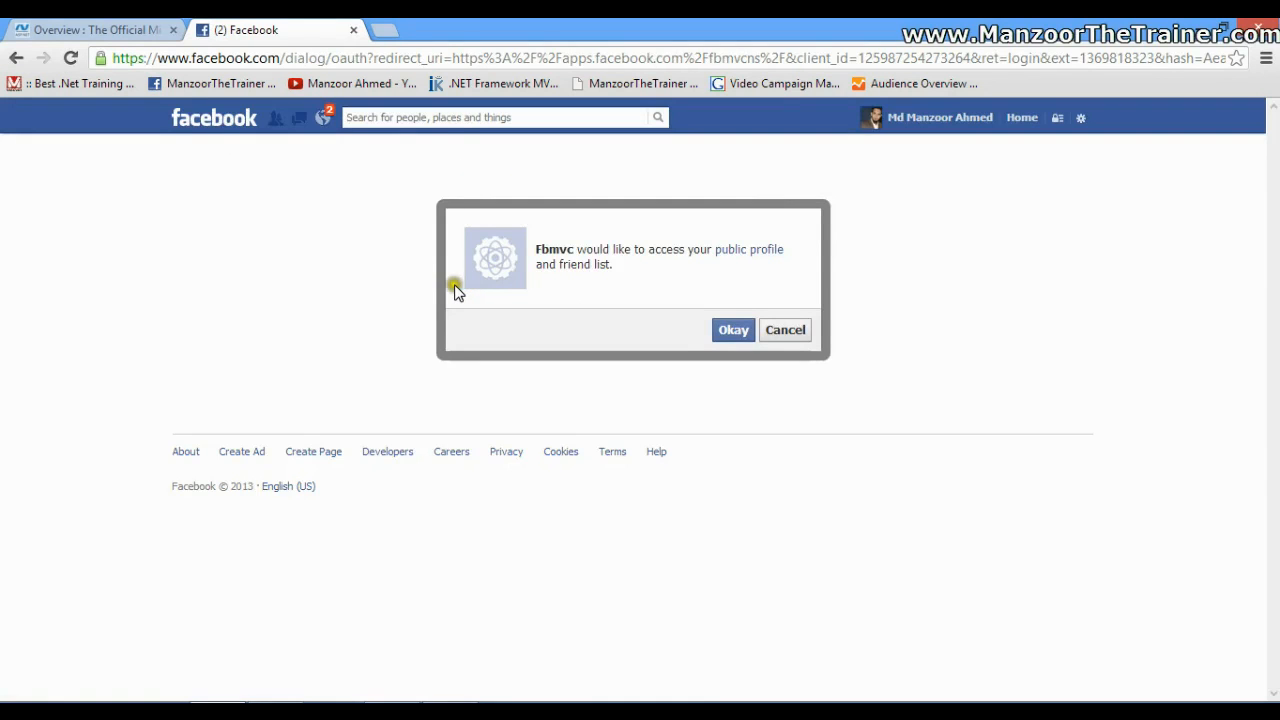
pyautogui.moveTo(736, 280)
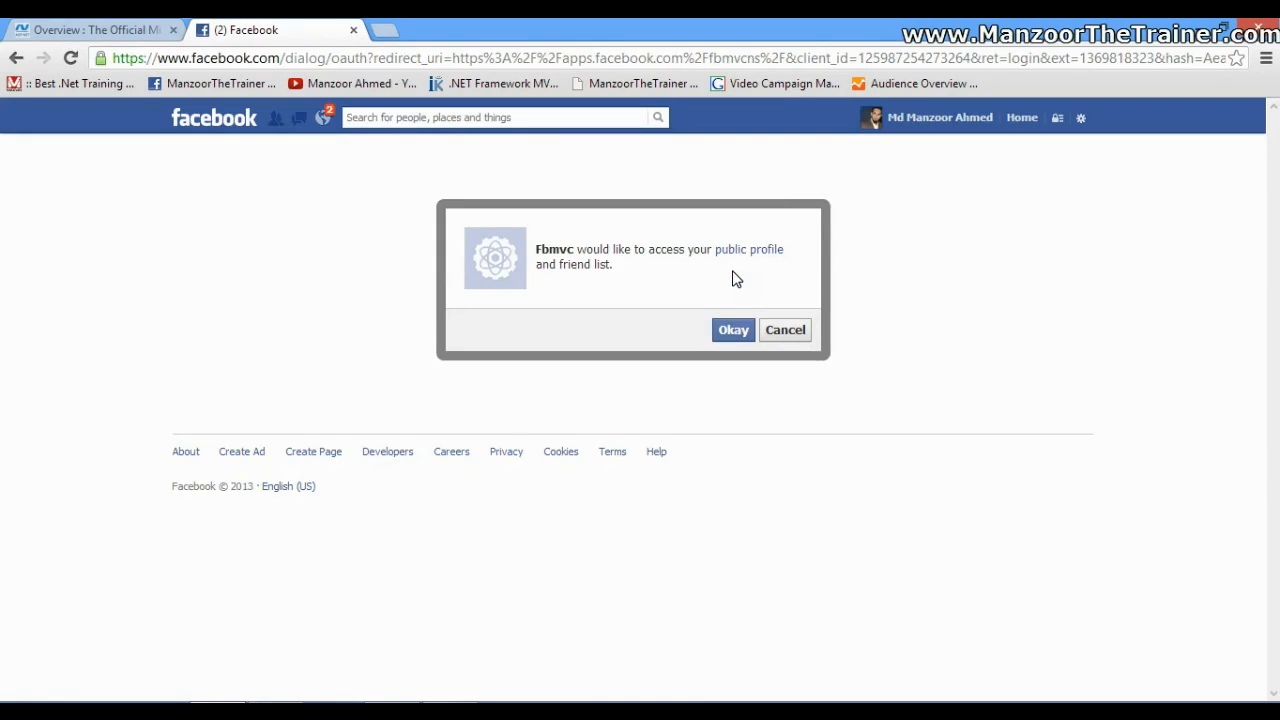
# Grant Fbmvc the public profile, friend list, email and photos permissions
pyautogui.click(732, 330)
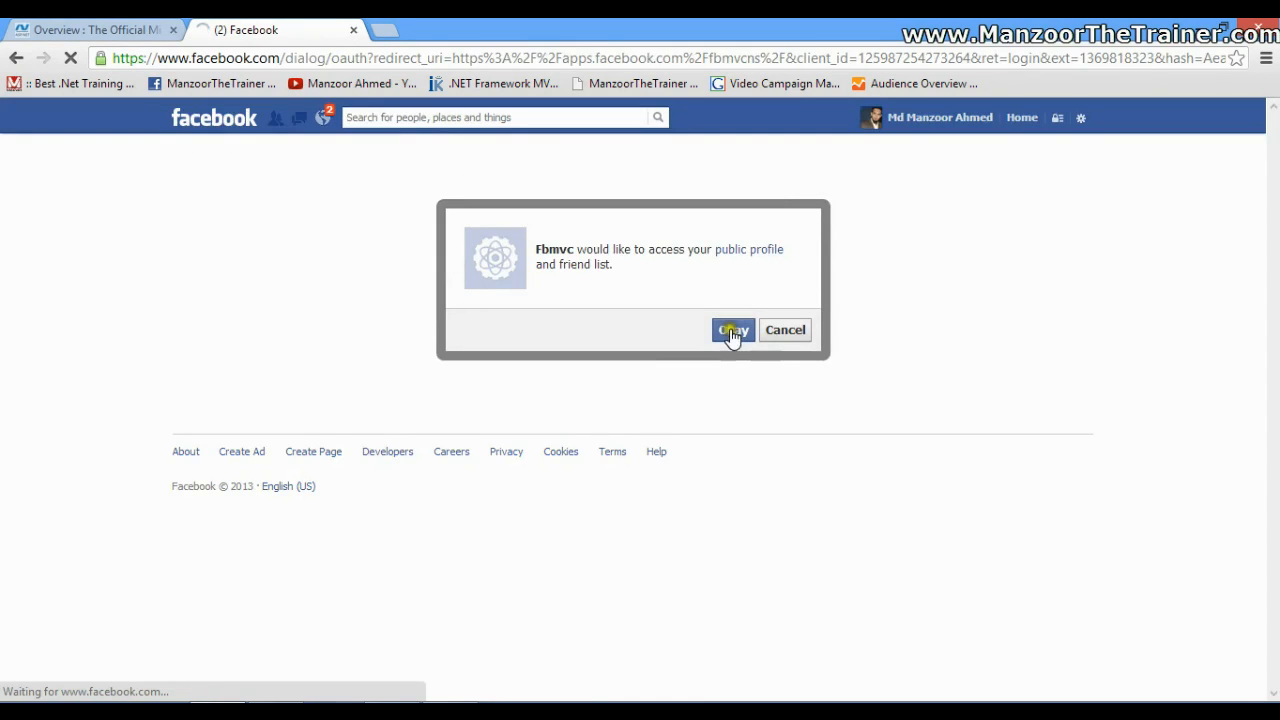
pyautogui.click(732, 330)
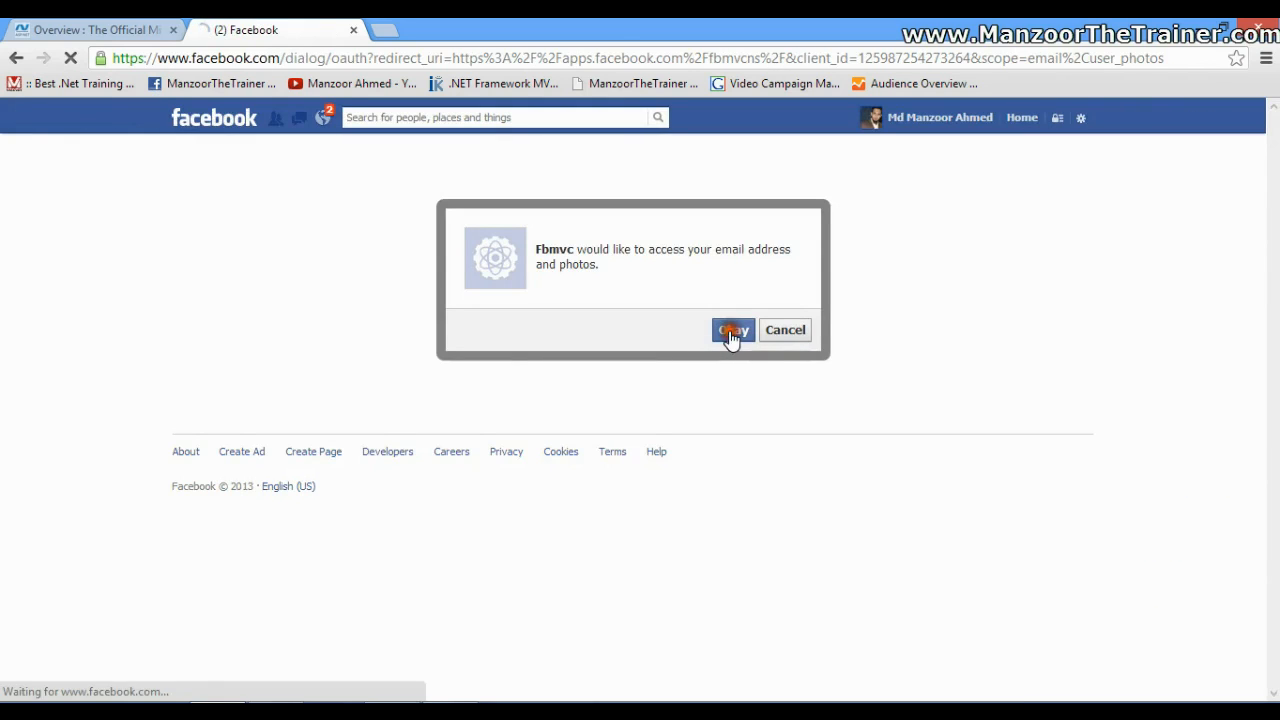
pyautogui.click(732, 330)
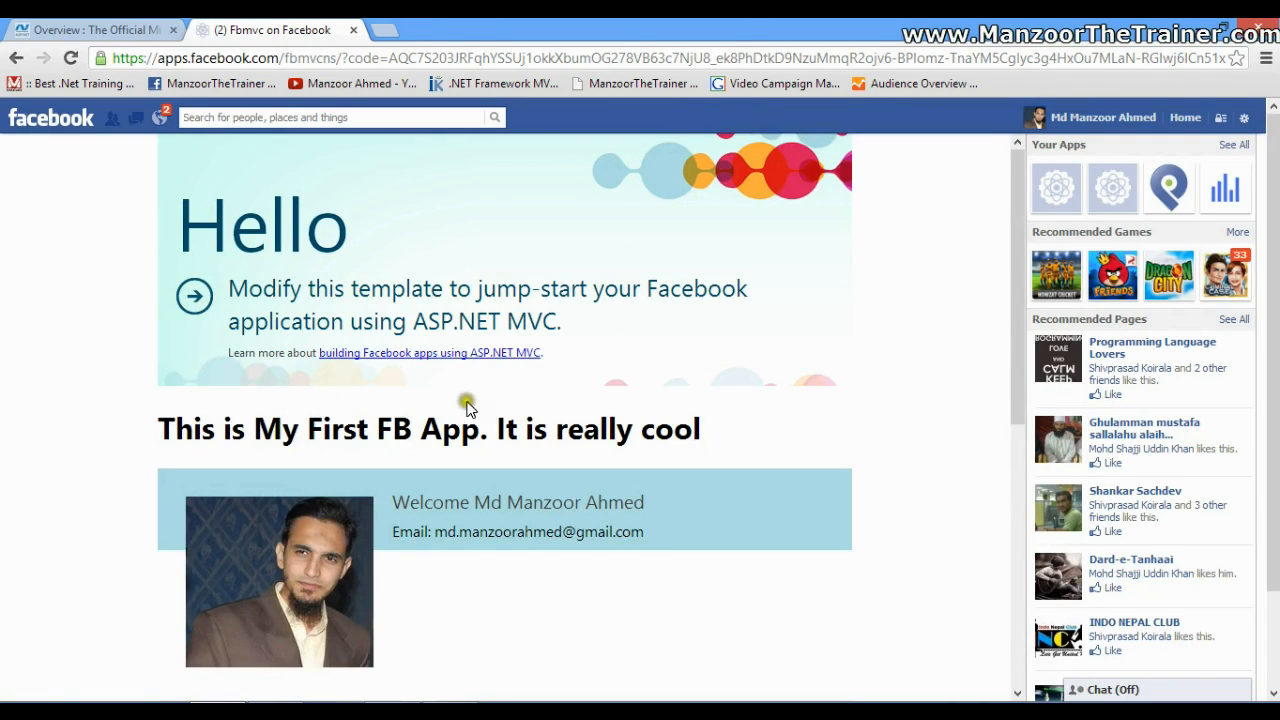
pyautogui.scroll(-3)
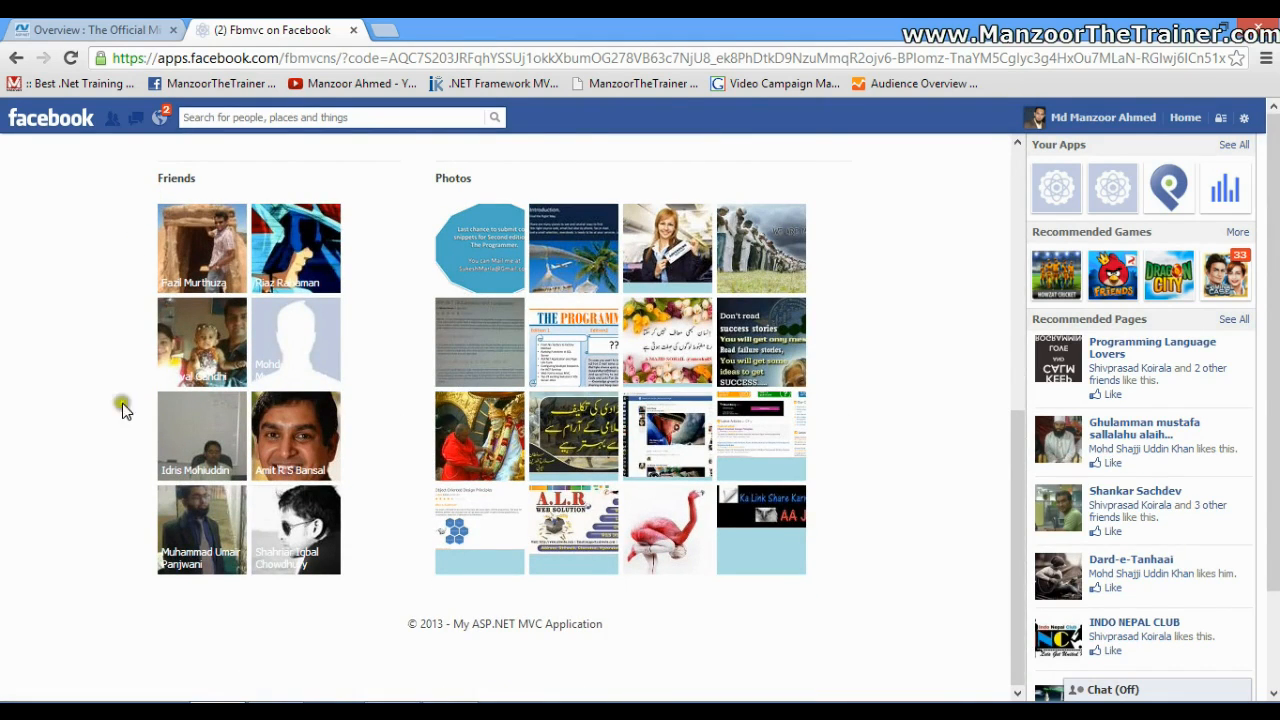
pyautogui.moveTo(708, 248)
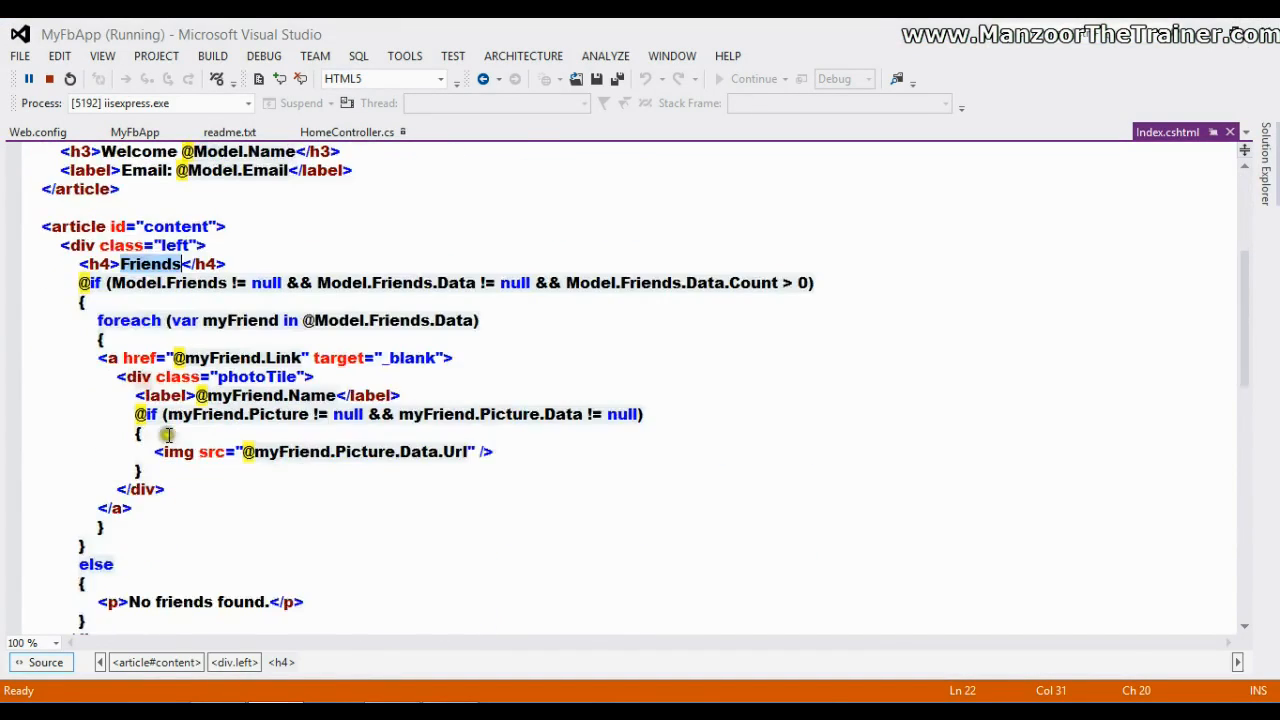
pyautogui.scroll(-3)
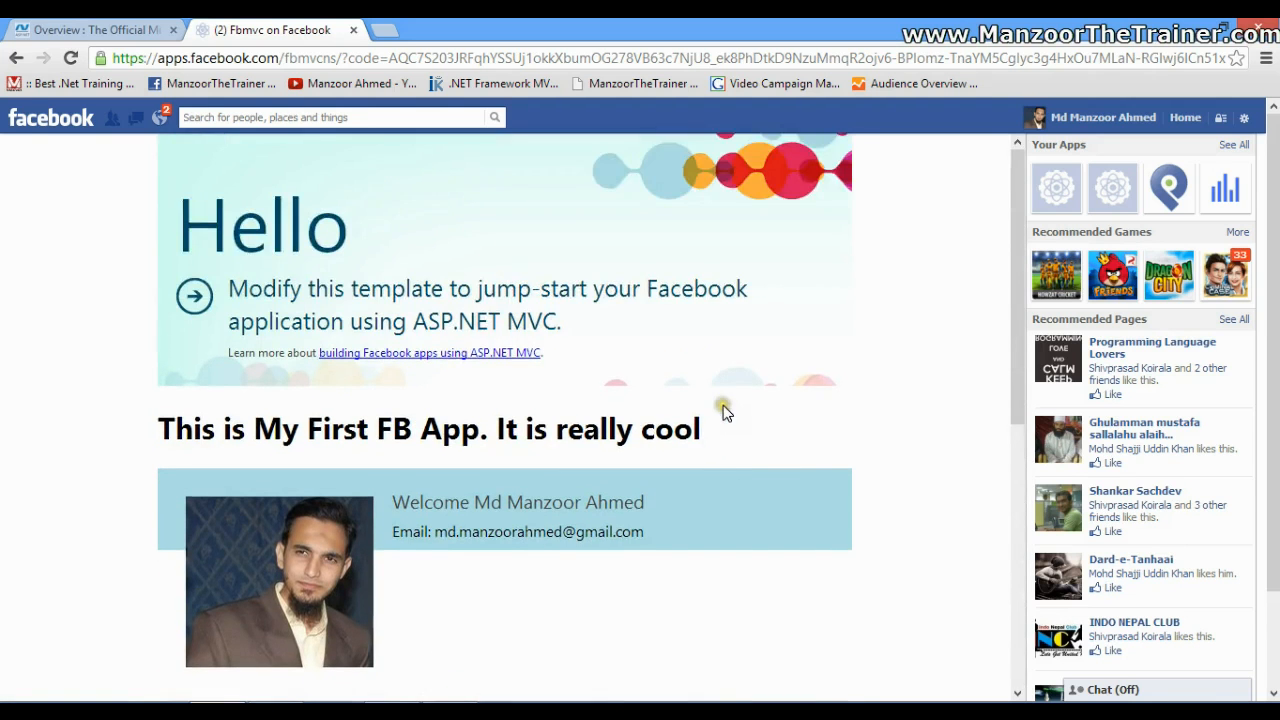
pyautogui.moveTo(728, 414)
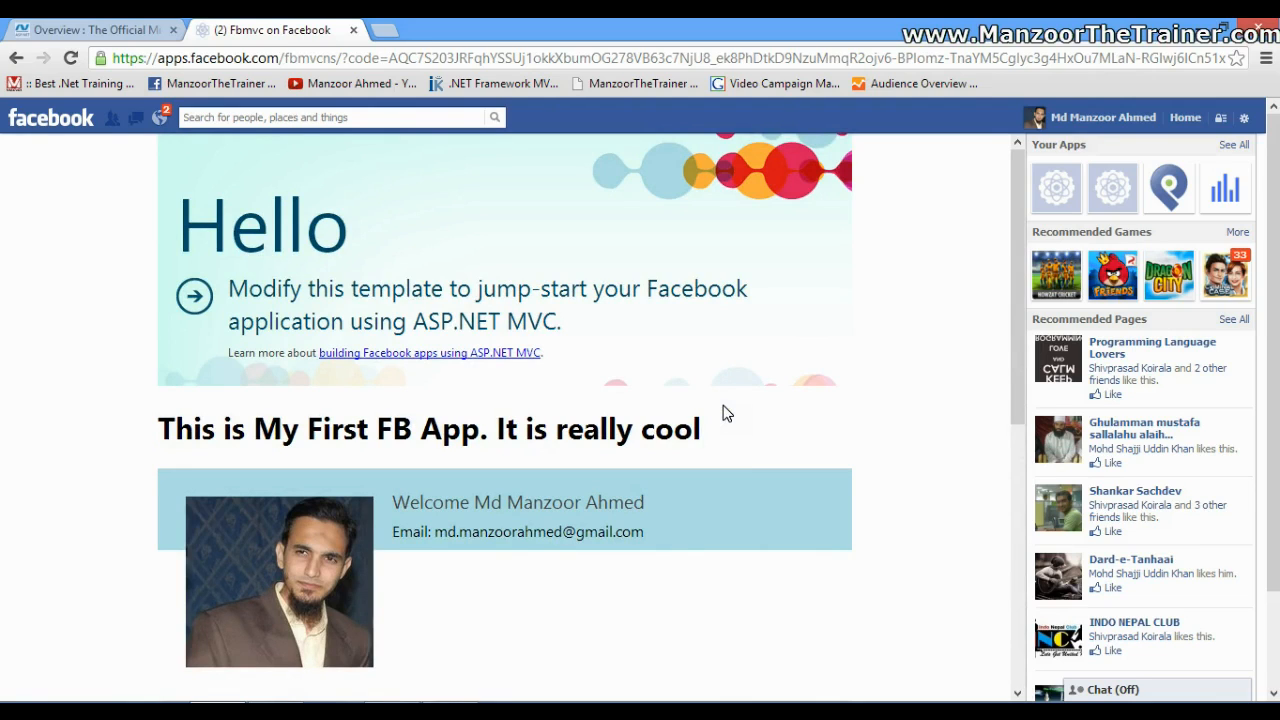
pyautogui.moveTo(728, 418)
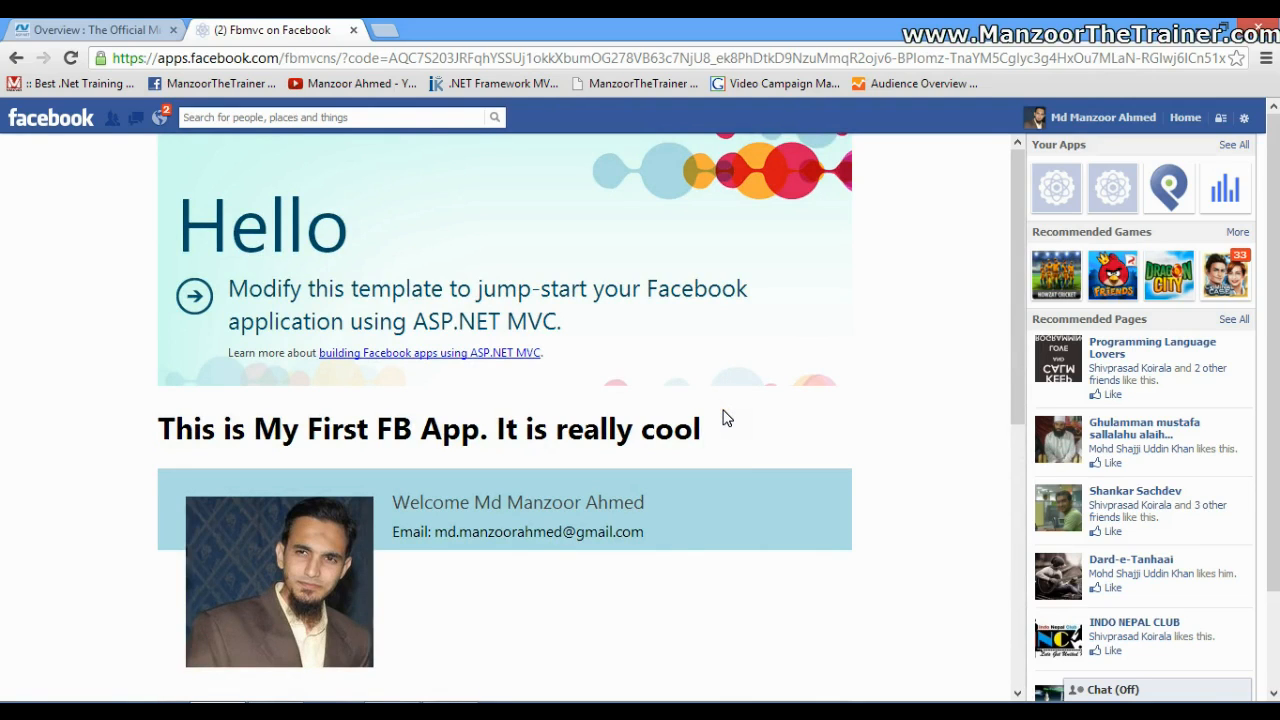